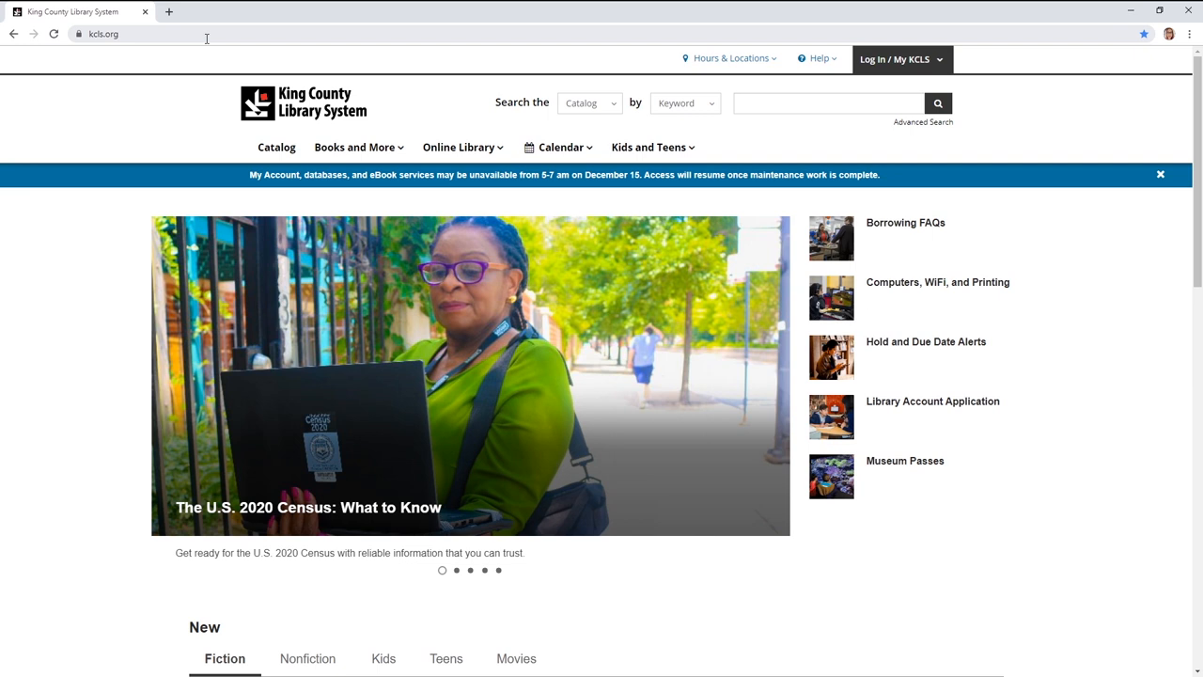
mouse_move(216, 59)
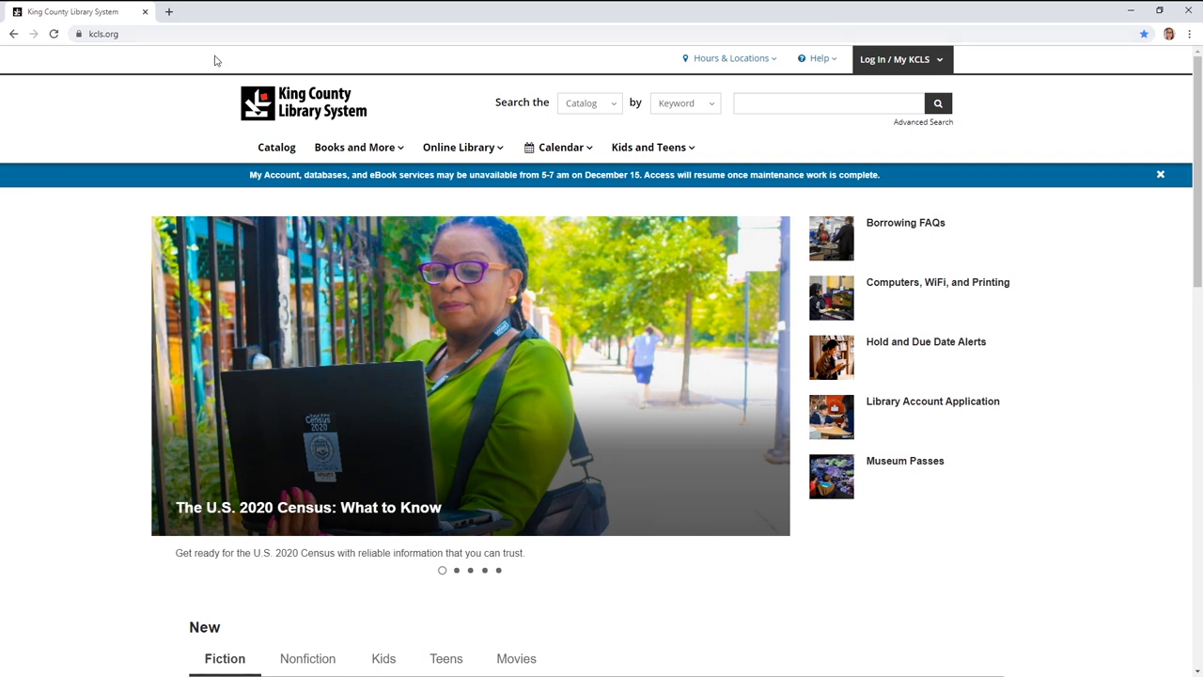
mouse_move(237, 143)
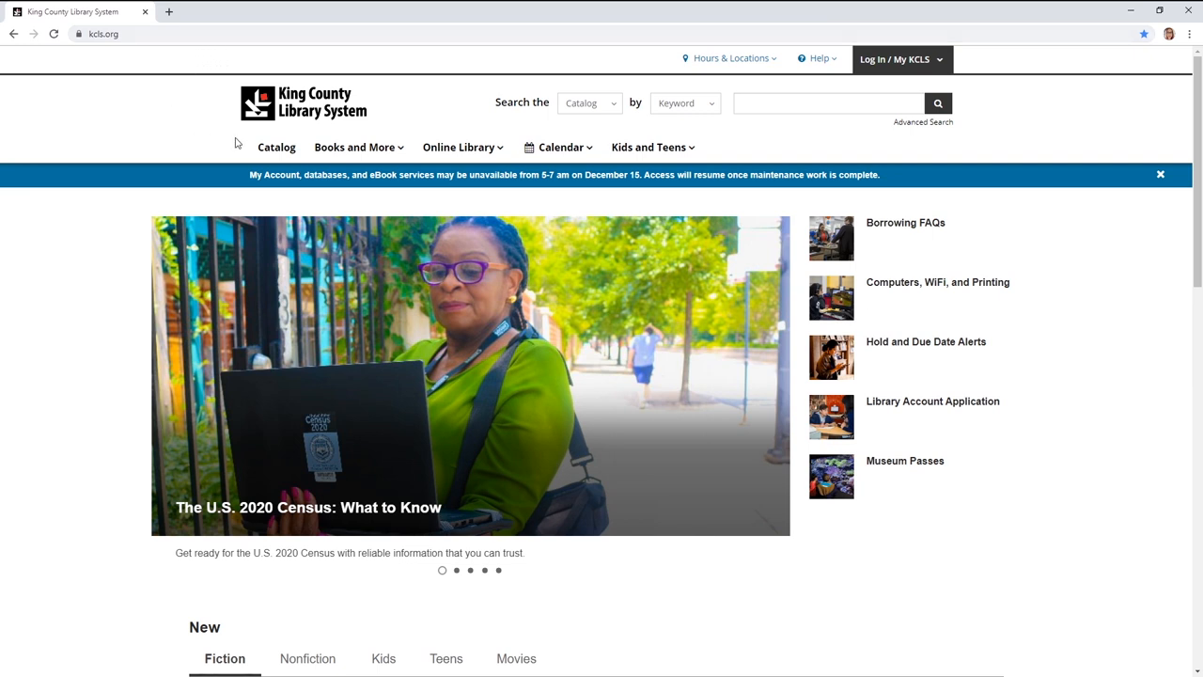
mouse_move(649, 147)
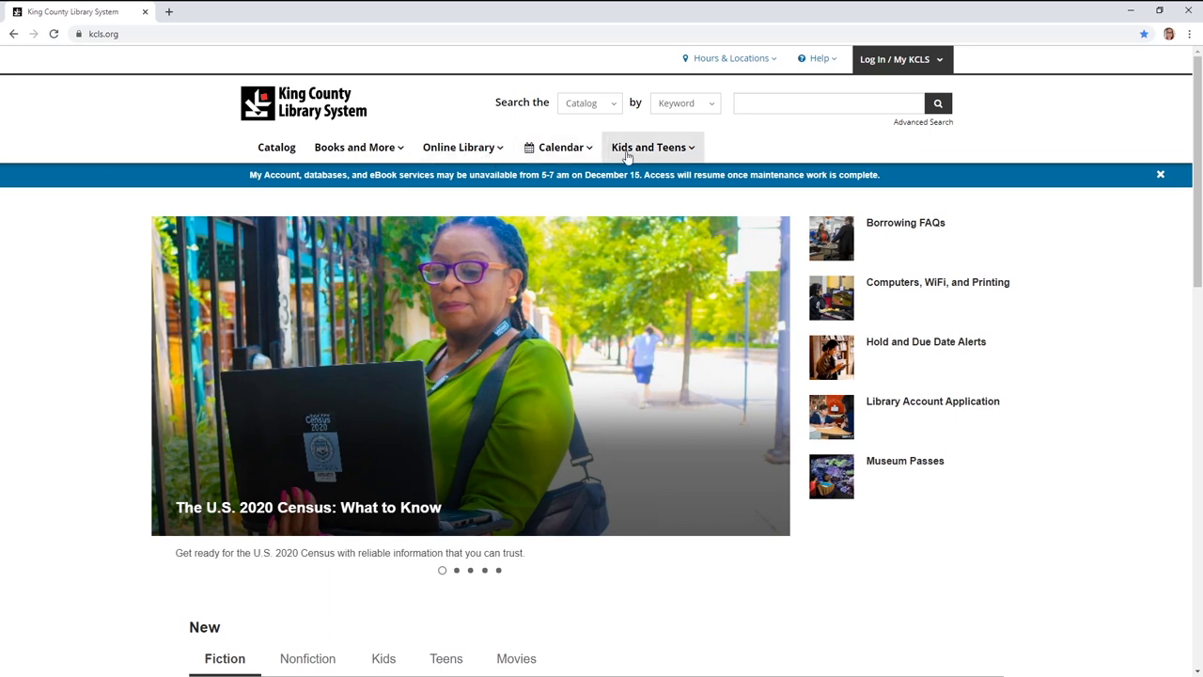
mouse_move(461, 147)
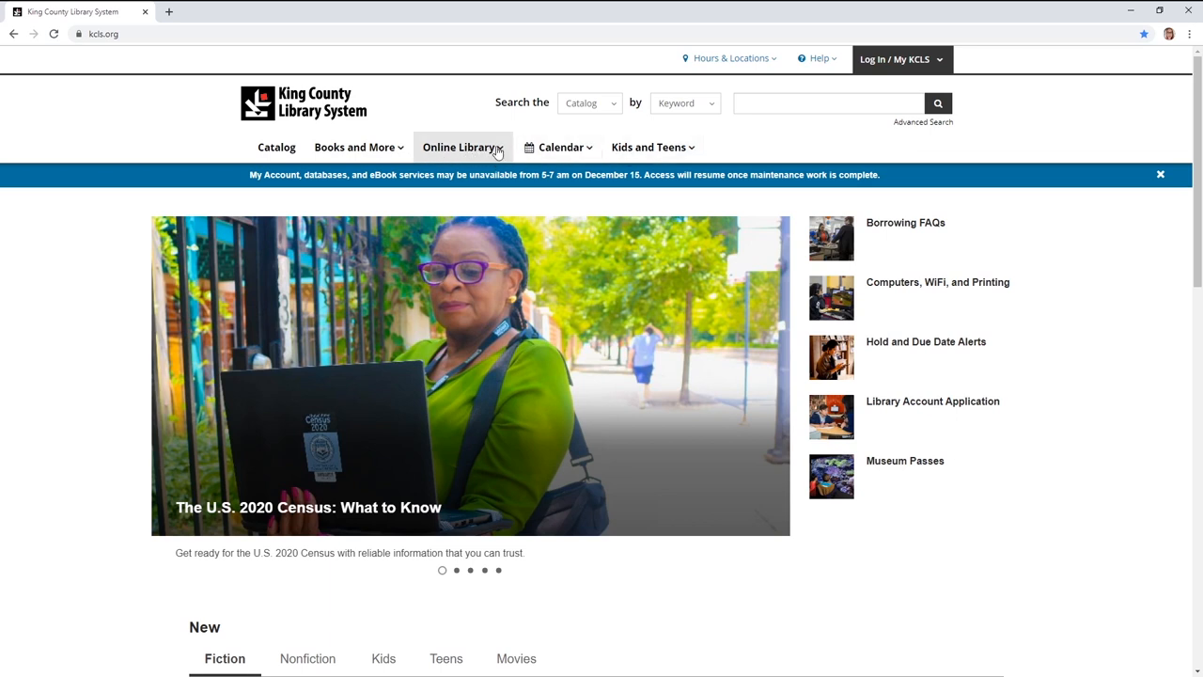
mouse_move(506, 154)
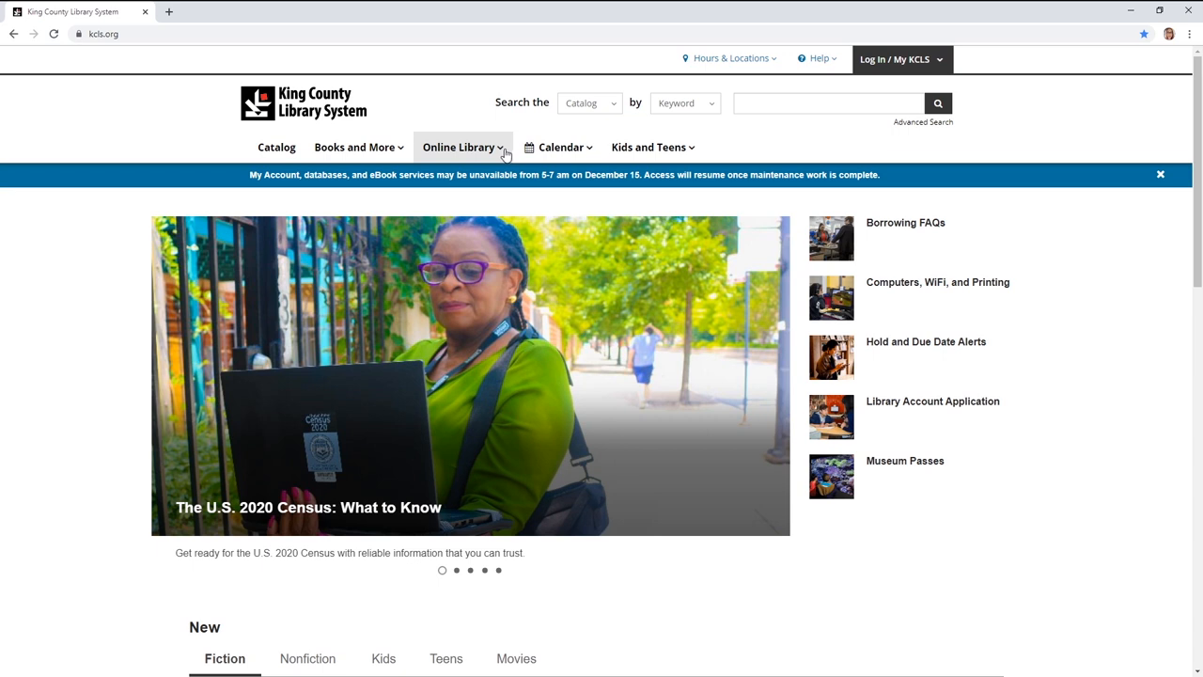
Go to Magazines and Newspapers under the Online Library menu.
left_click(459, 147)
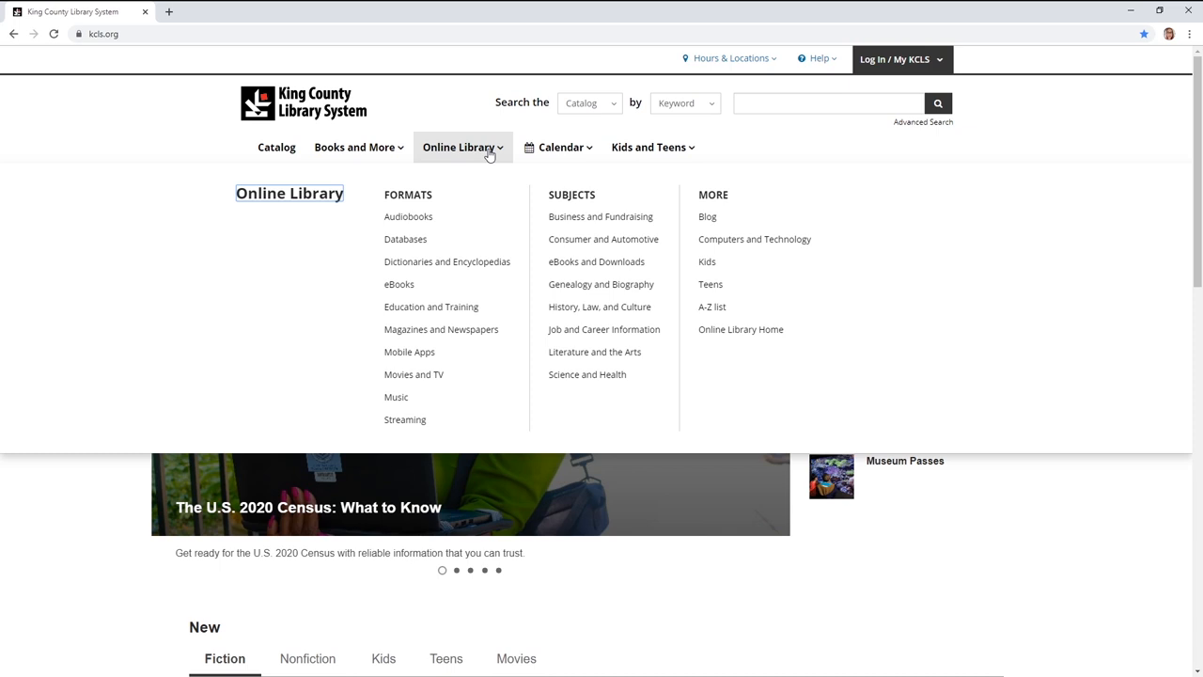
mouse_move(399, 284)
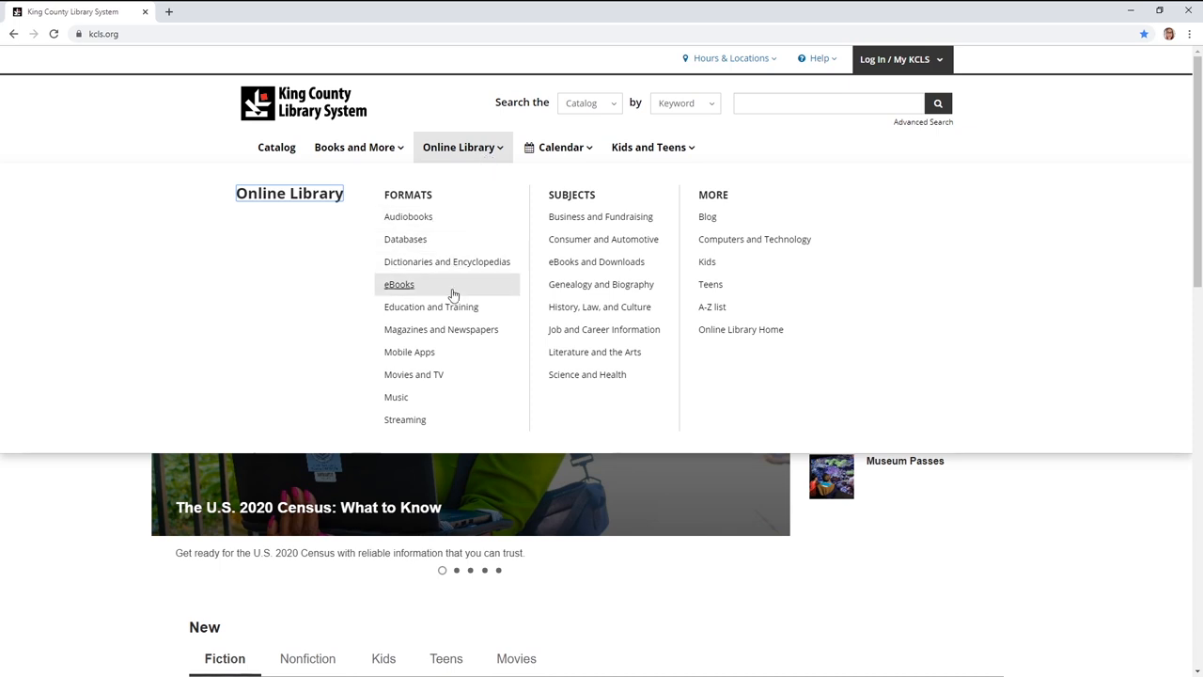
mouse_move(440, 329)
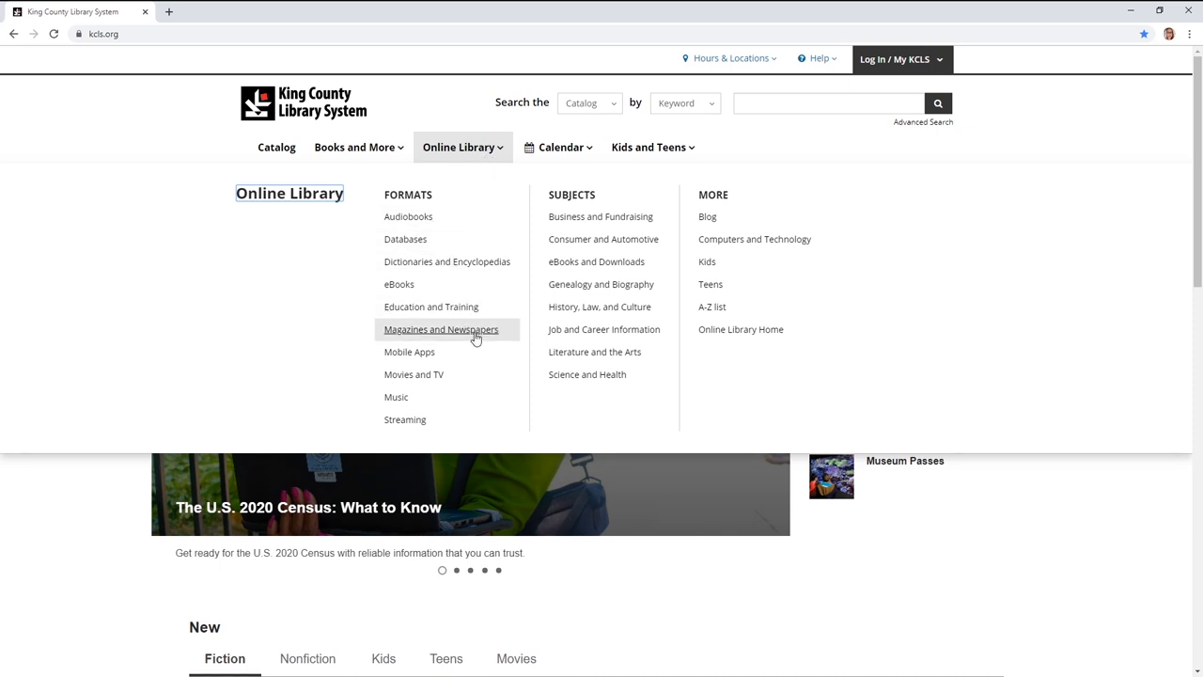
left_click(440, 329)
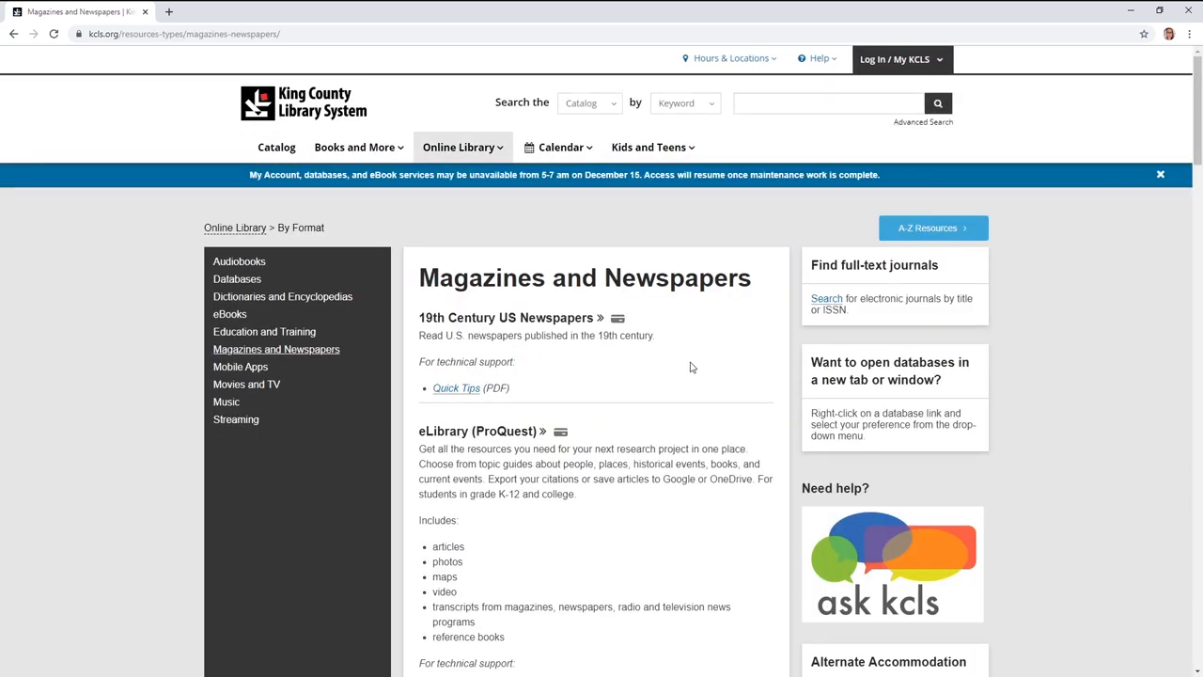
Locate the PressReader.com listing further down the page and open it.
scroll("down", 3)
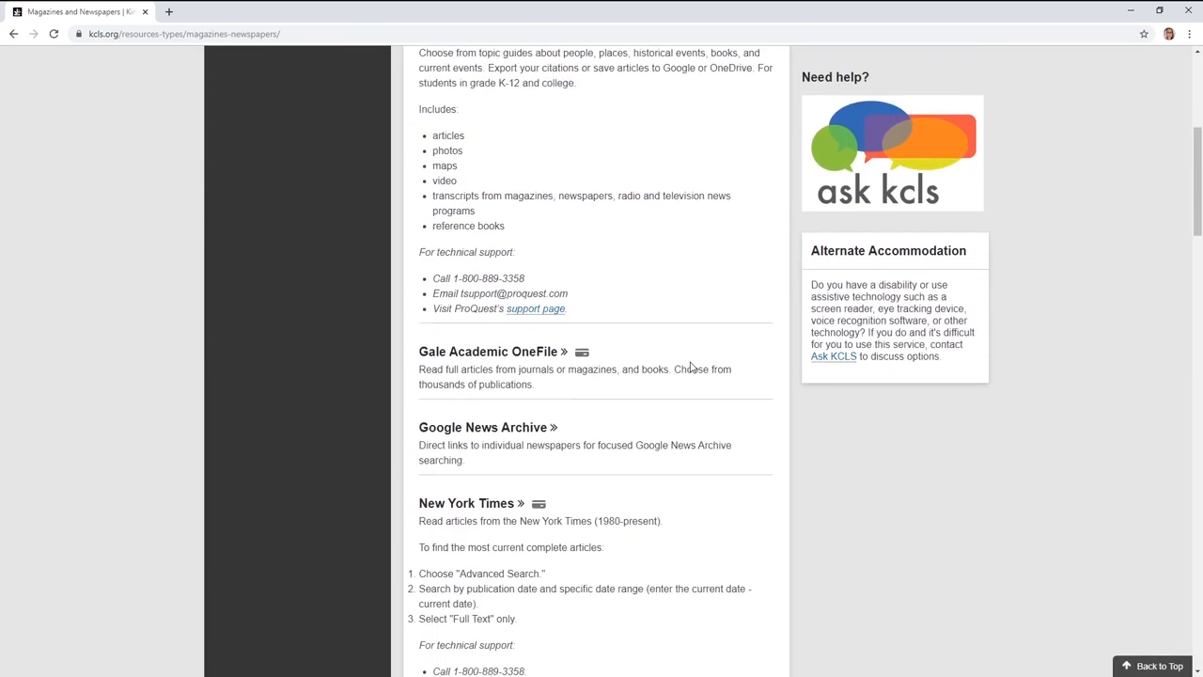
scroll("down", 3)
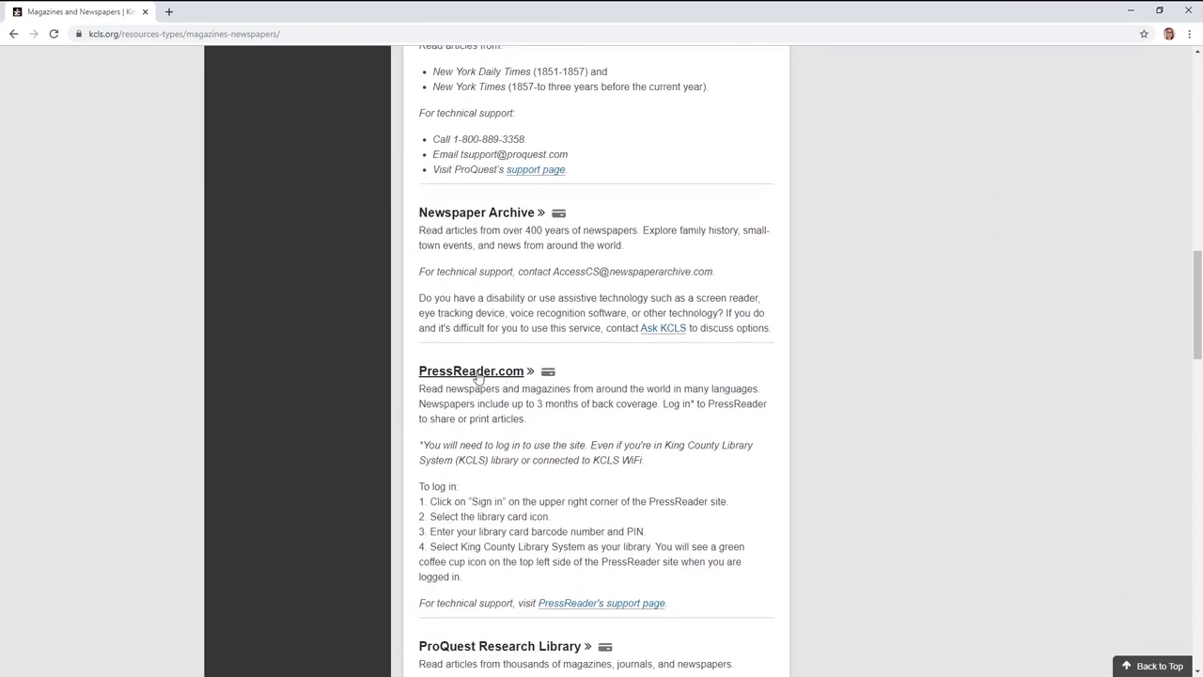
left_click(470, 371)
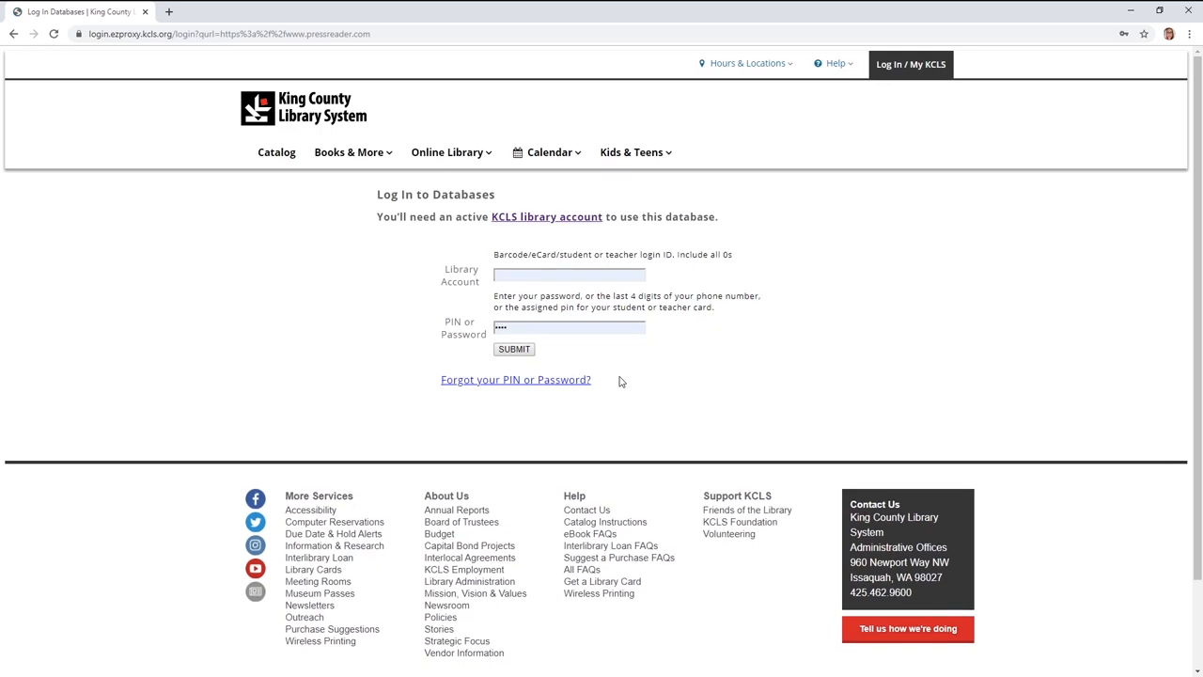
mouse_move(616, 380)
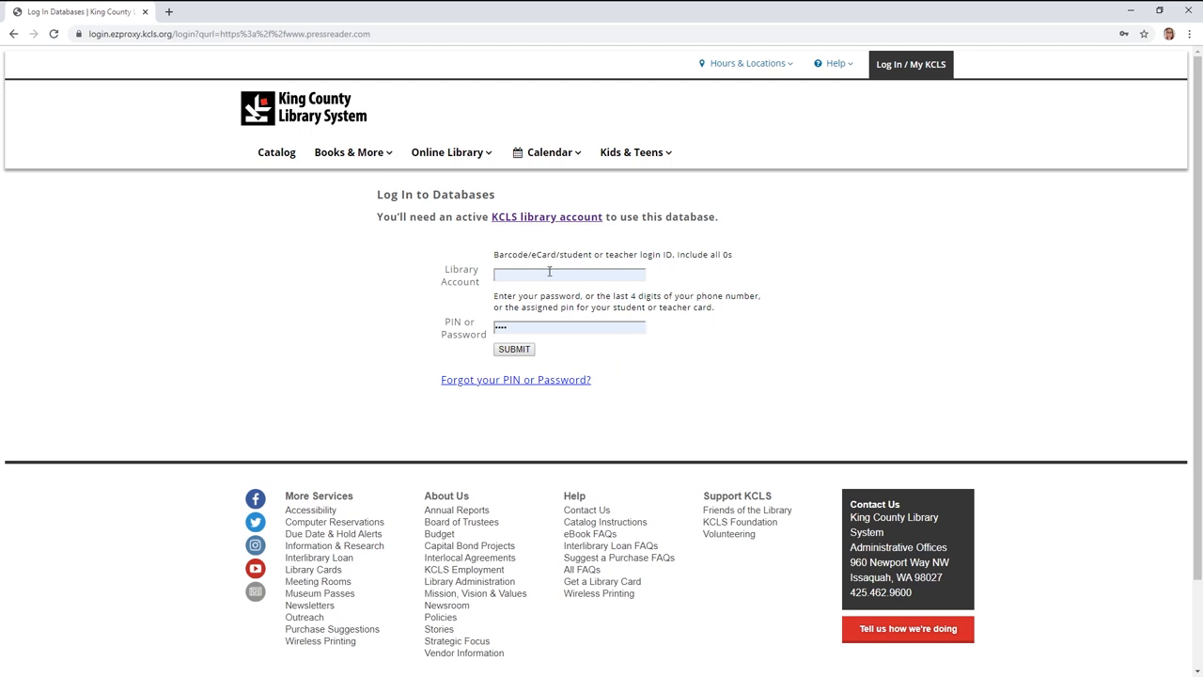
mouse_move(561, 273)
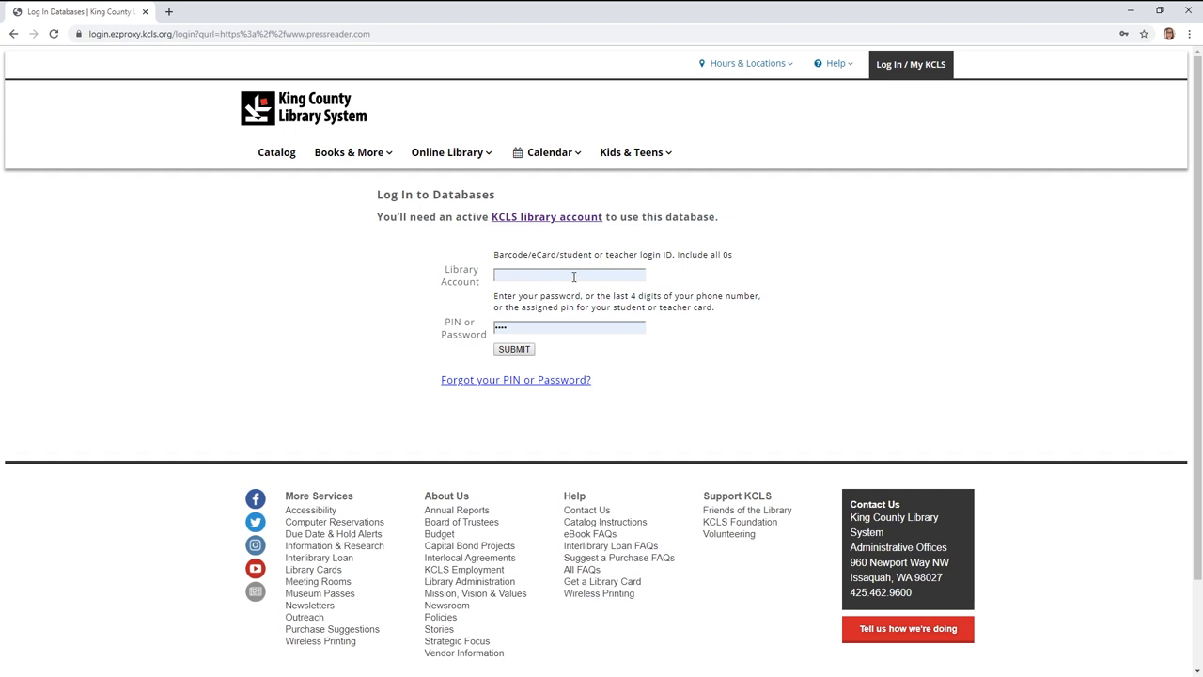
Enter the library card number and PIN and submit the database login.
left_click(515, 348)
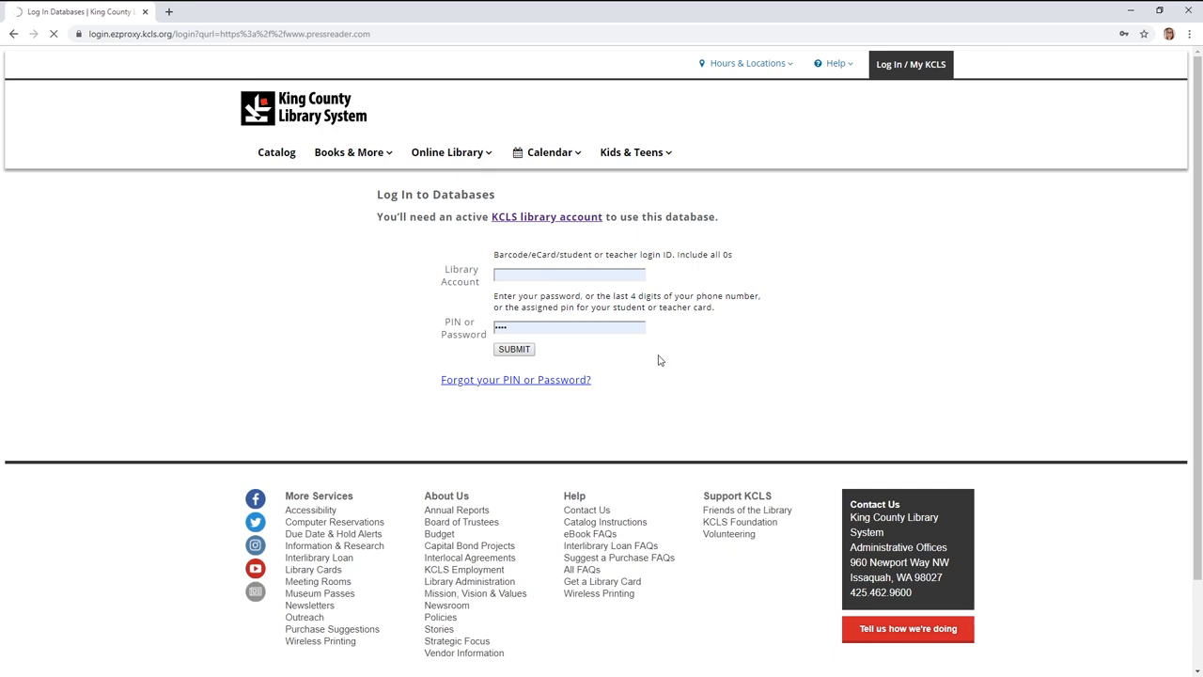
left_click(515, 348)
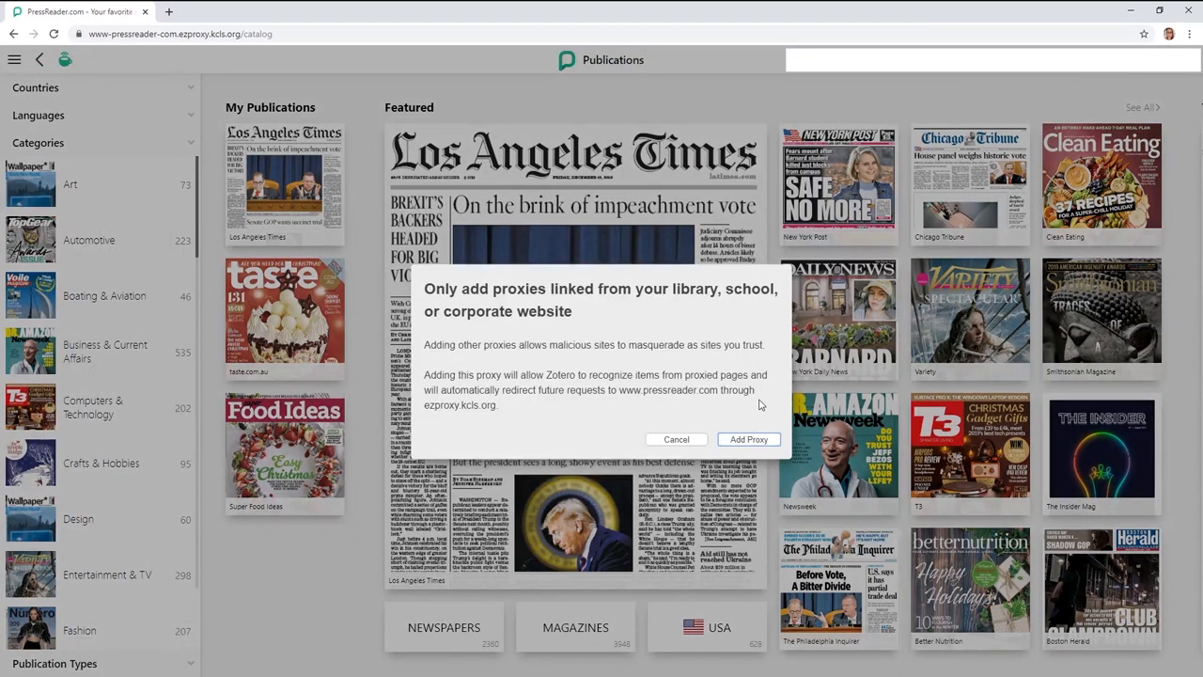
Dismiss the proxy warning, browse the catalog filters down to Categories and choose Crafts & Hobbies.
left_click(677, 440)
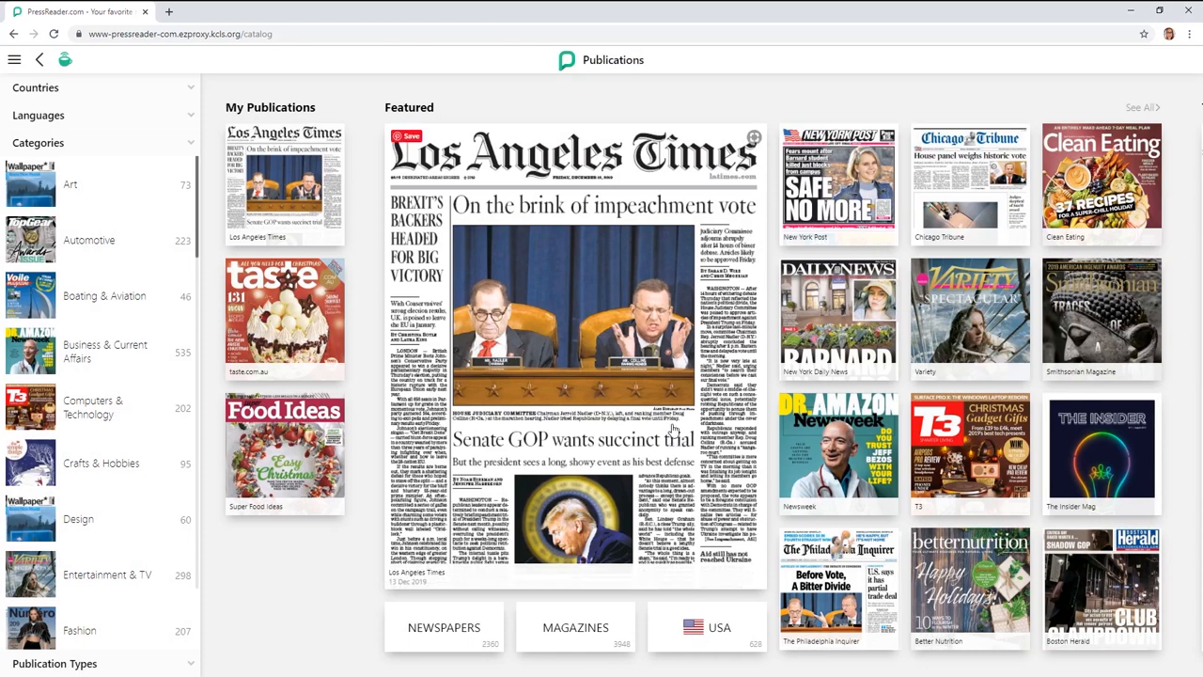
mouse_move(566, 422)
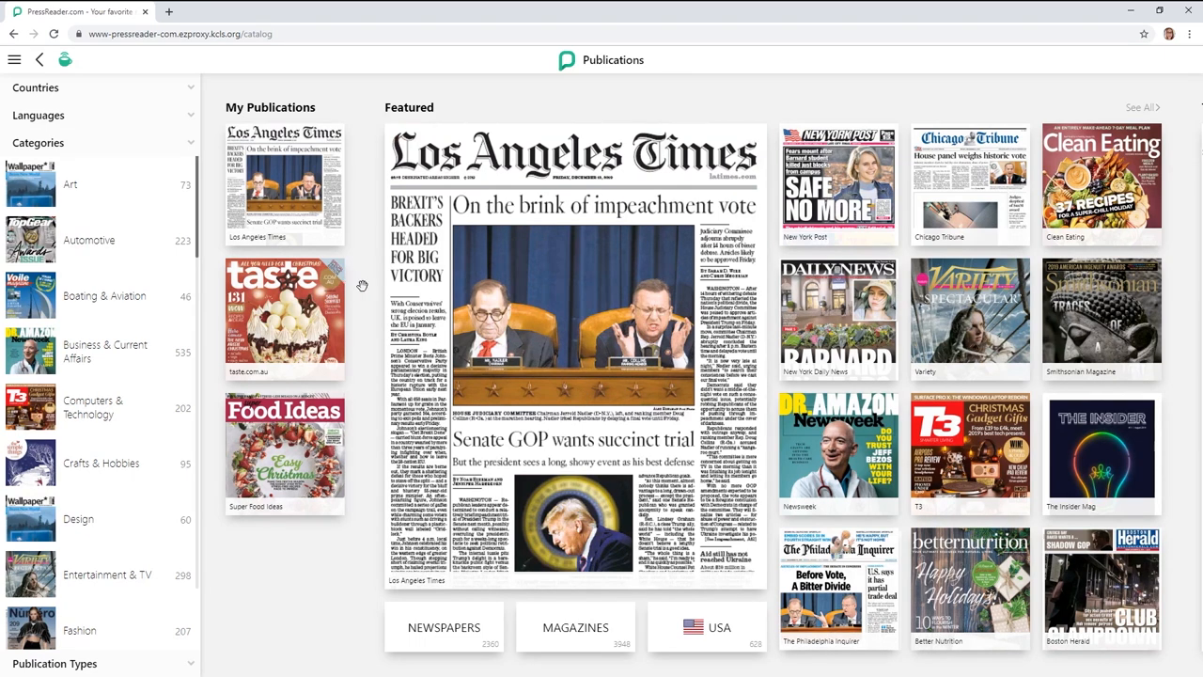
mouse_move(342, 260)
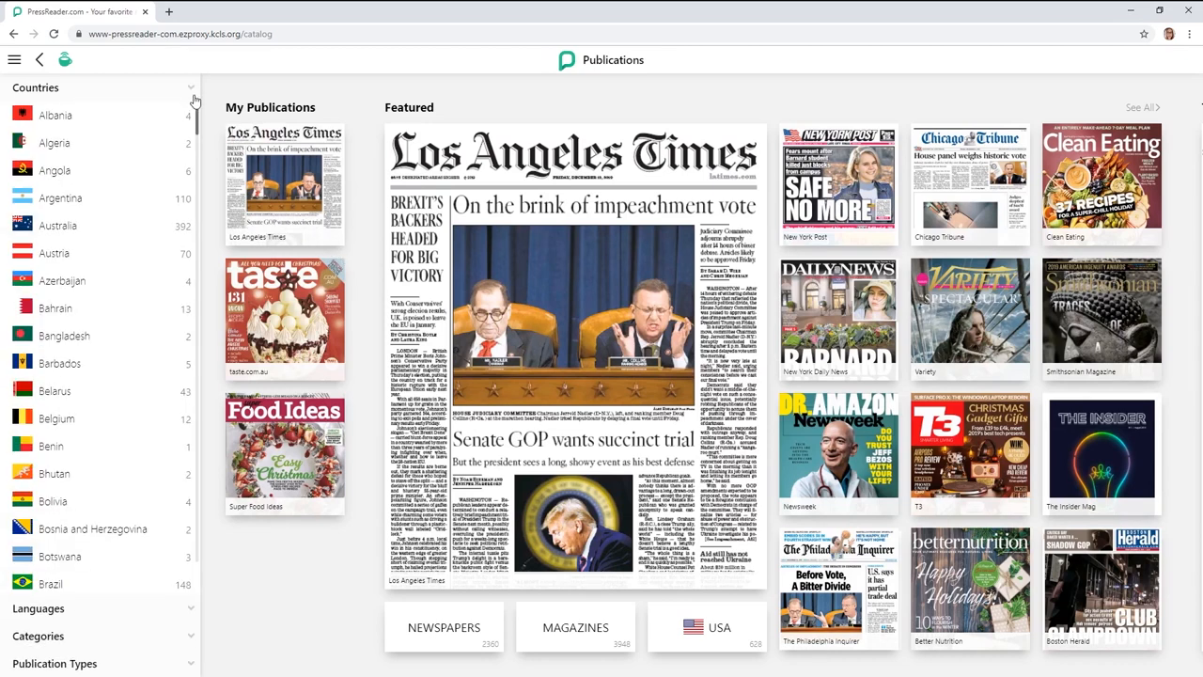
mouse_move(136, 183)
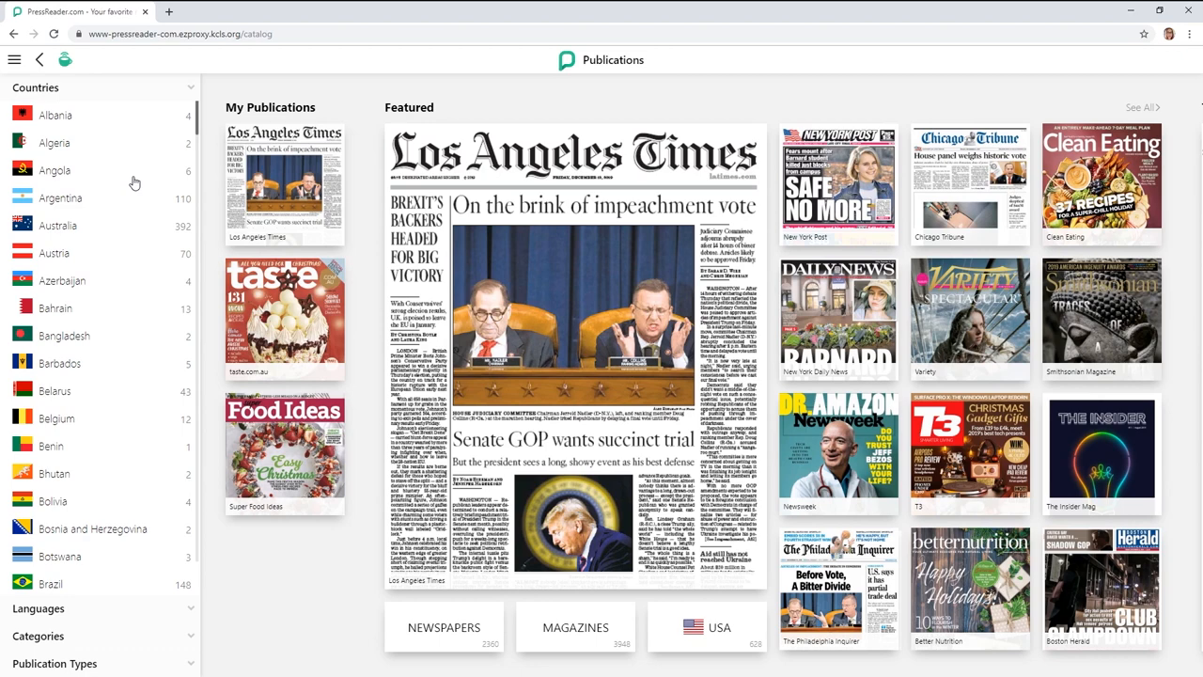
scroll("down", 3)
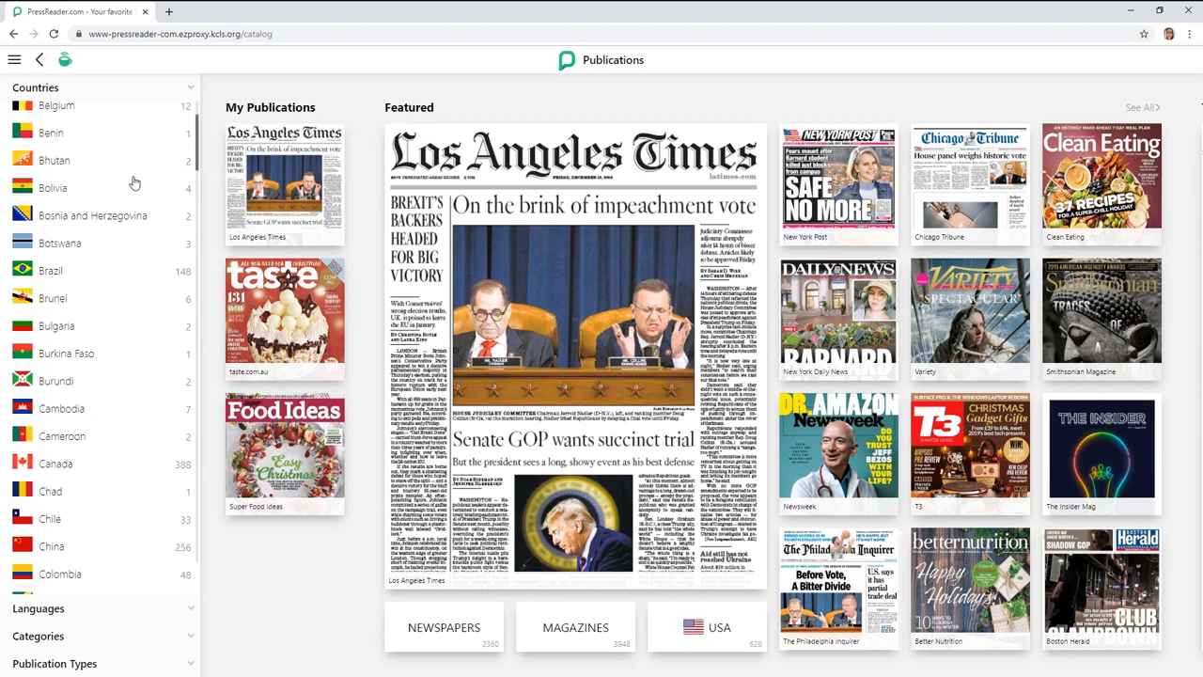
scroll("down", 3)
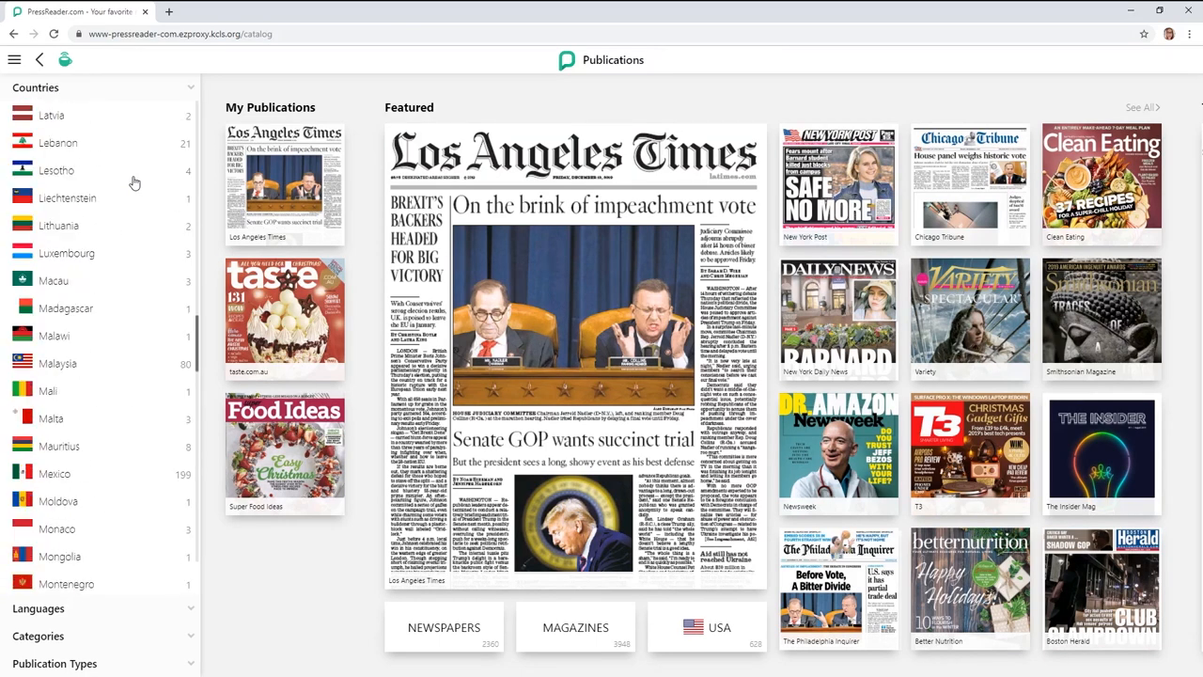
scroll("down", 3)
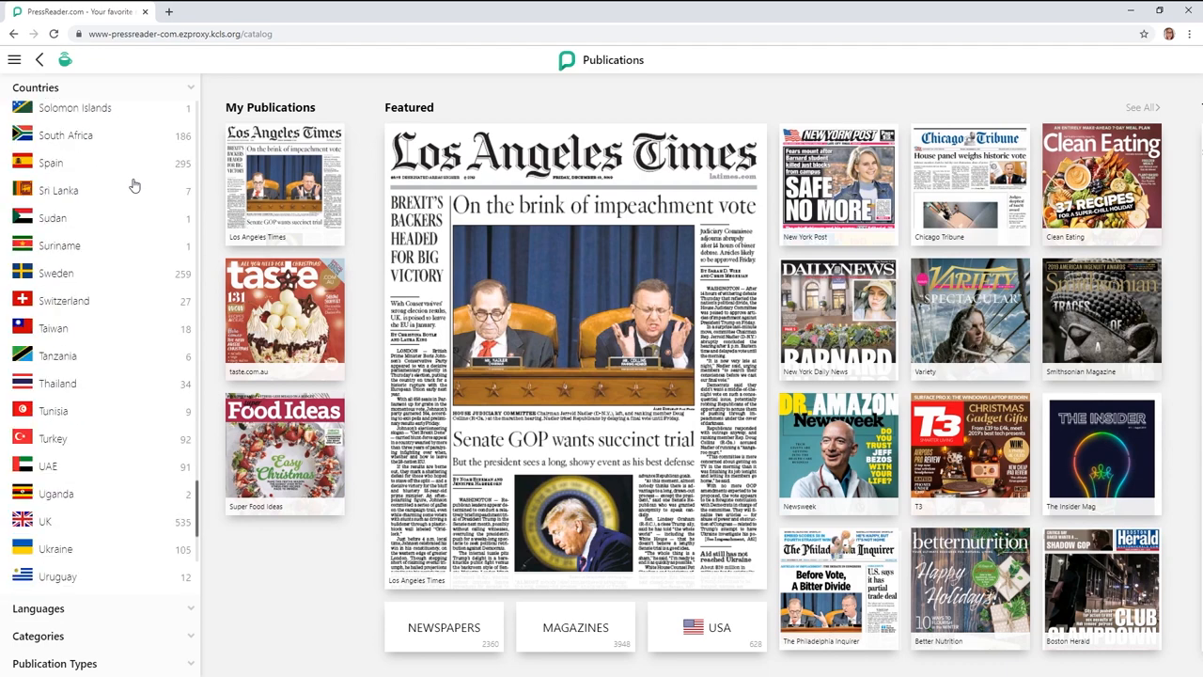
scroll("down", 3)
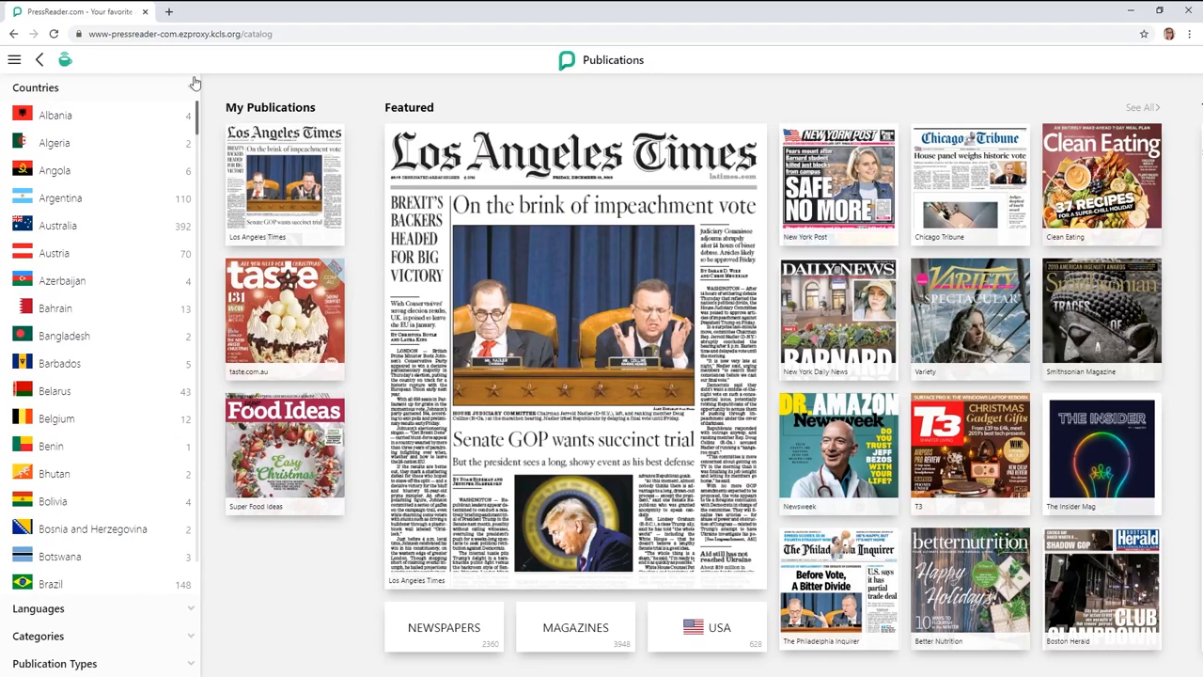
scroll("down", 3)
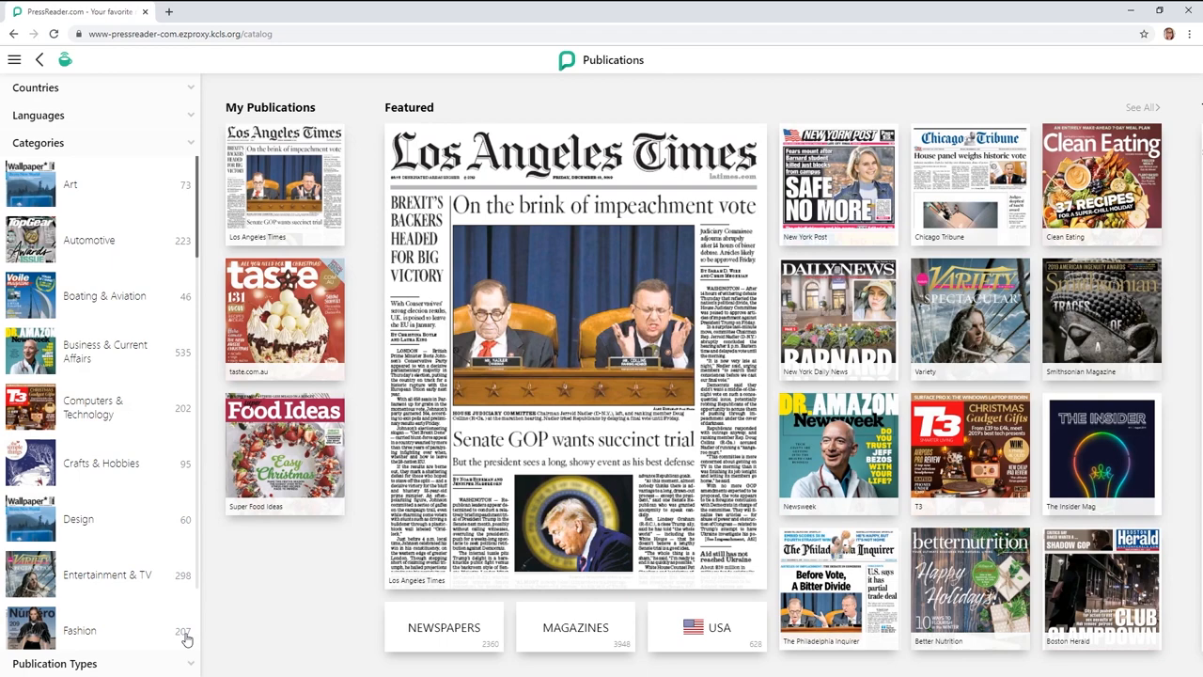
scroll("down", 3)
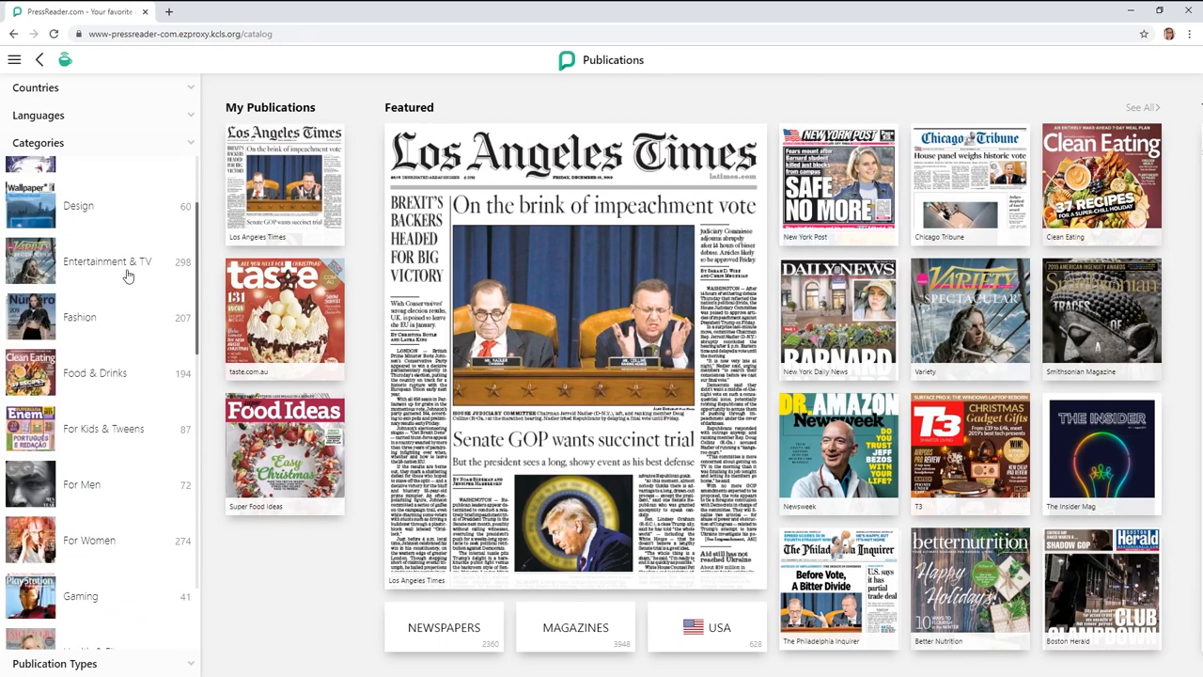
scroll("down", 3)
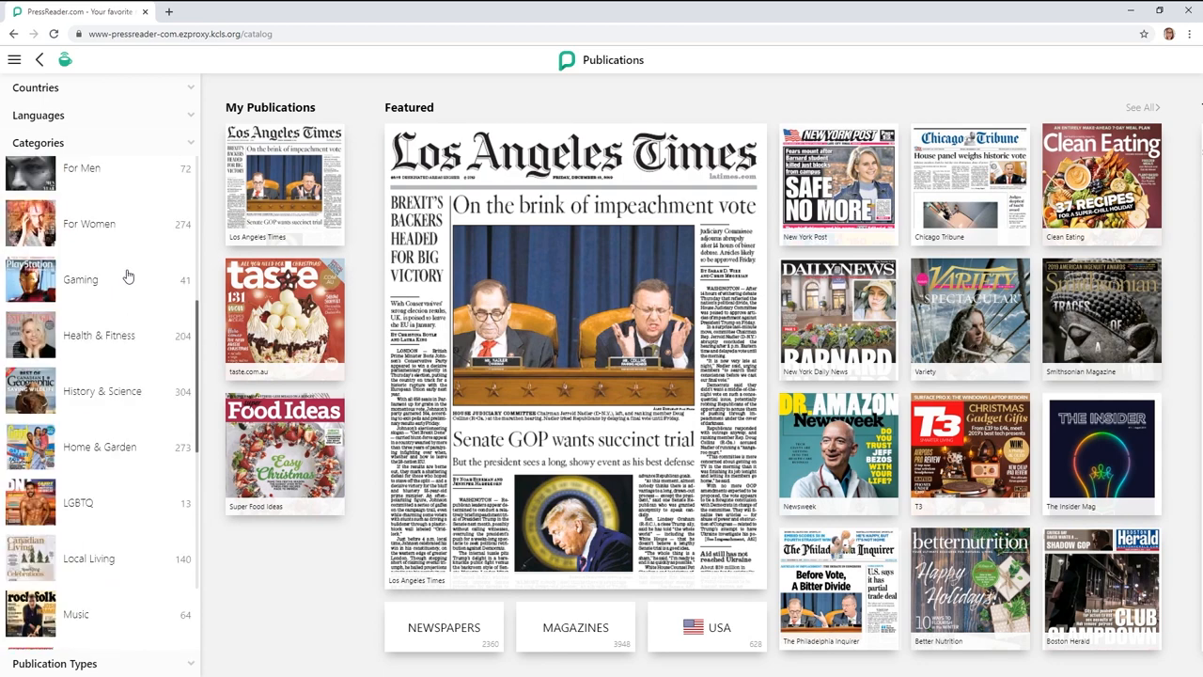
scroll("down", 3)
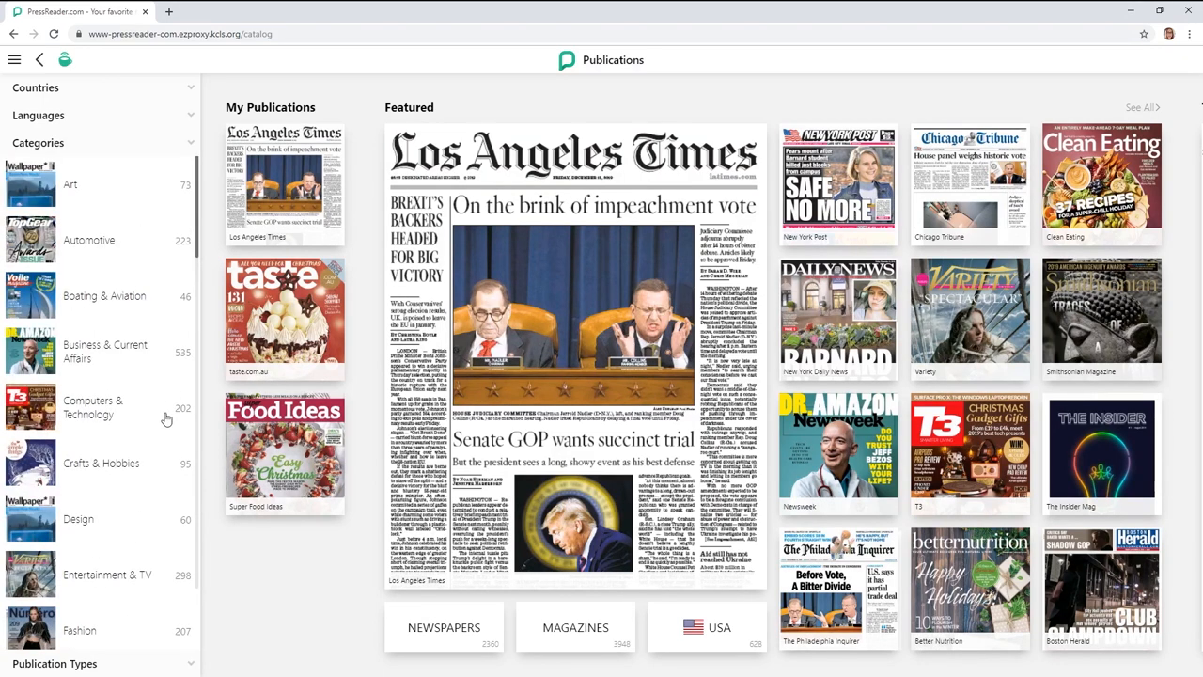
mouse_move(86, 470)
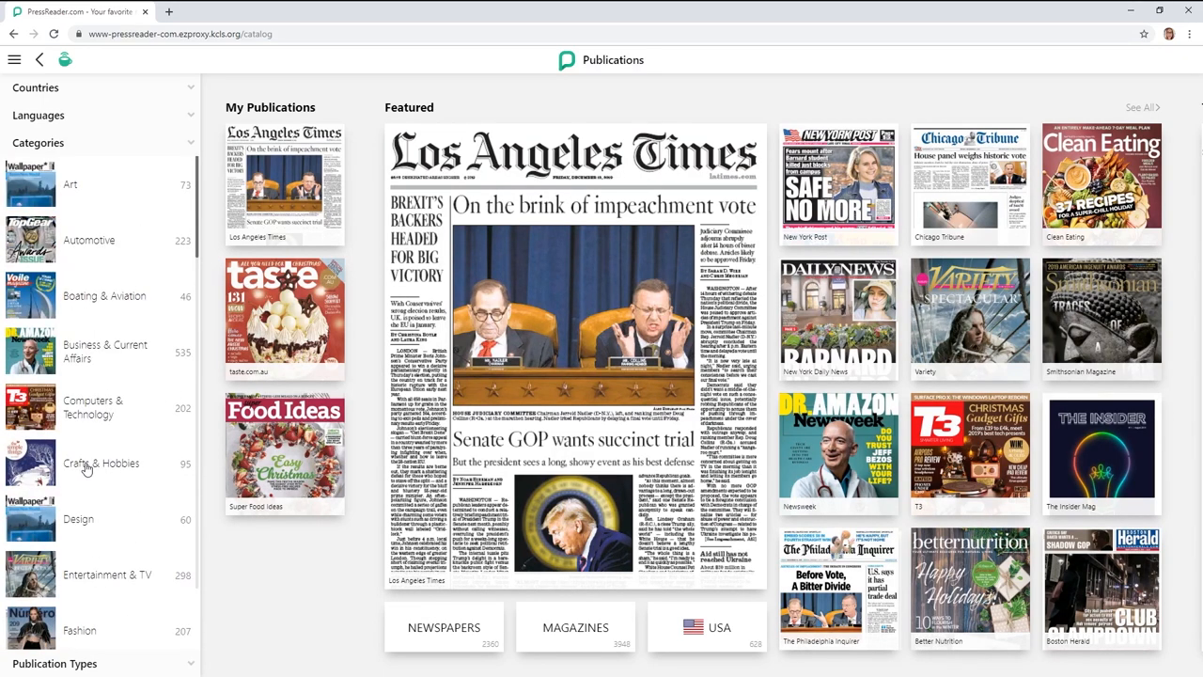
left_click(101, 462)
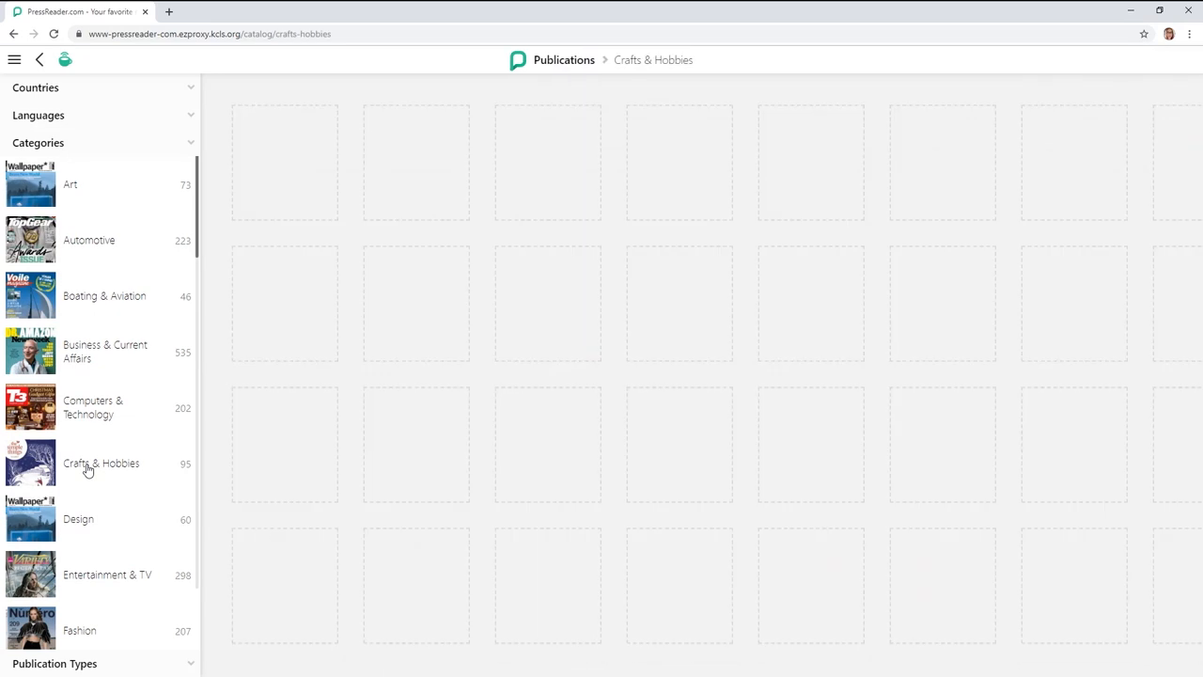
Browse across the Crafts & Hobbies grid and open the Cross Stitch Gold cover.
left_click(101, 463)
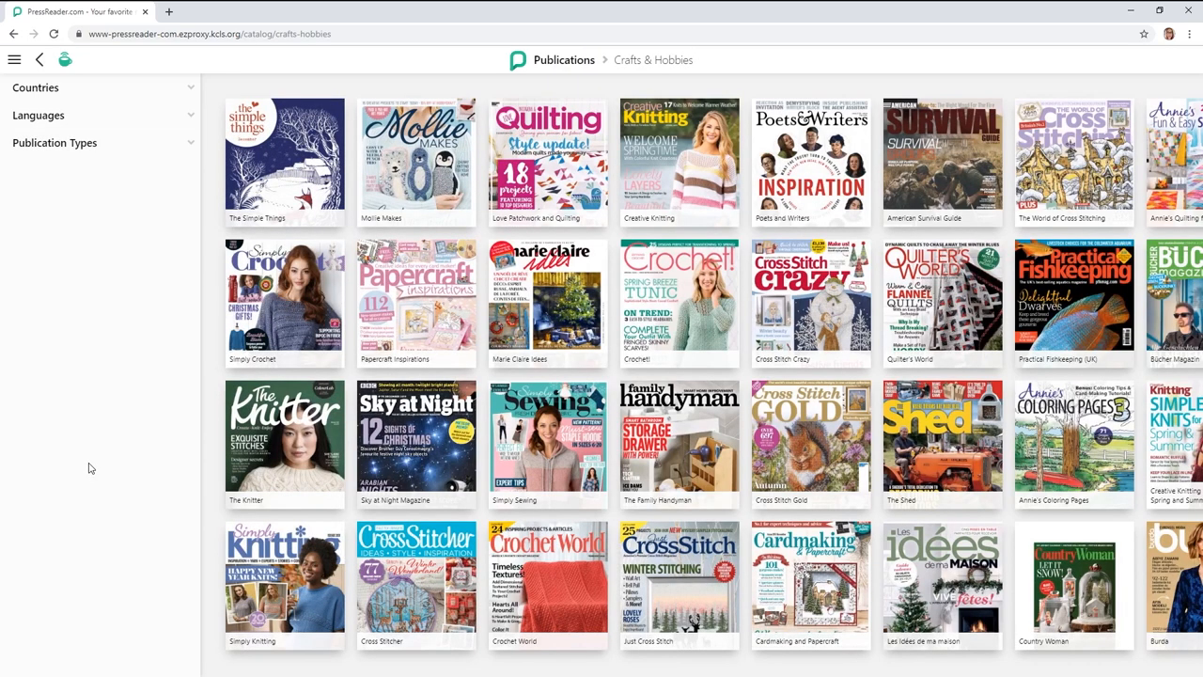
mouse_move(564, 436)
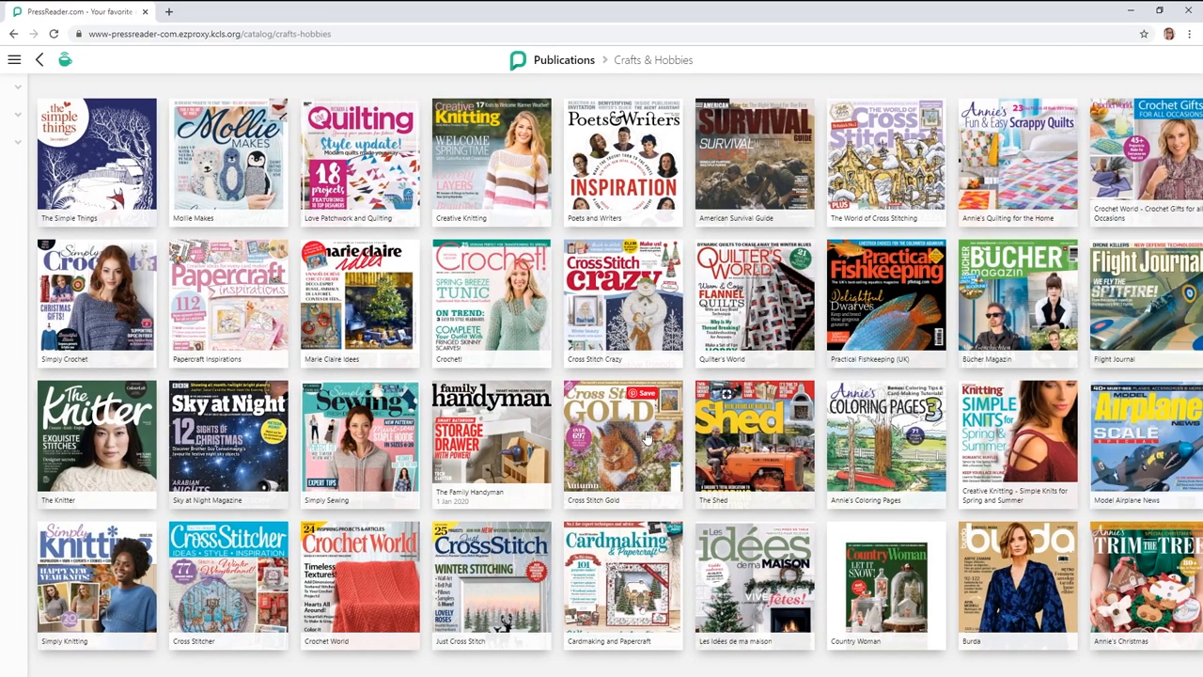
scroll("right", 3)
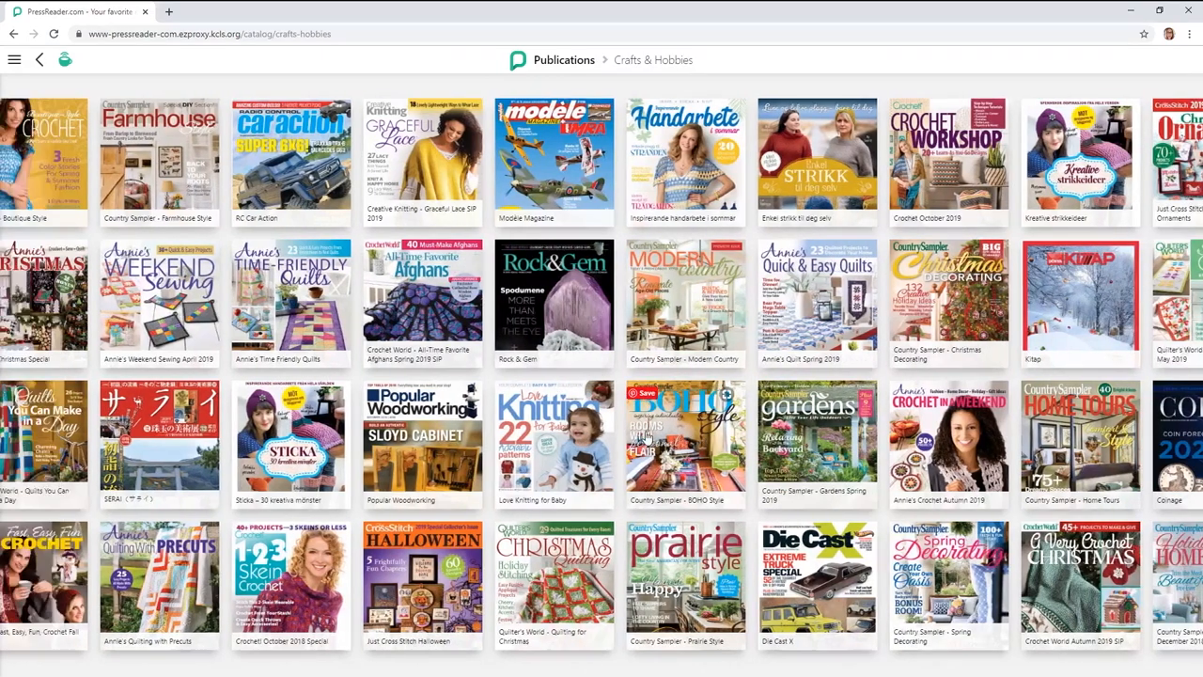
left_click(15, 58)
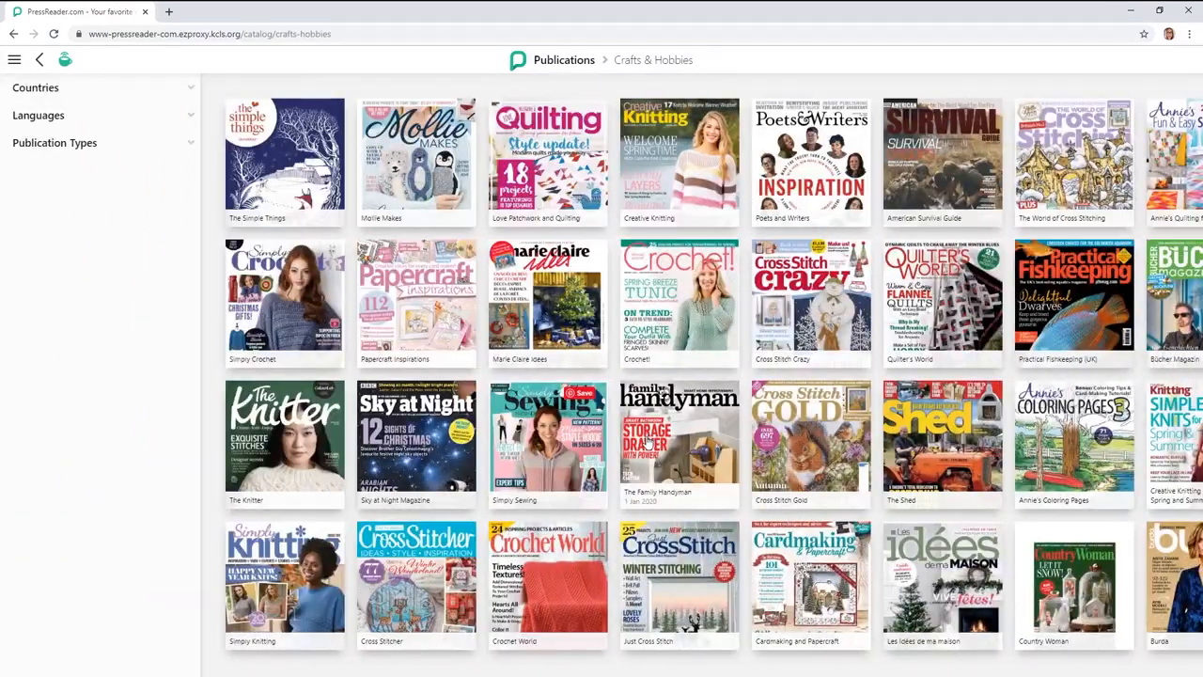
mouse_move(688, 418)
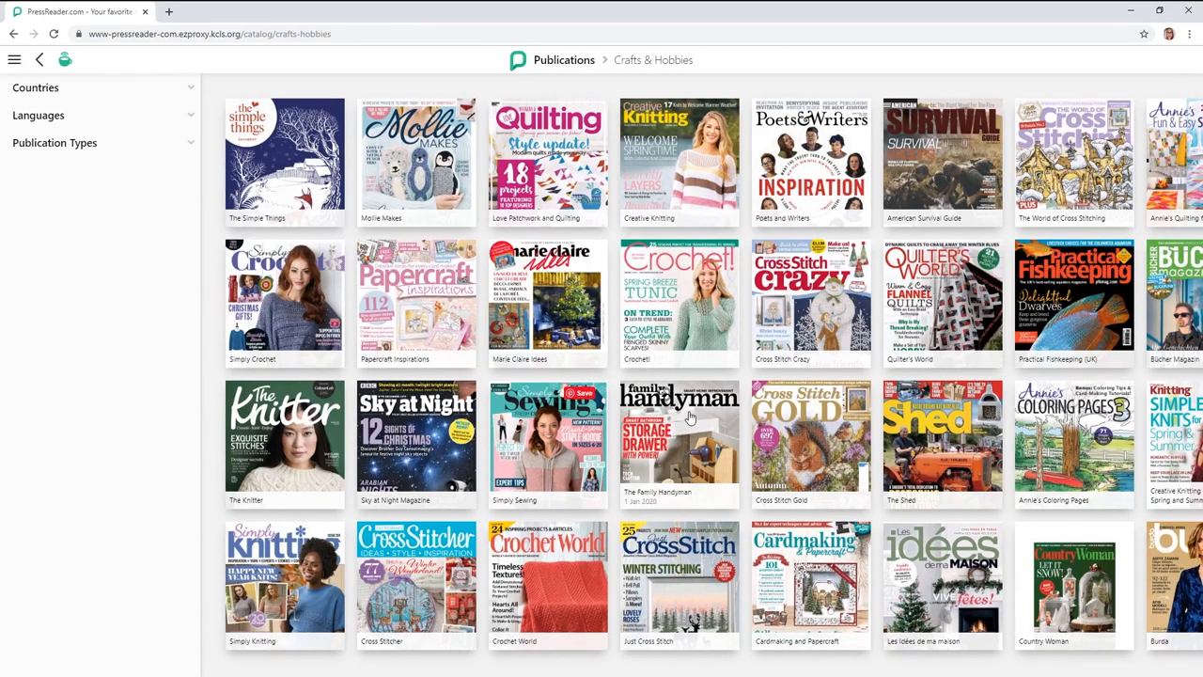
mouse_move(689, 431)
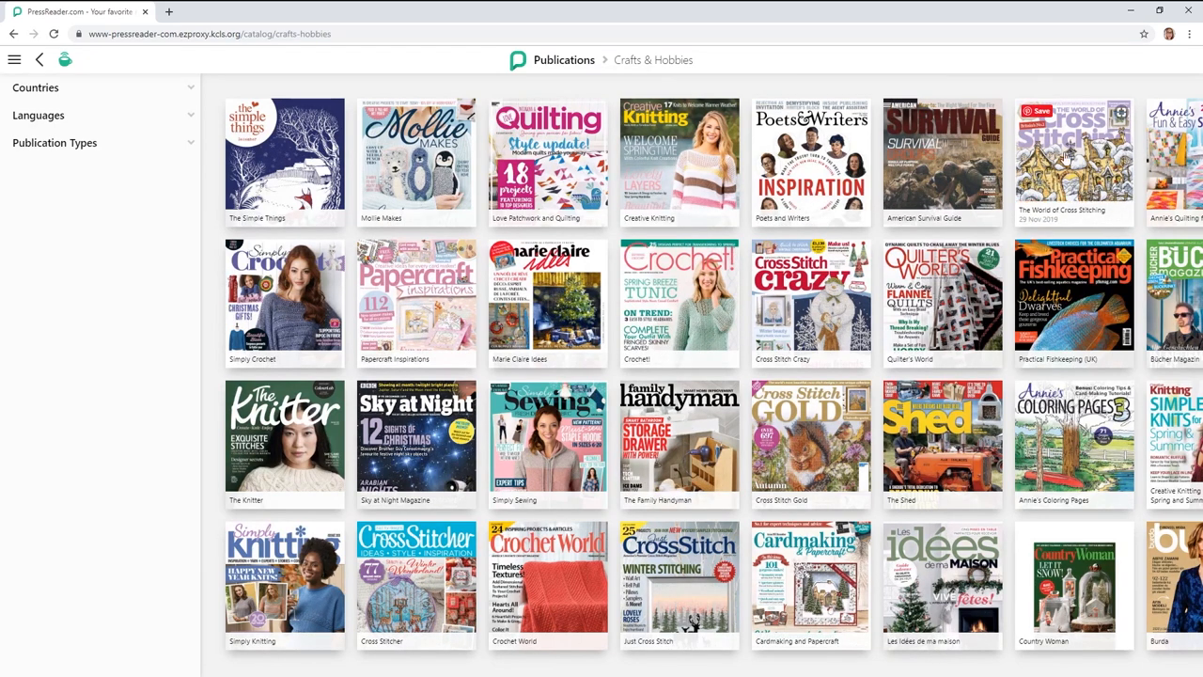
mouse_move(1095, 178)
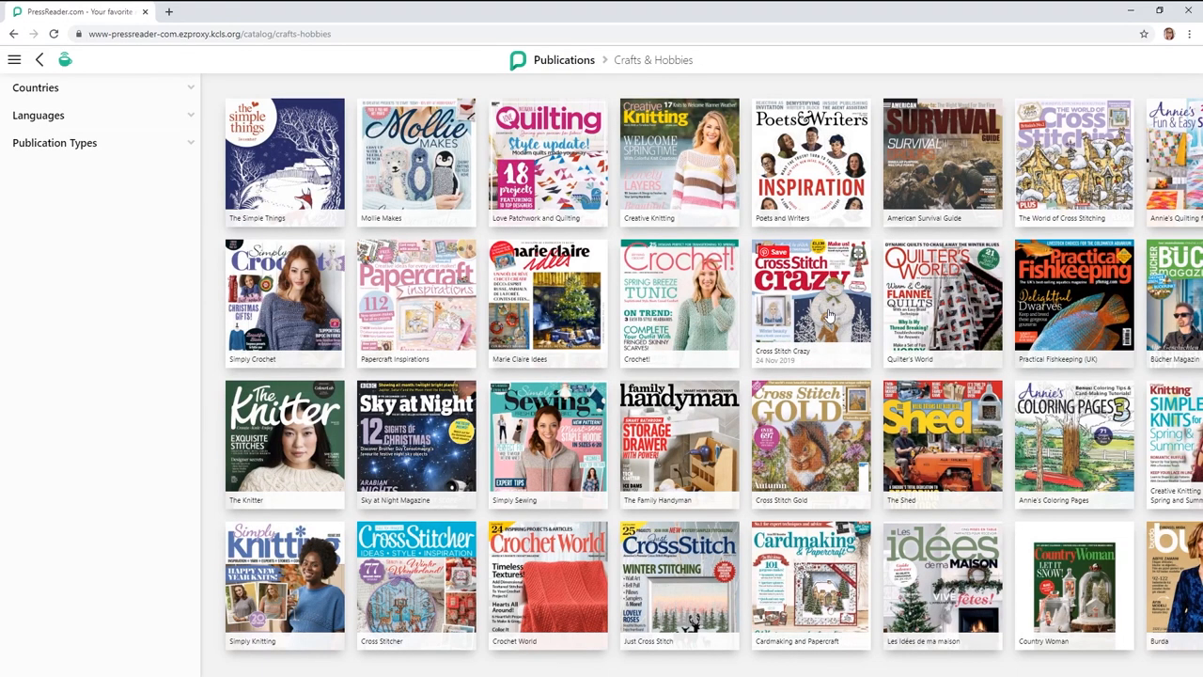
mouse_move(816, 323)
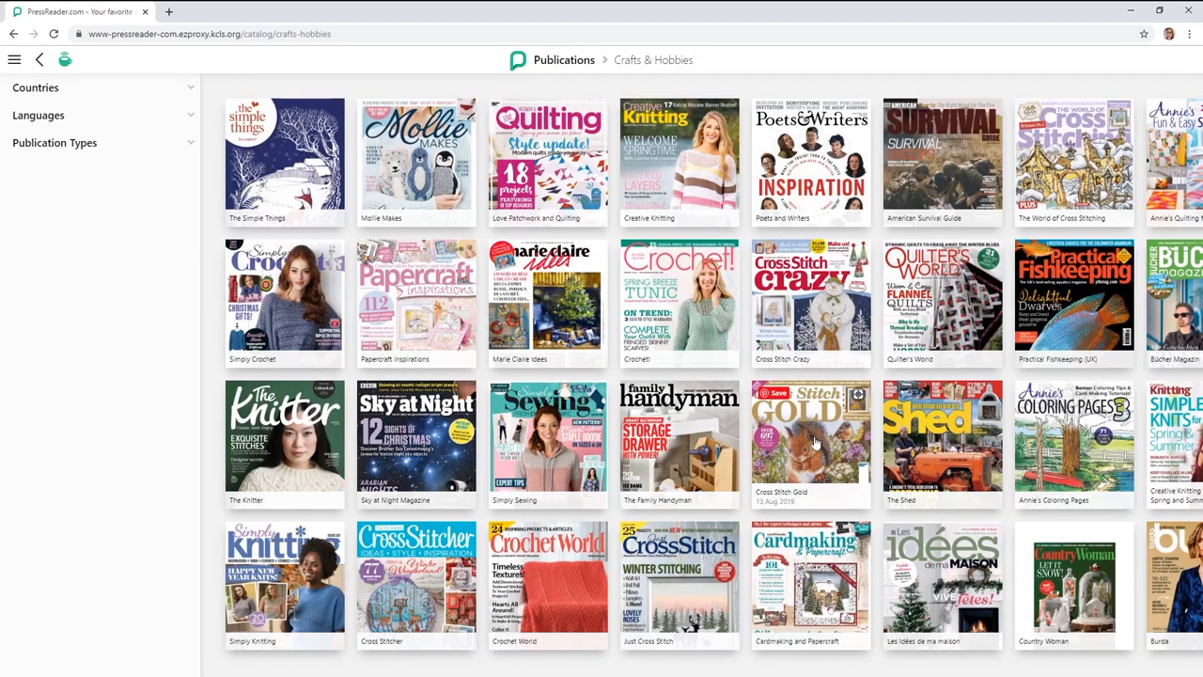
mouse_move(385, 587)
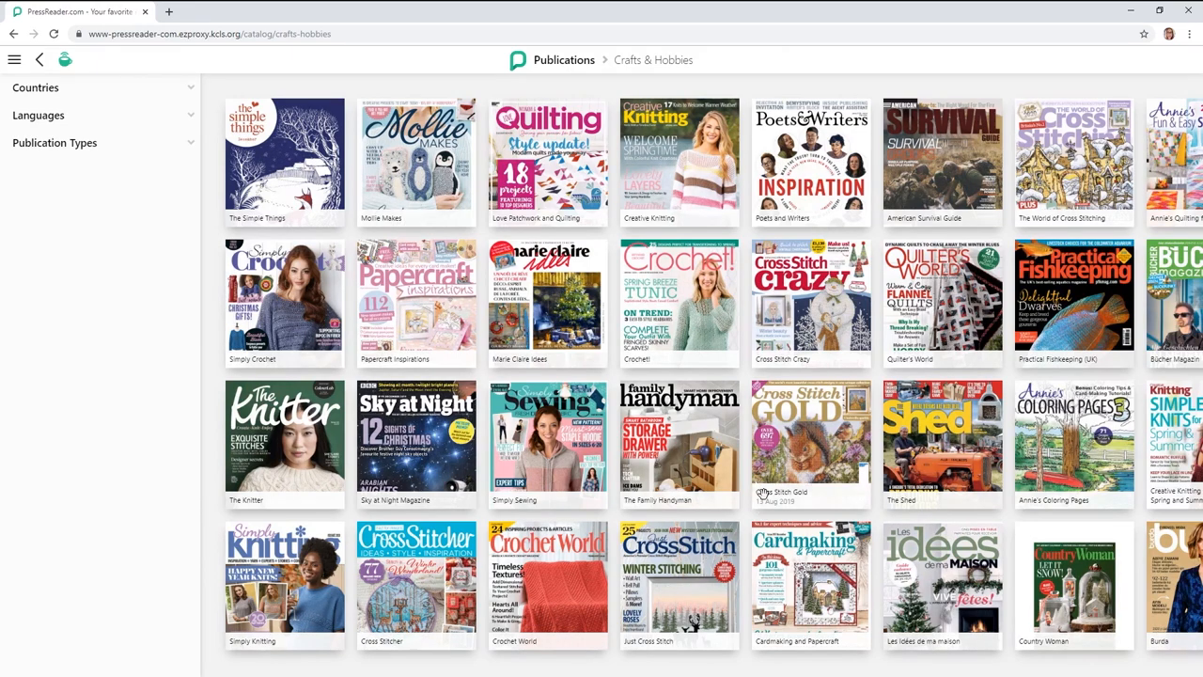
scroll("right", 3)
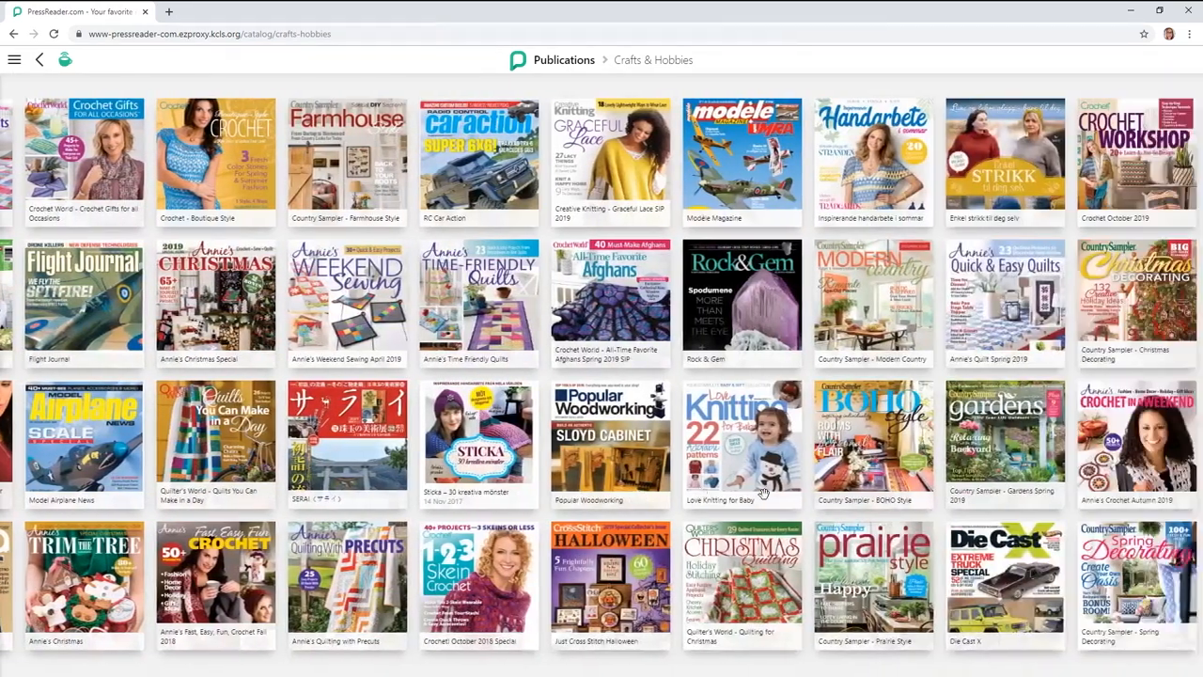
scroll("right", 3)
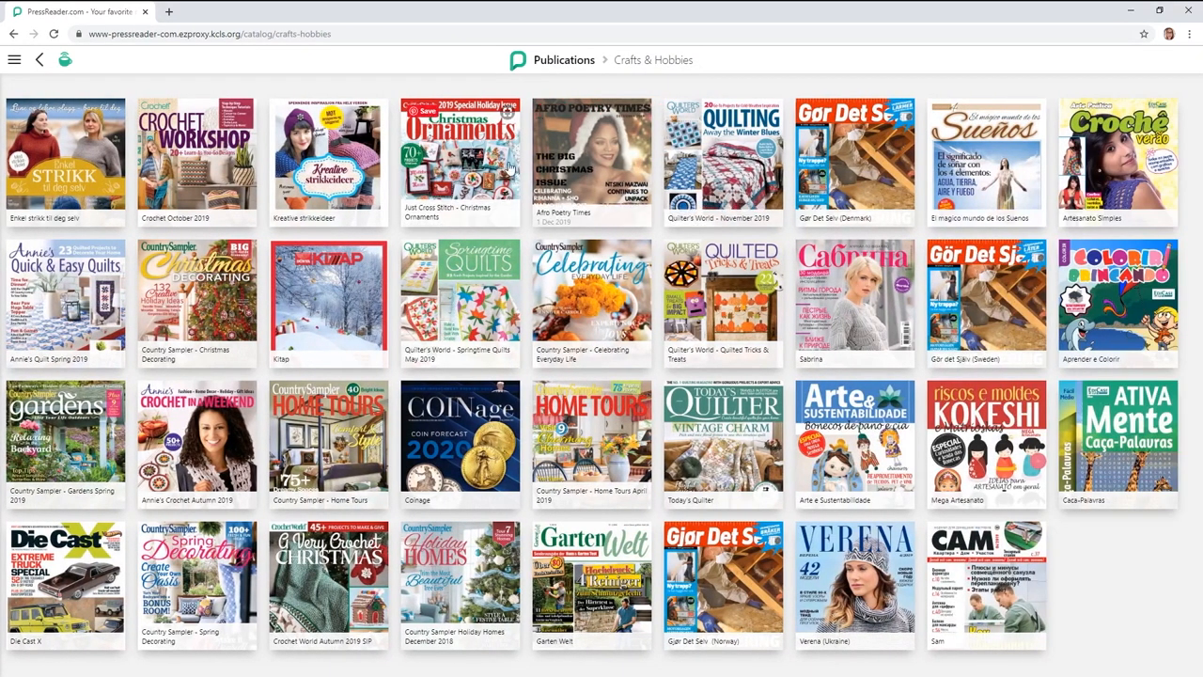
left_click(15, 59)
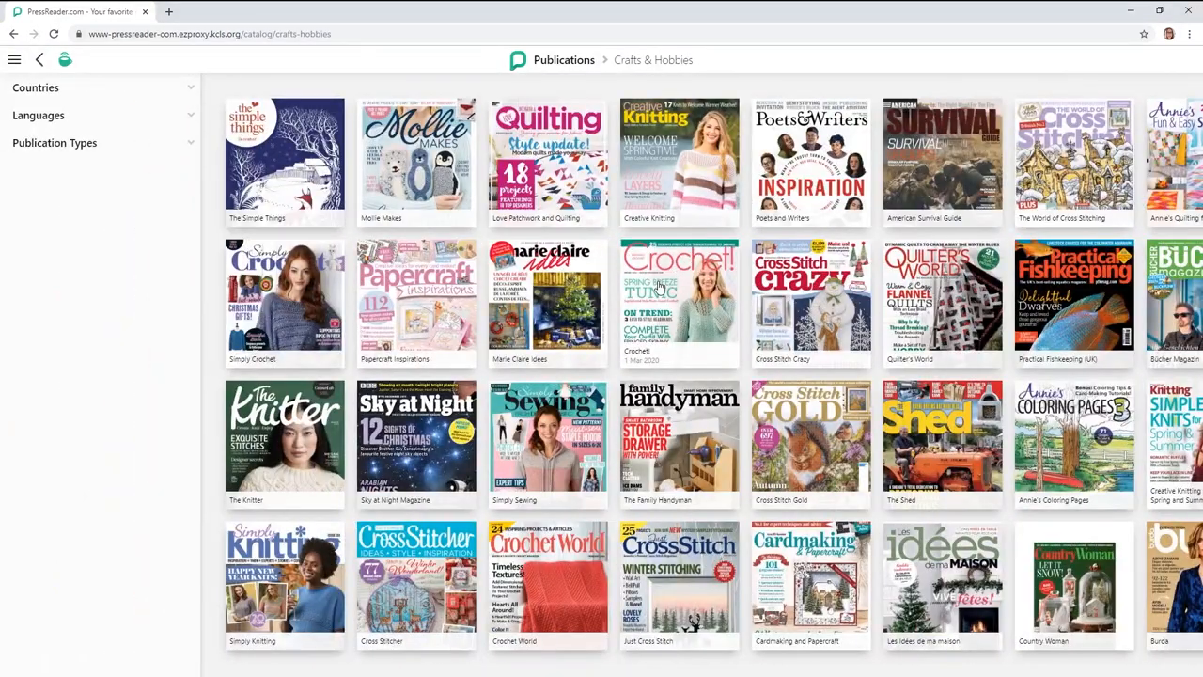
left_click(811, 436)
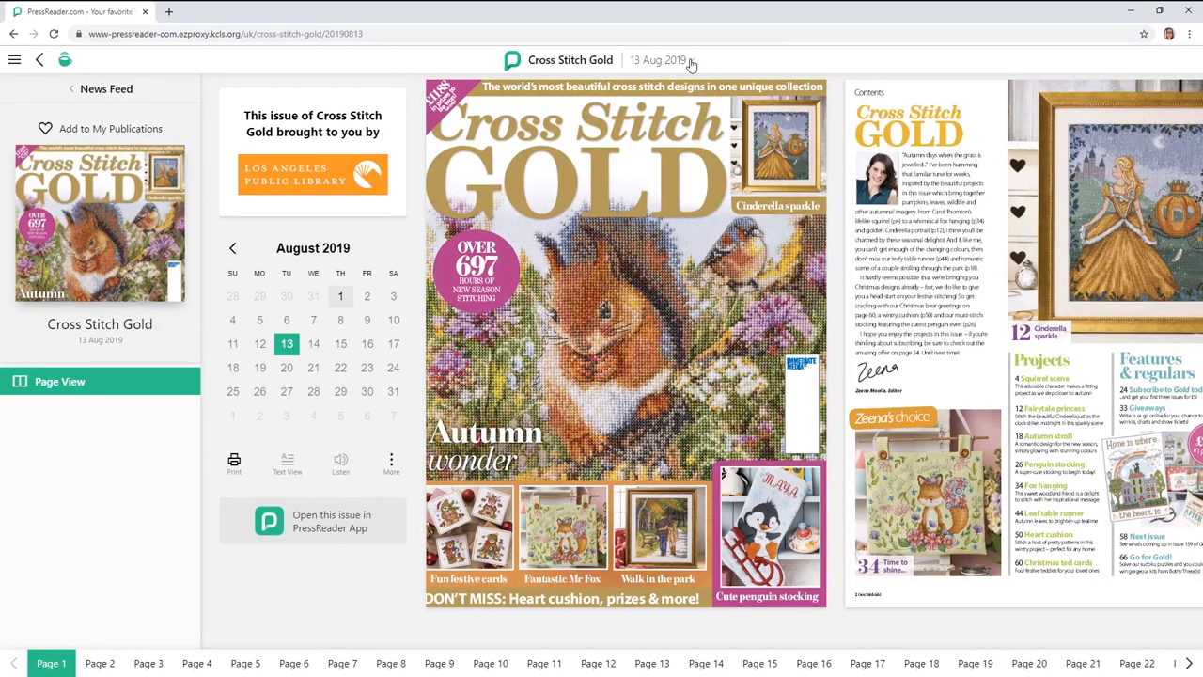
Show Cross Stitch Gold's issue dates as a list and browse back through past issues.
left_click(662, 59)
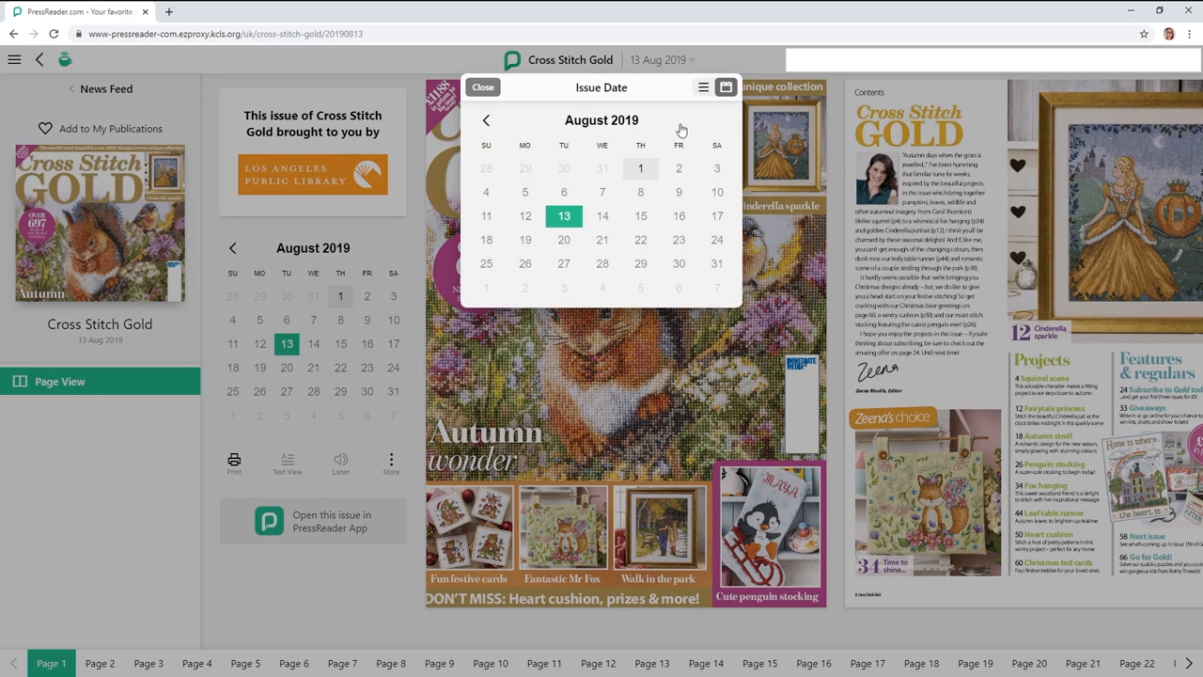
mouse_move(511, 139)
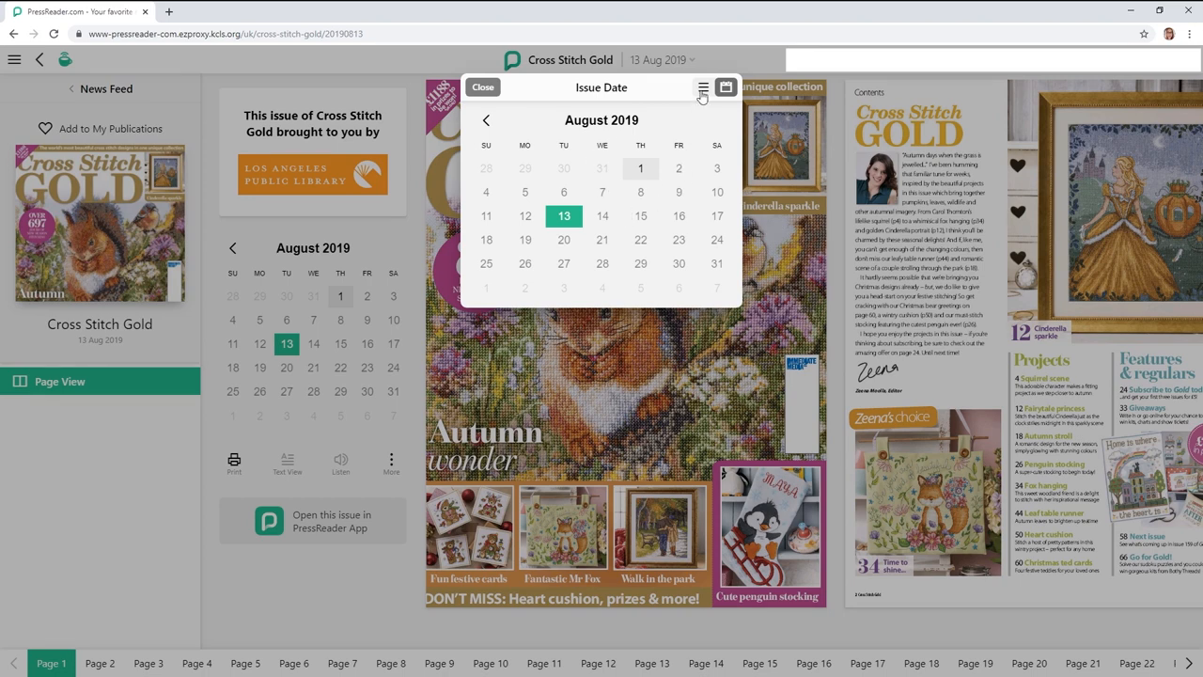
left_click(703, 86)
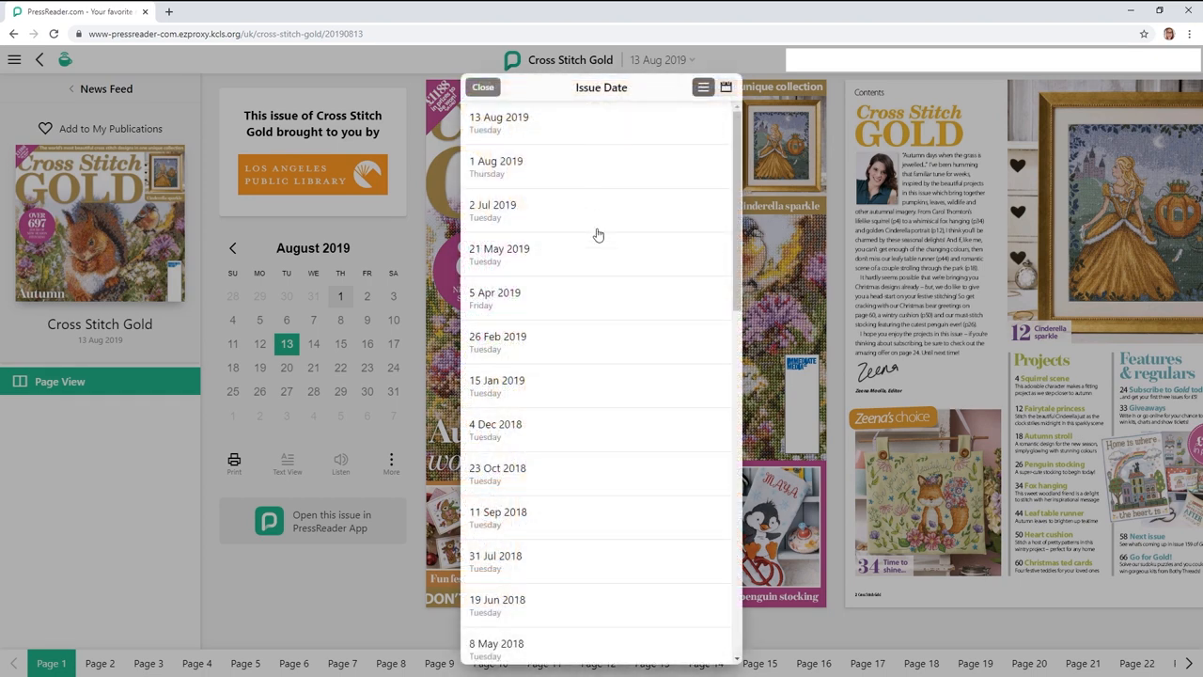
scroll("down", 3)
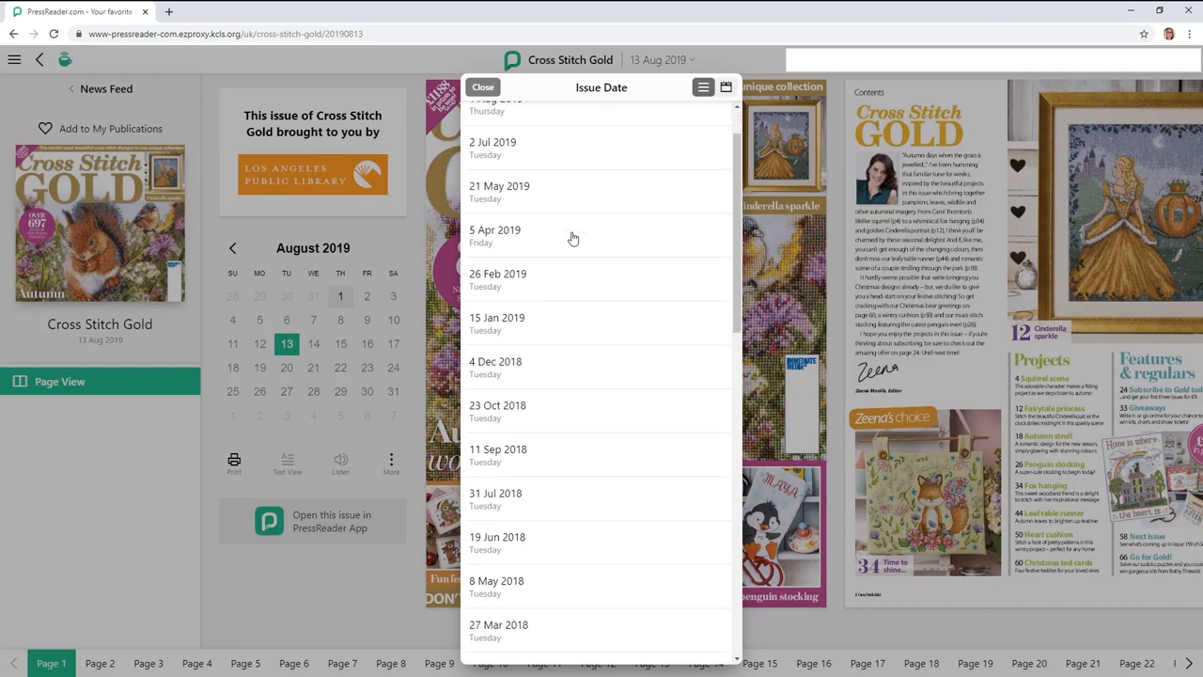
scroll("down", 3)
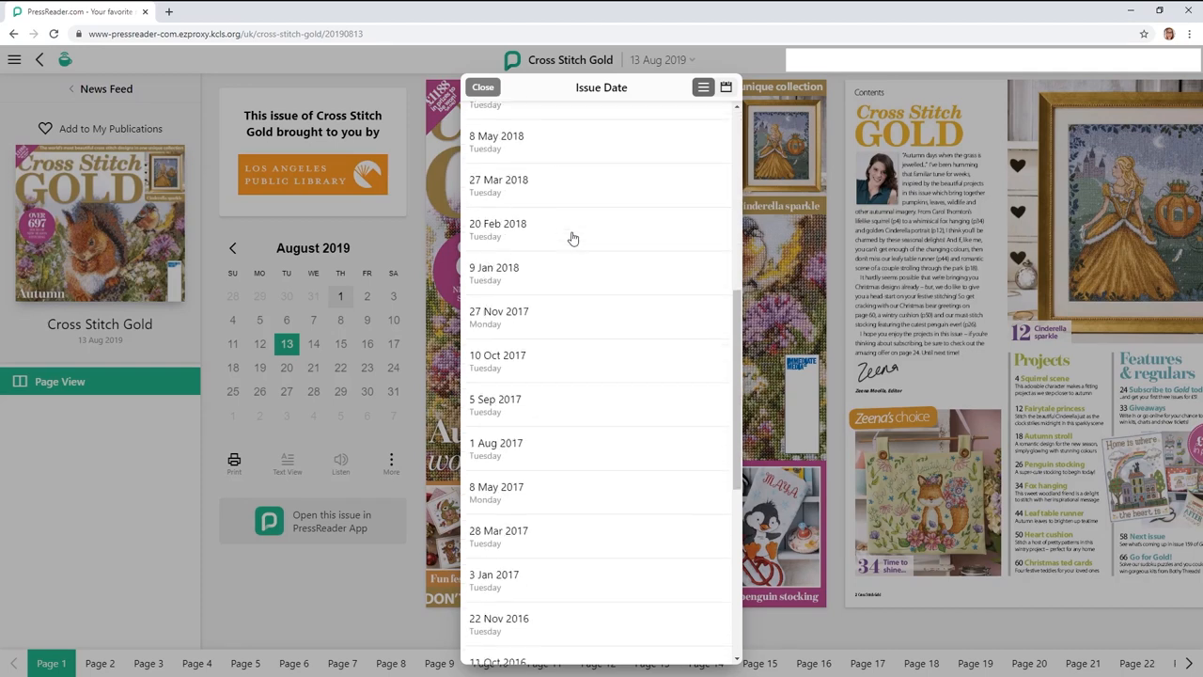
scroll("down", 3)
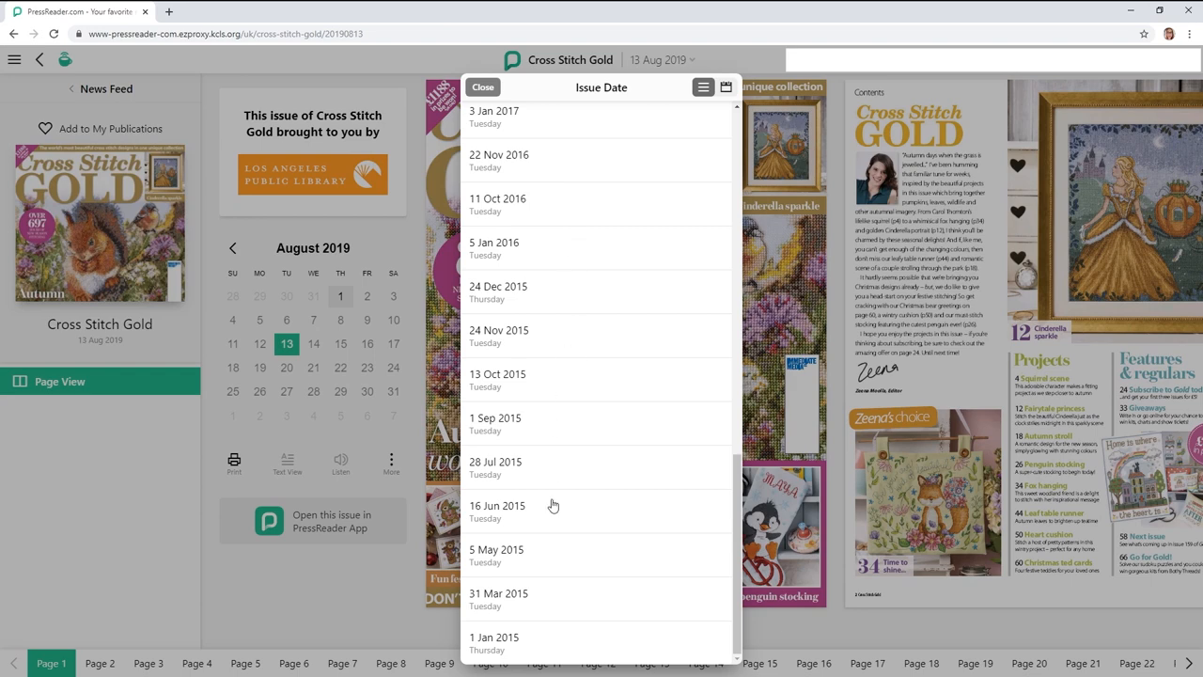
mouse_move(531, 649)
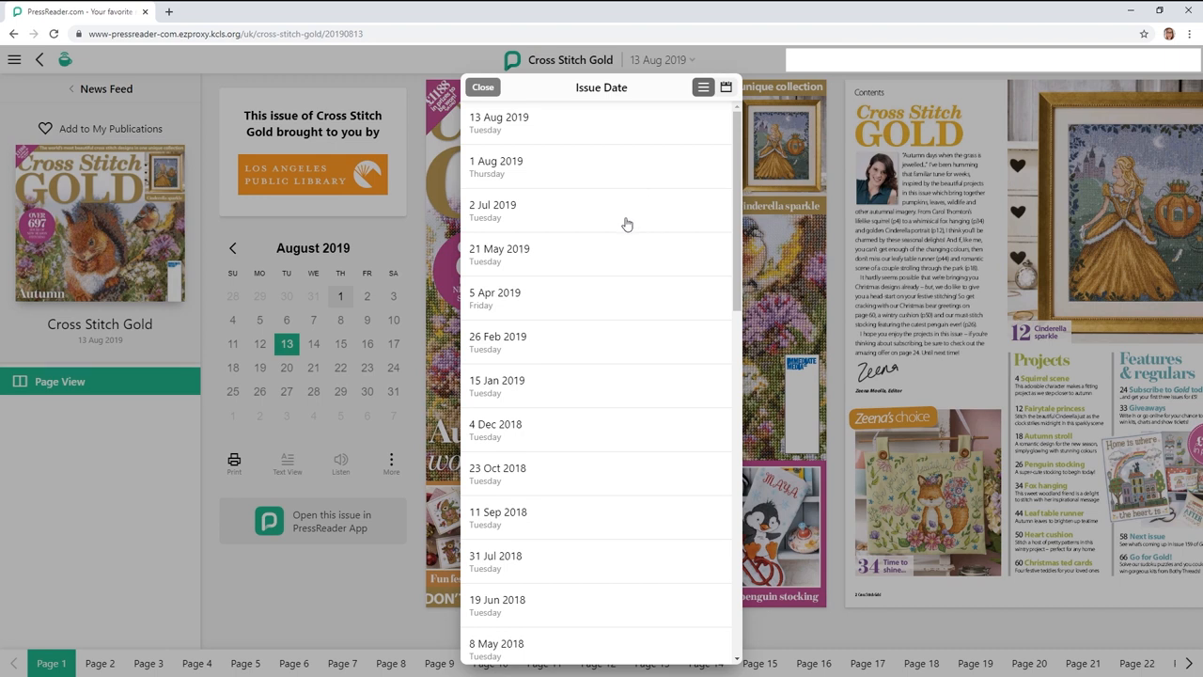
mouse_move(688, 136)
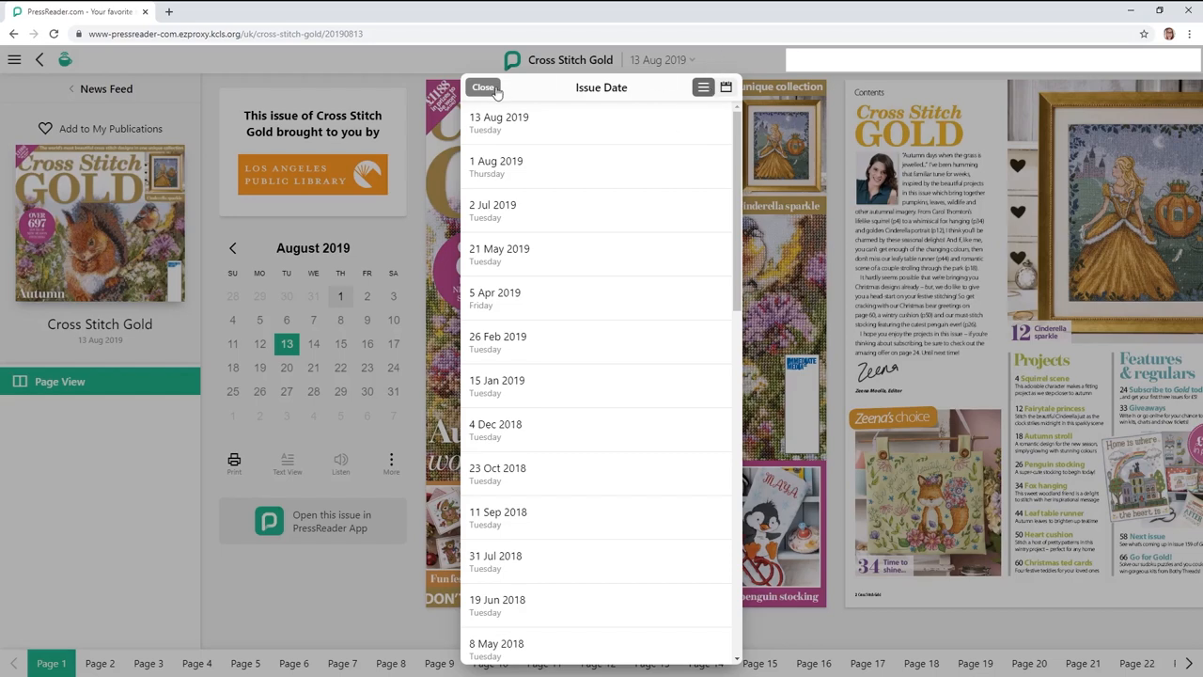
Close the issue list and page forward to the A walk in the park spread on page 18.
left_click(482, 87)
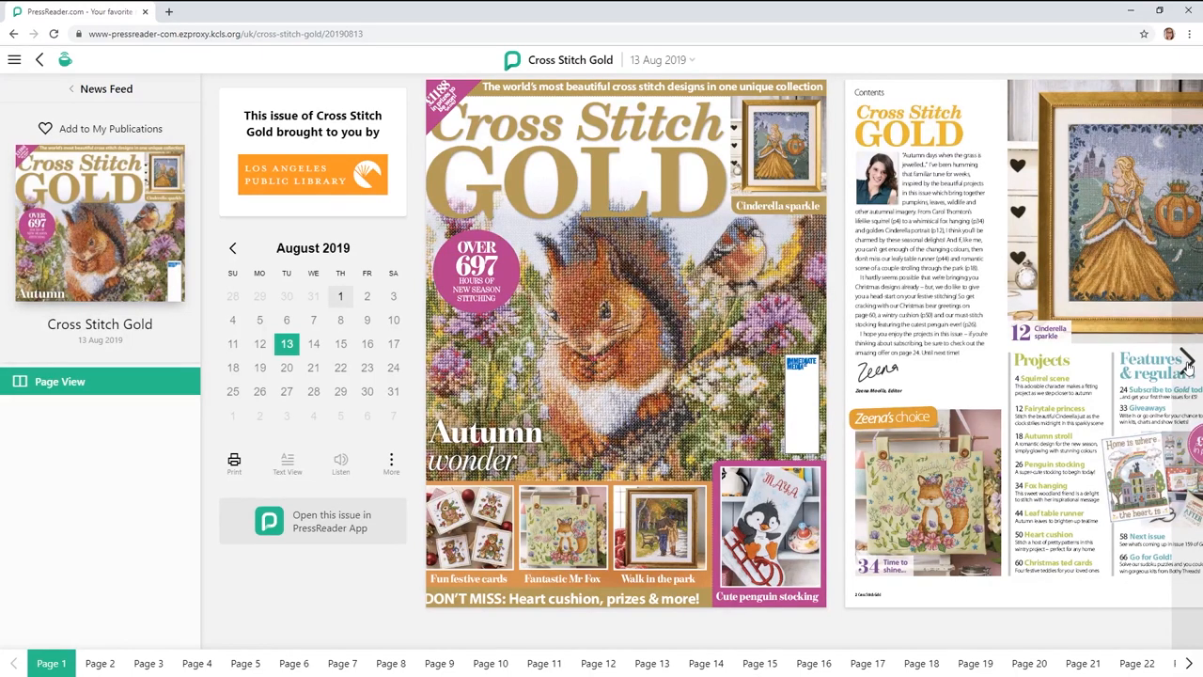
left_click(1189, 361)
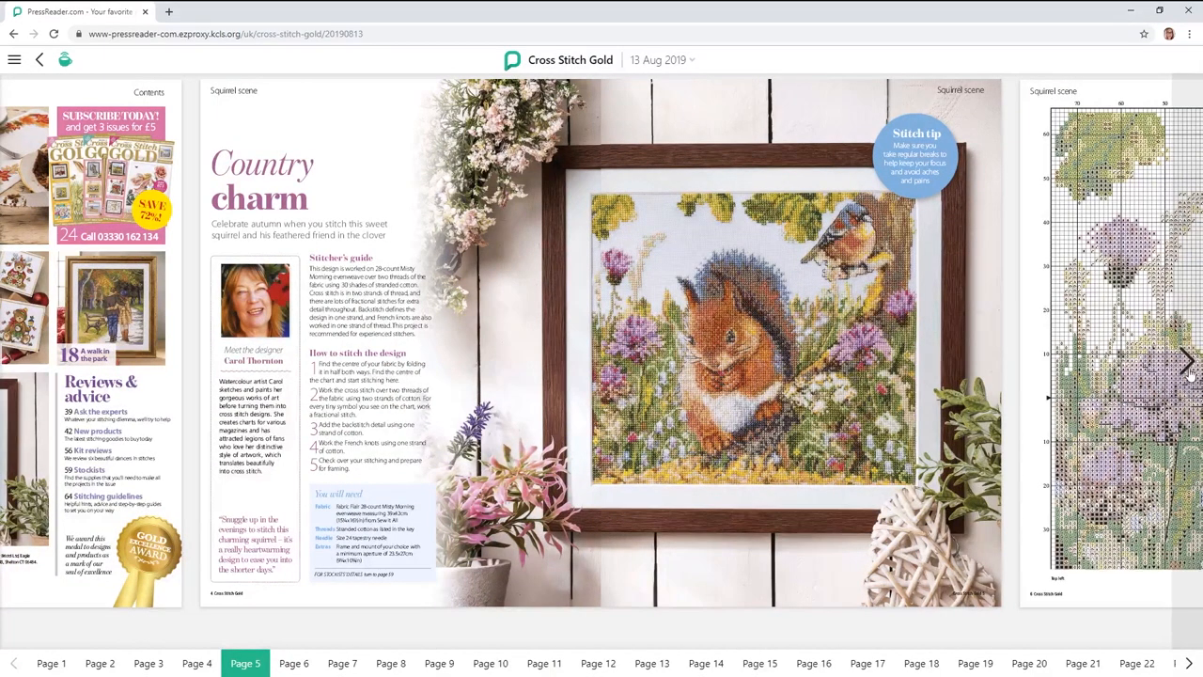
left_click(1187, 361)
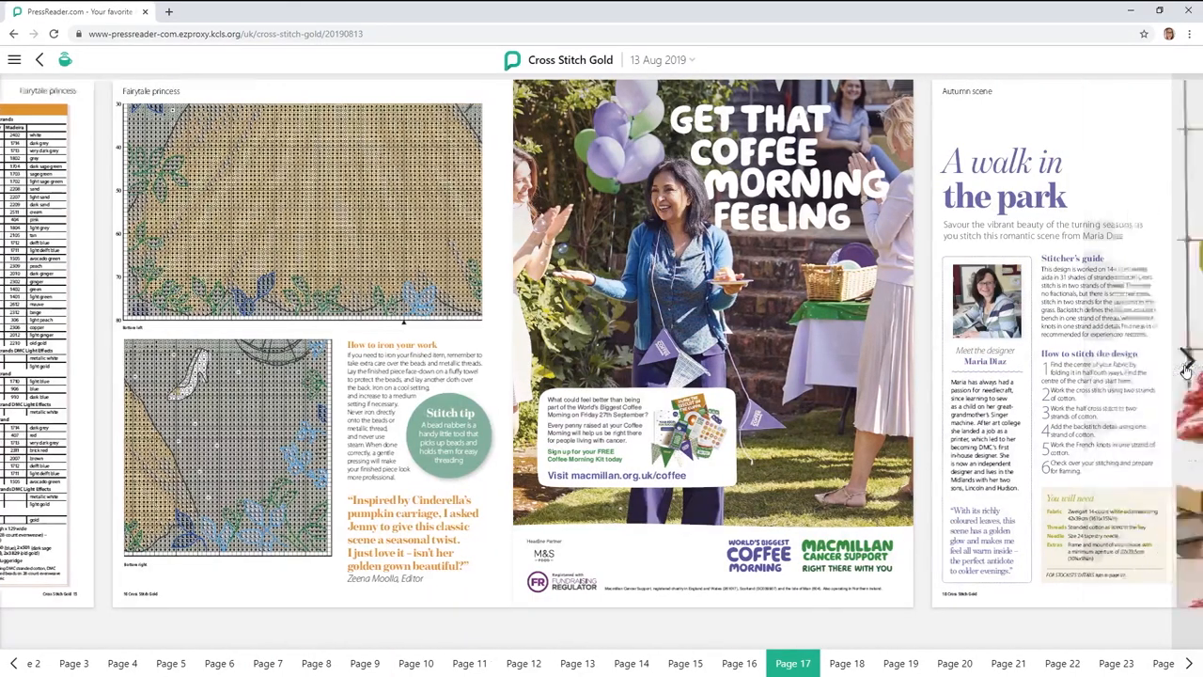
left_click(846, 661)
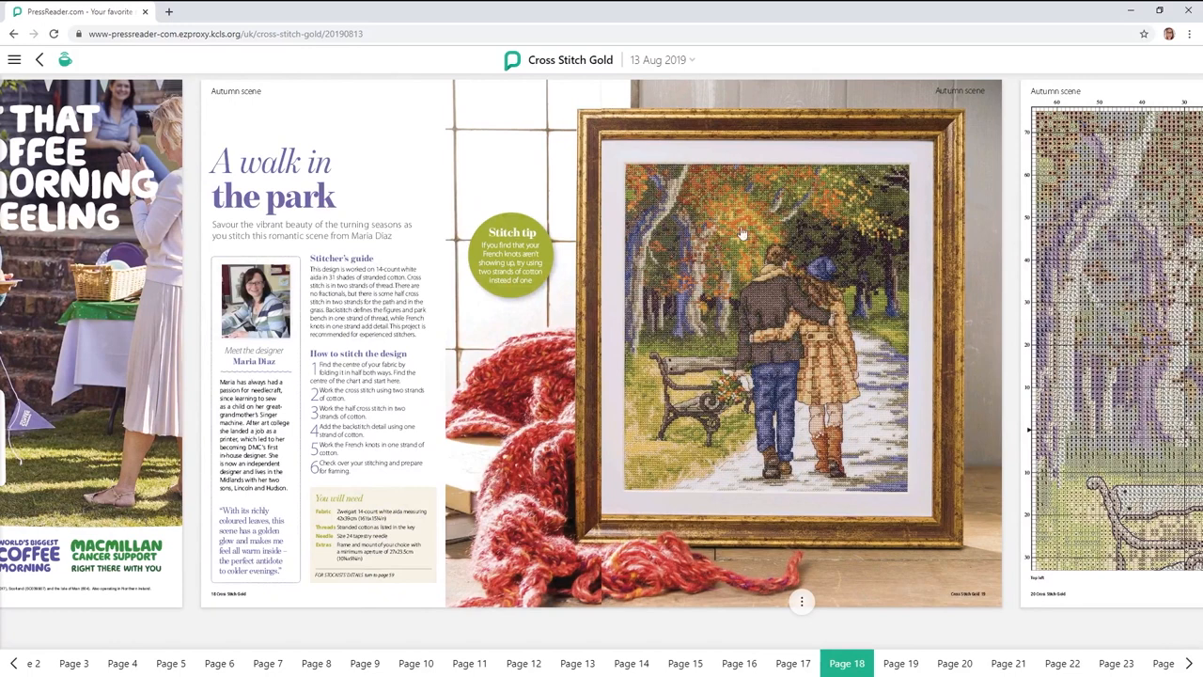
mouse_move(835, 374)
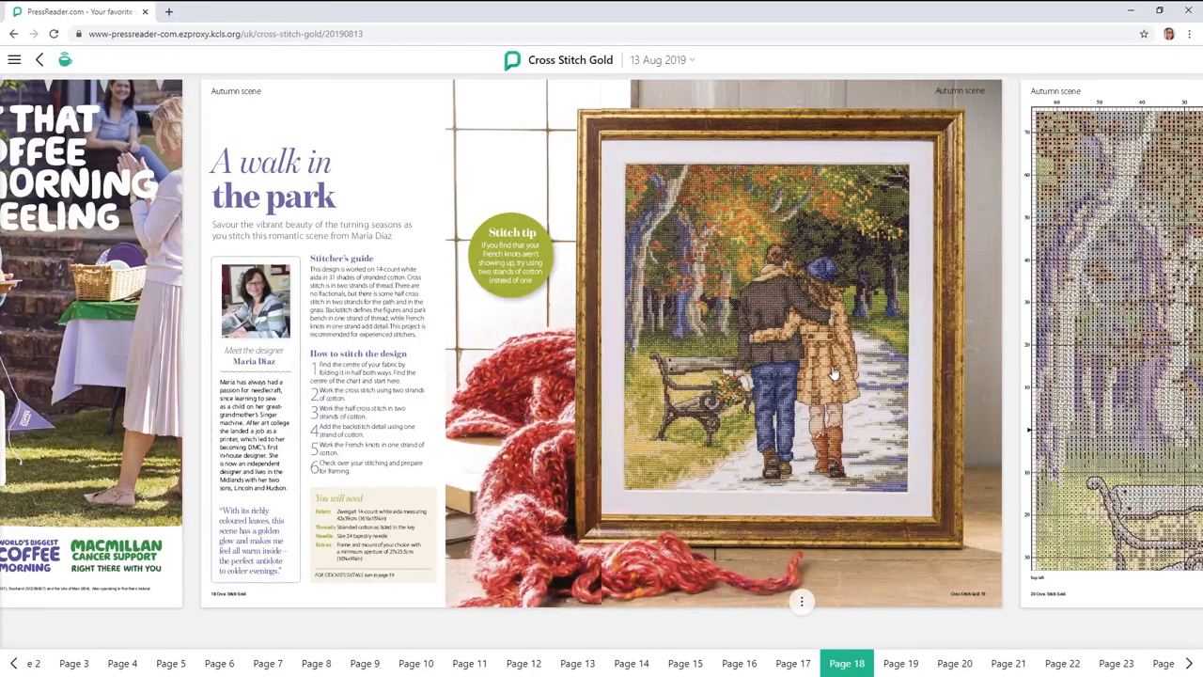
mouse_move(756, 380)
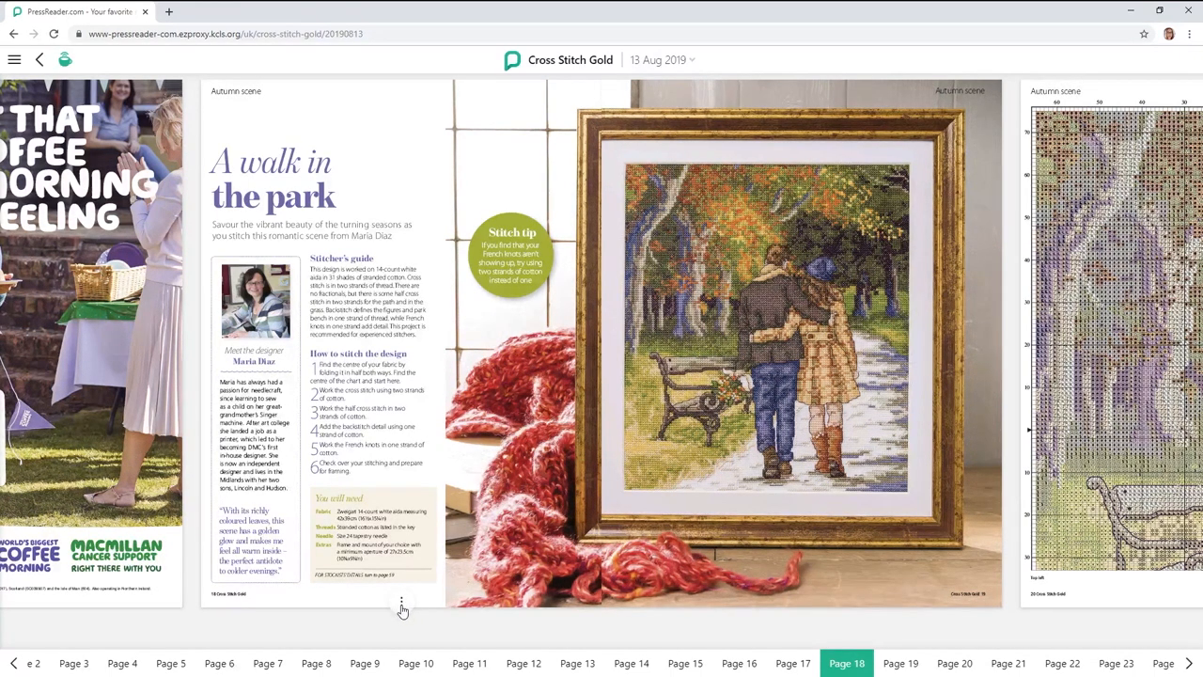
Select five A walk in the park pattern and chart pages and bring up Print for them.
left_click(402, 601)
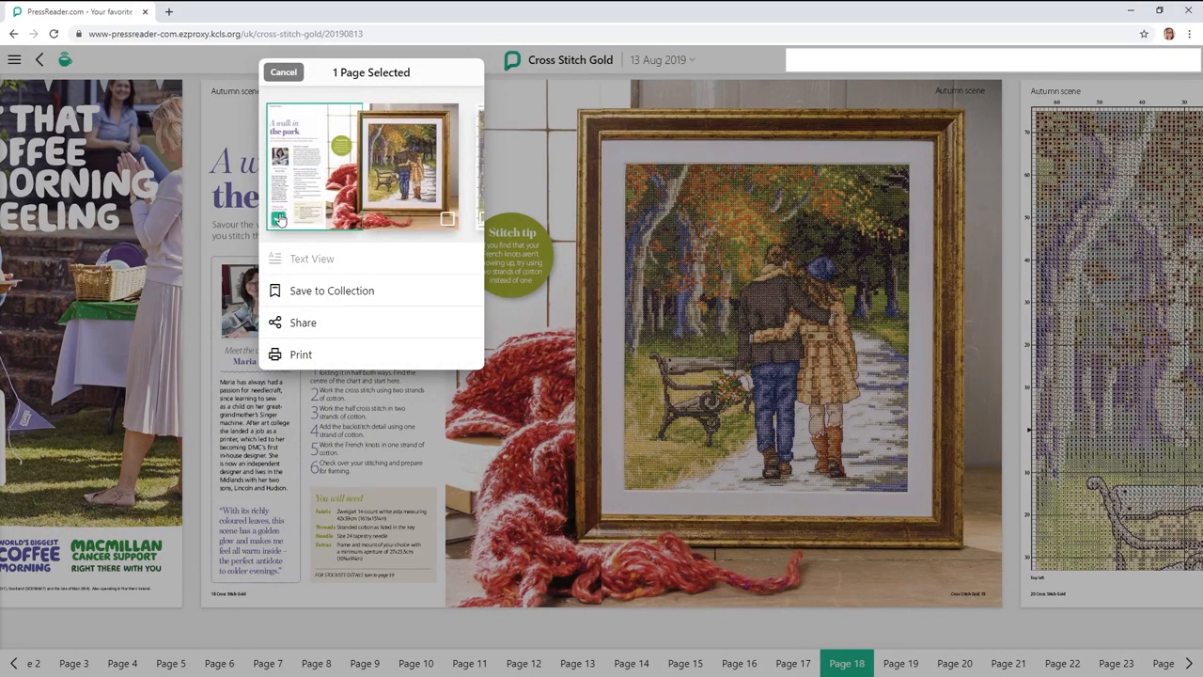
left_click(279, 218)
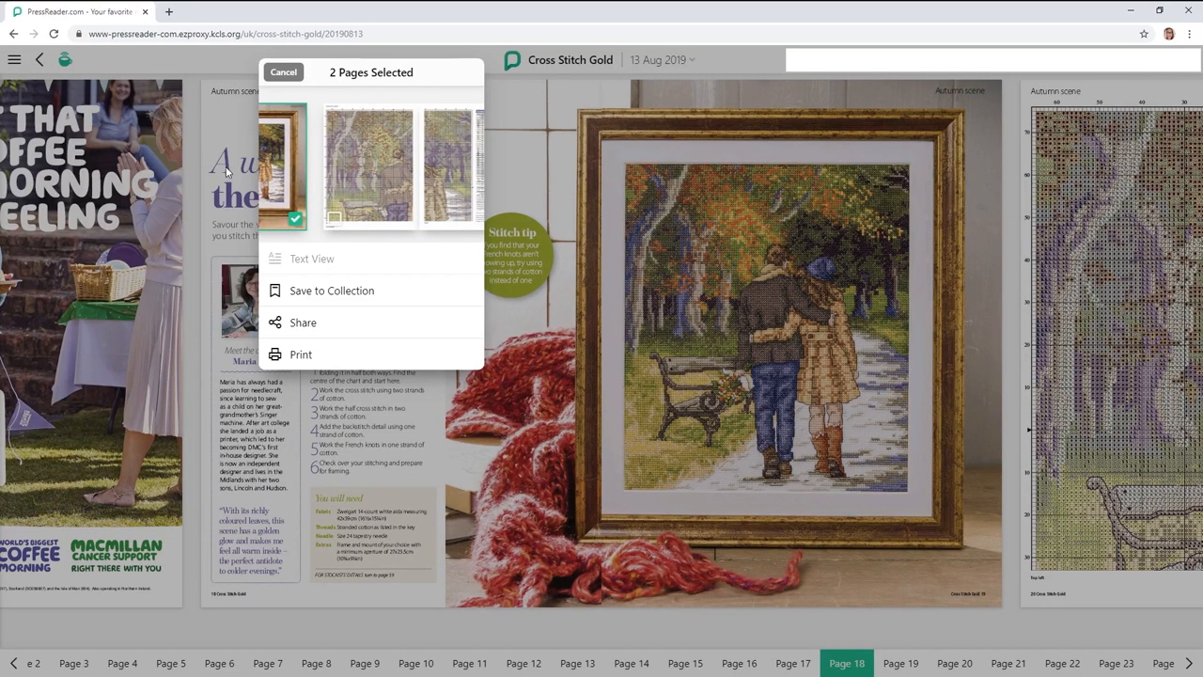
mouse_move(367, 165)
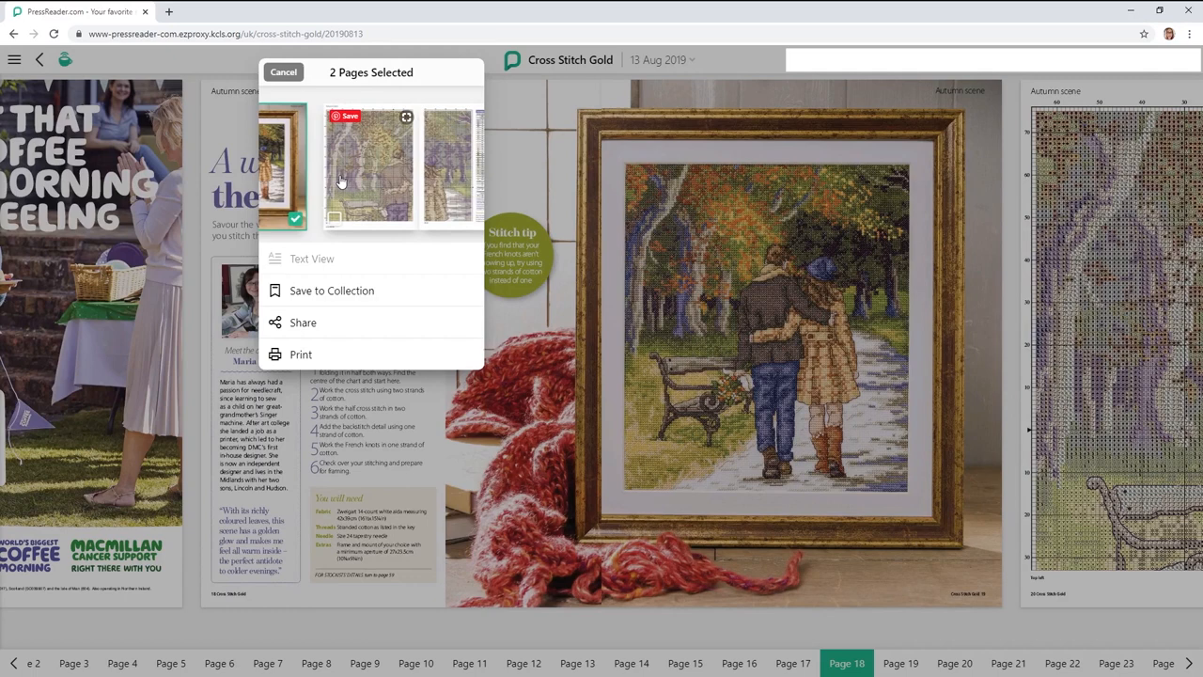
mouse_move(397, 175)
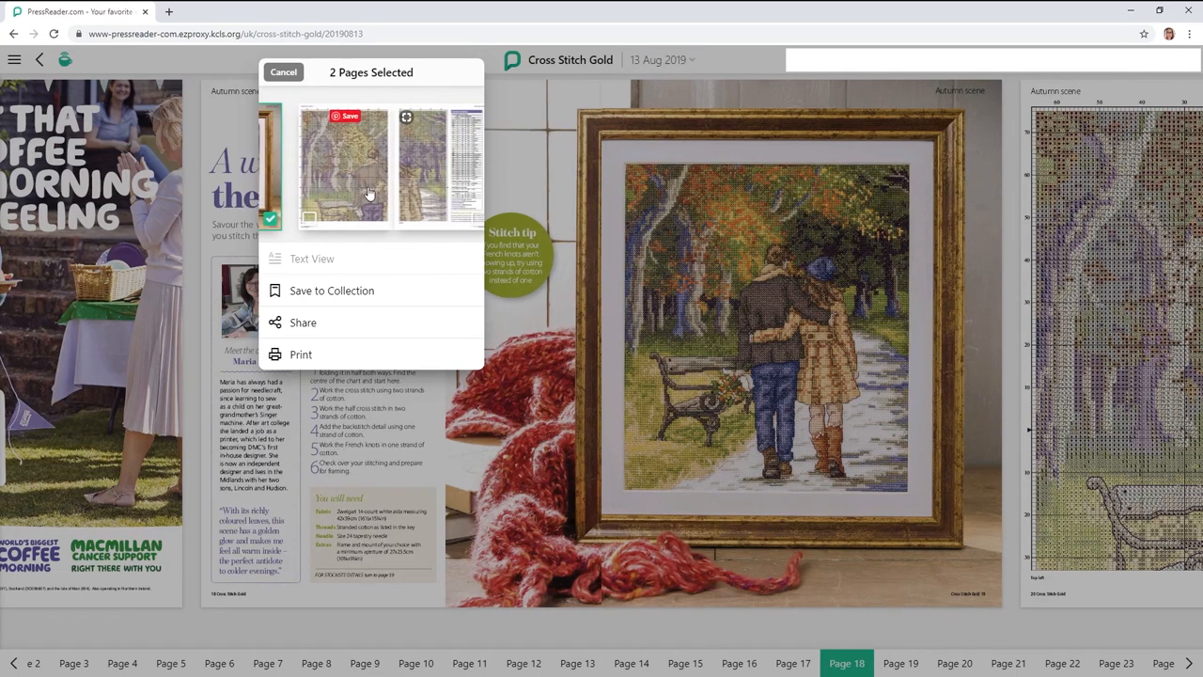
left_click(421, 166)
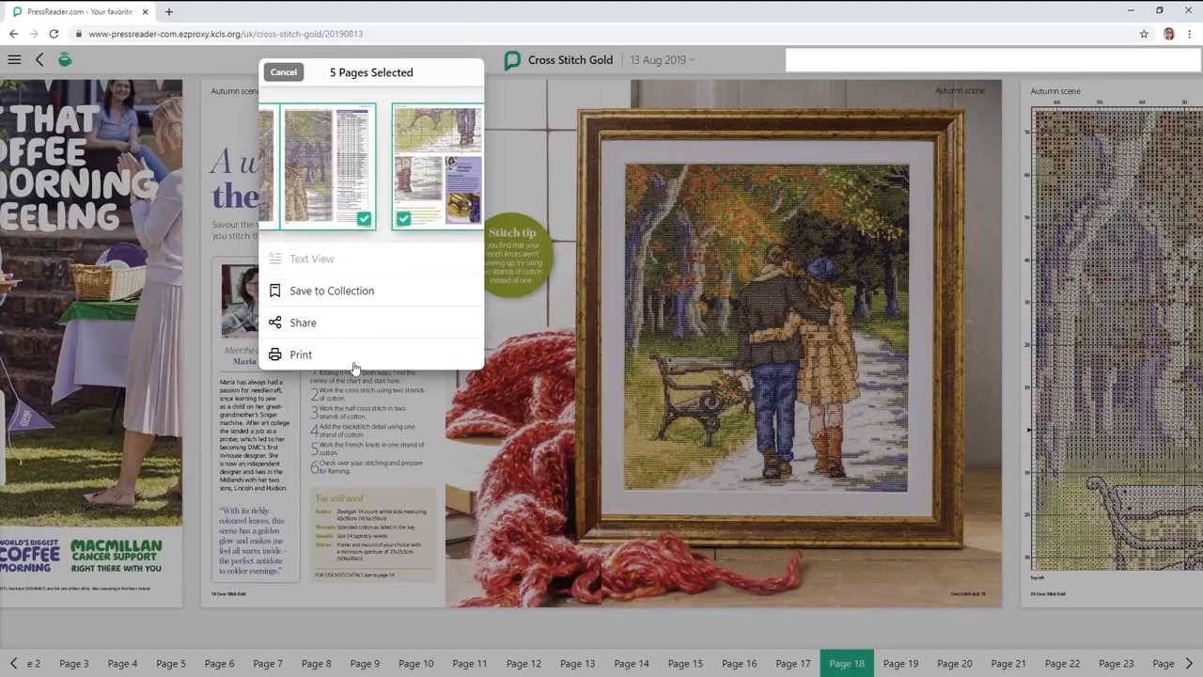
left_click(301, 354)
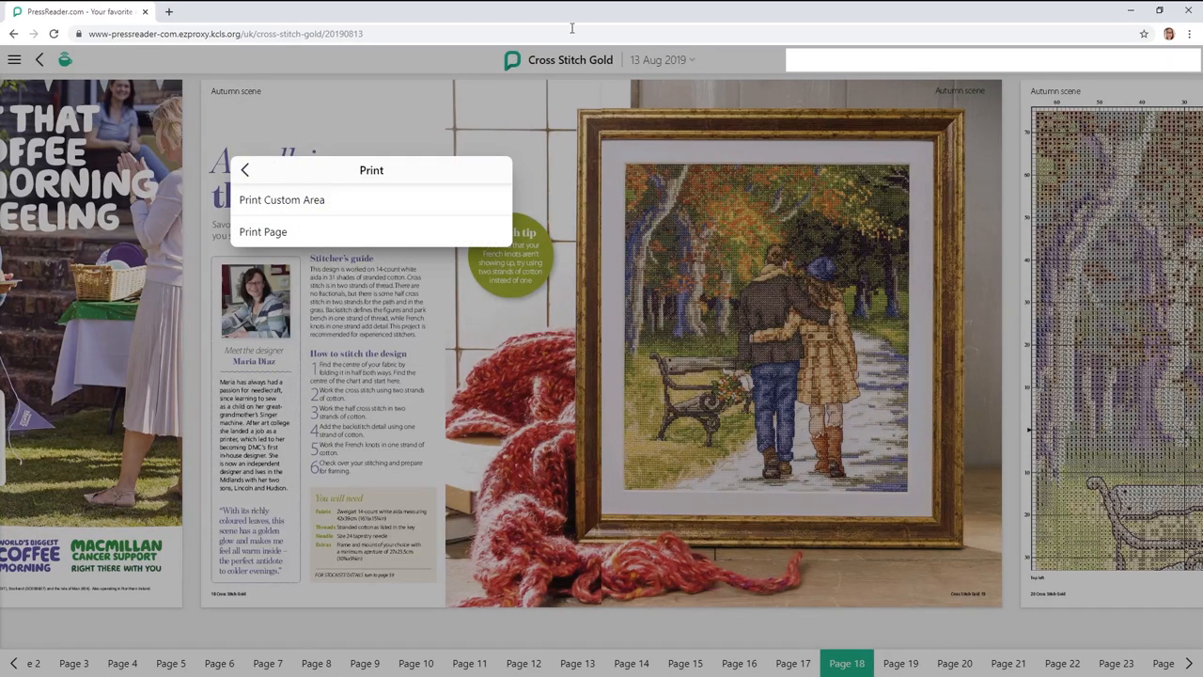
mouse_move(985, 446)
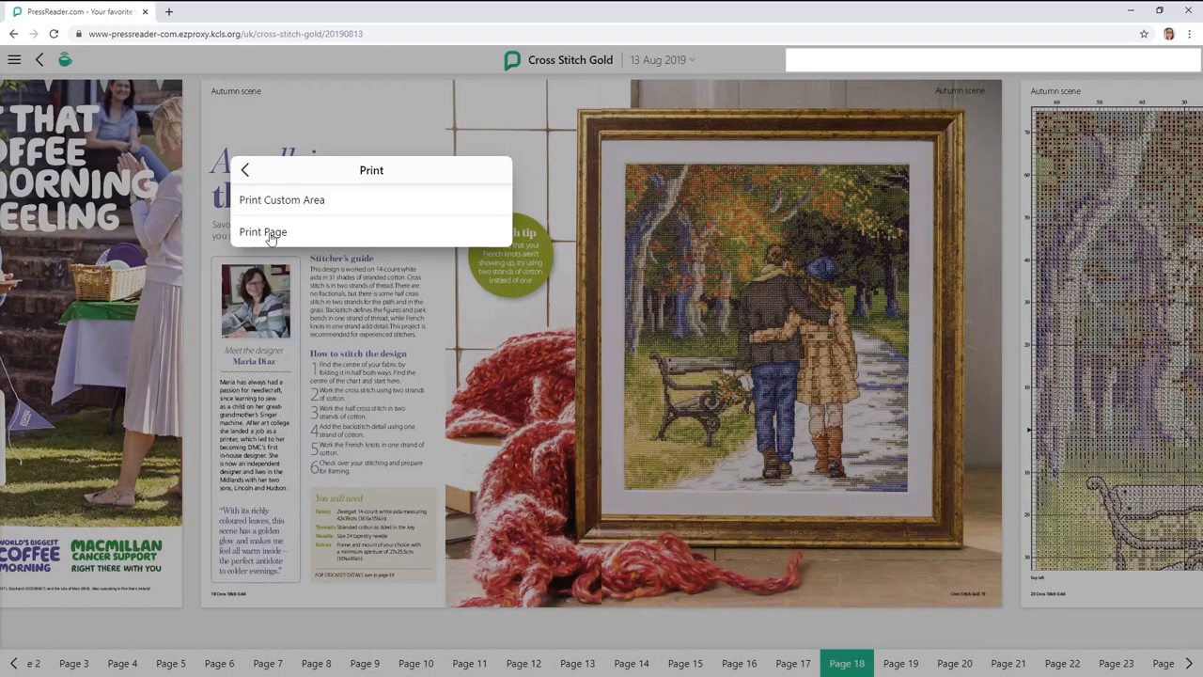
Print the selected full pages to Chrome's Save as PDF preview, then cancel it.
left_click(263, 231)
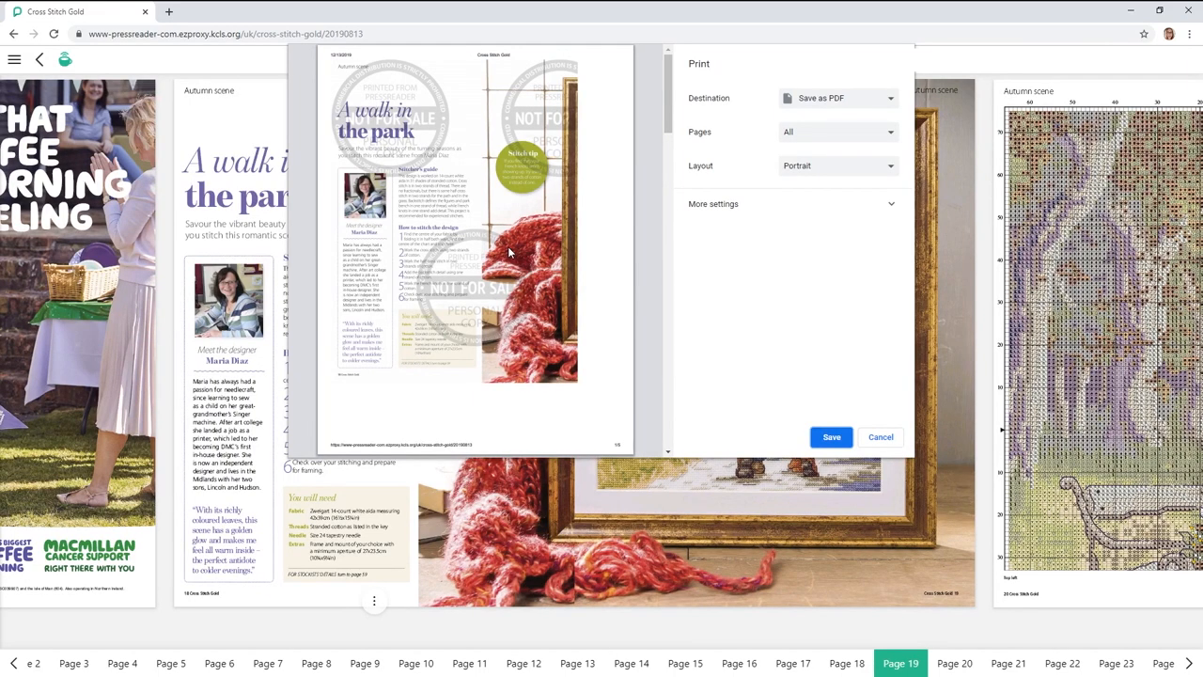
mouse_move(837, 113)
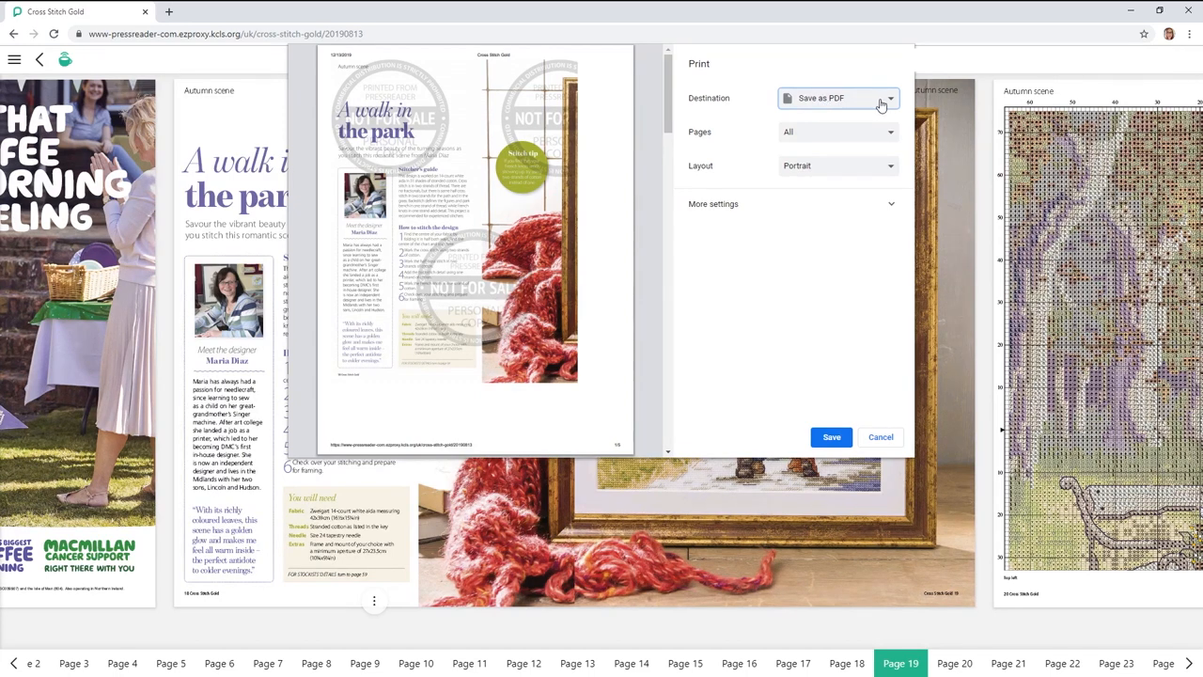
mouse_move(876, 107)
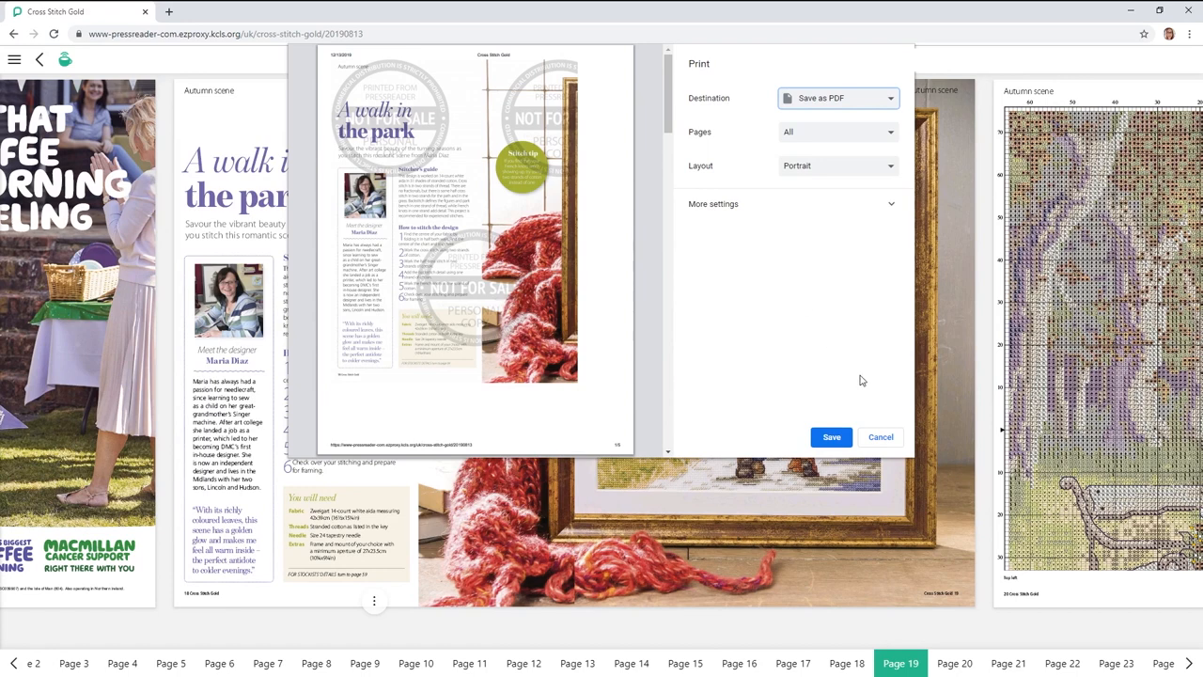
mouse_move(831, 384)
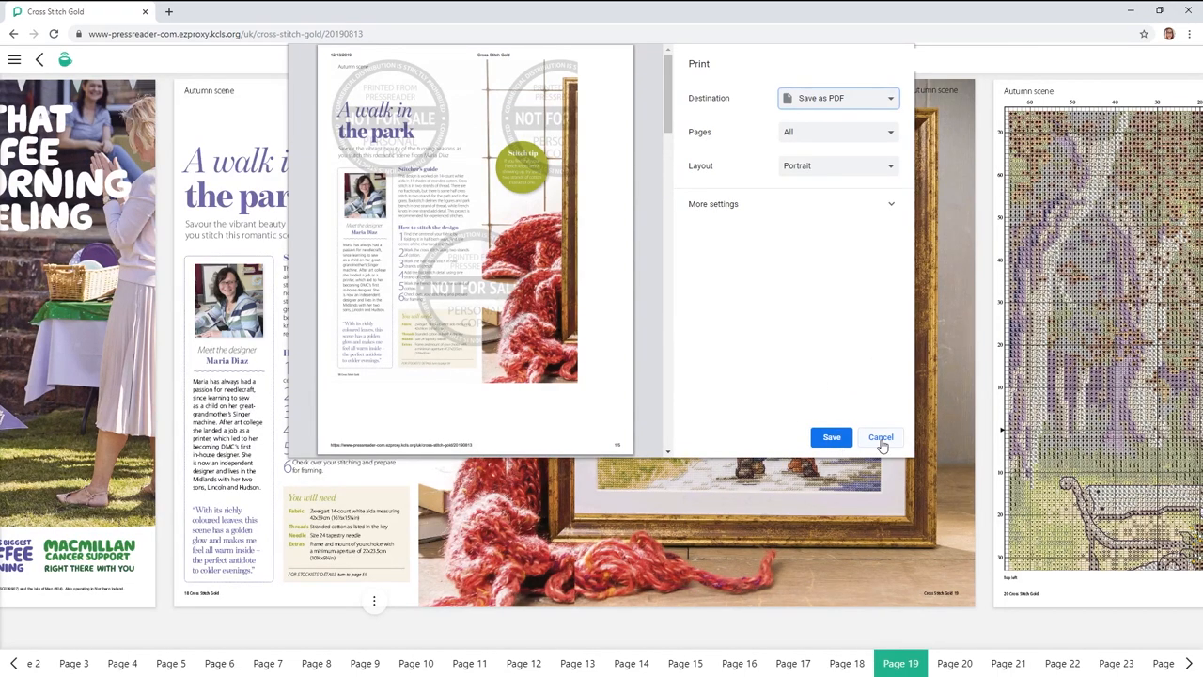
left_click(881, 437)
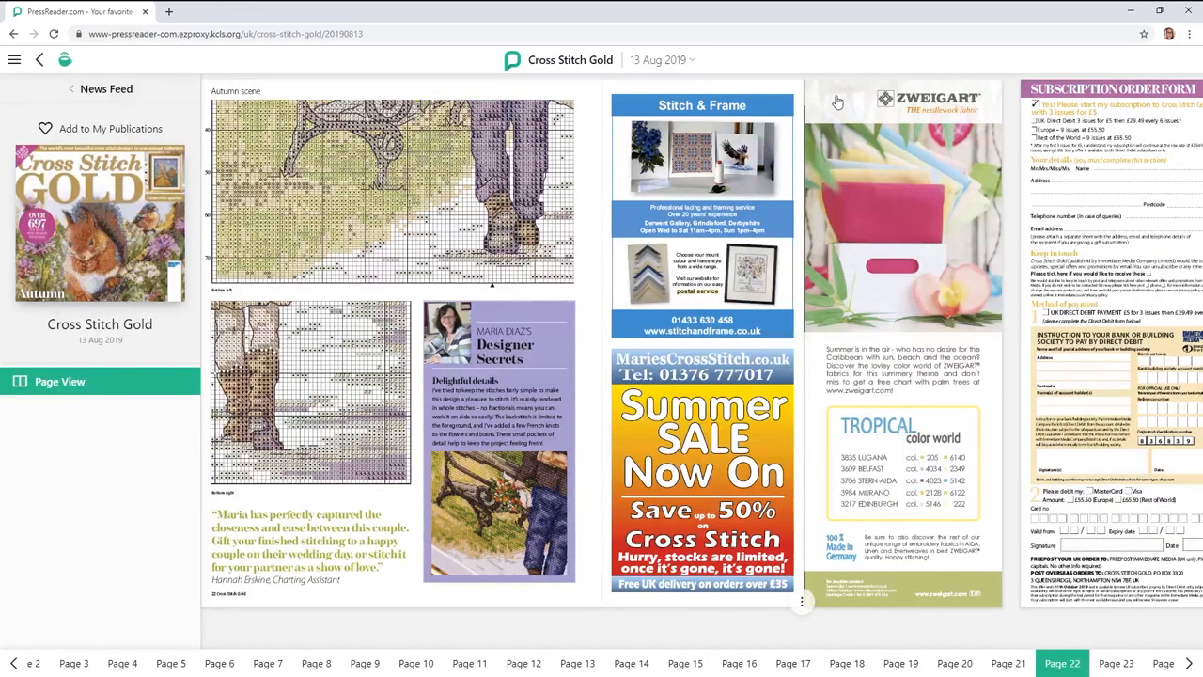
mouse_move(993, 598)
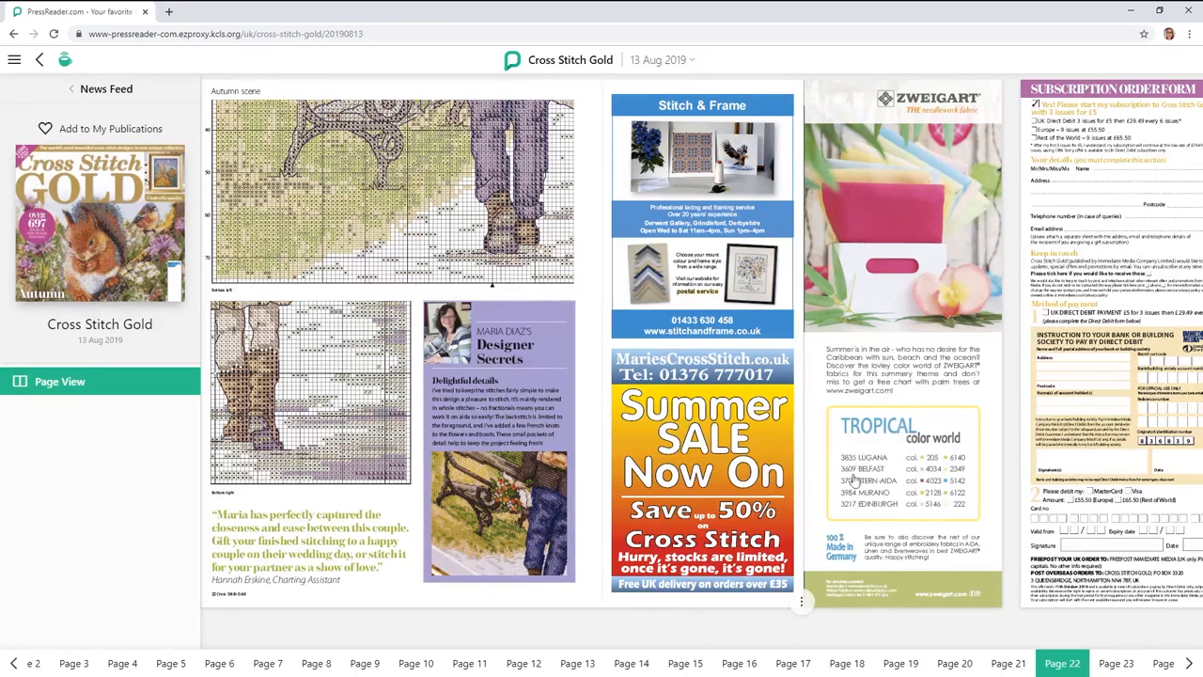
mouse_move(918, 496)
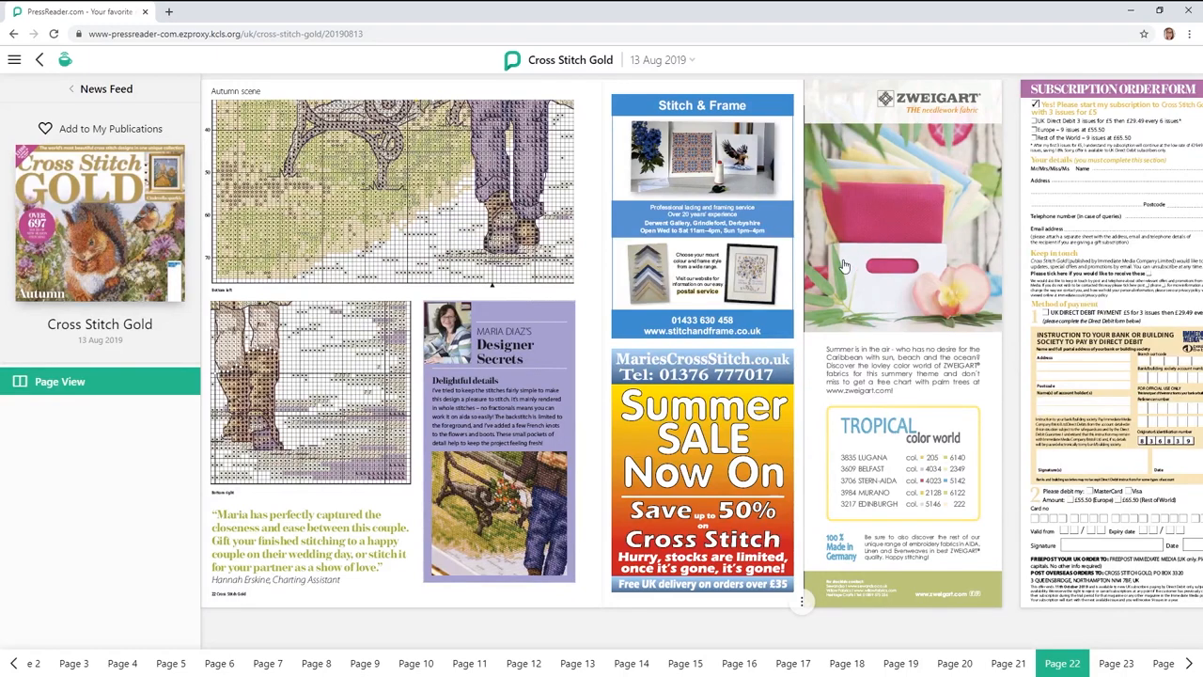
Select the advertisement page and bring up its Print Custom Area / Print Page options.
left_click(801, 602)
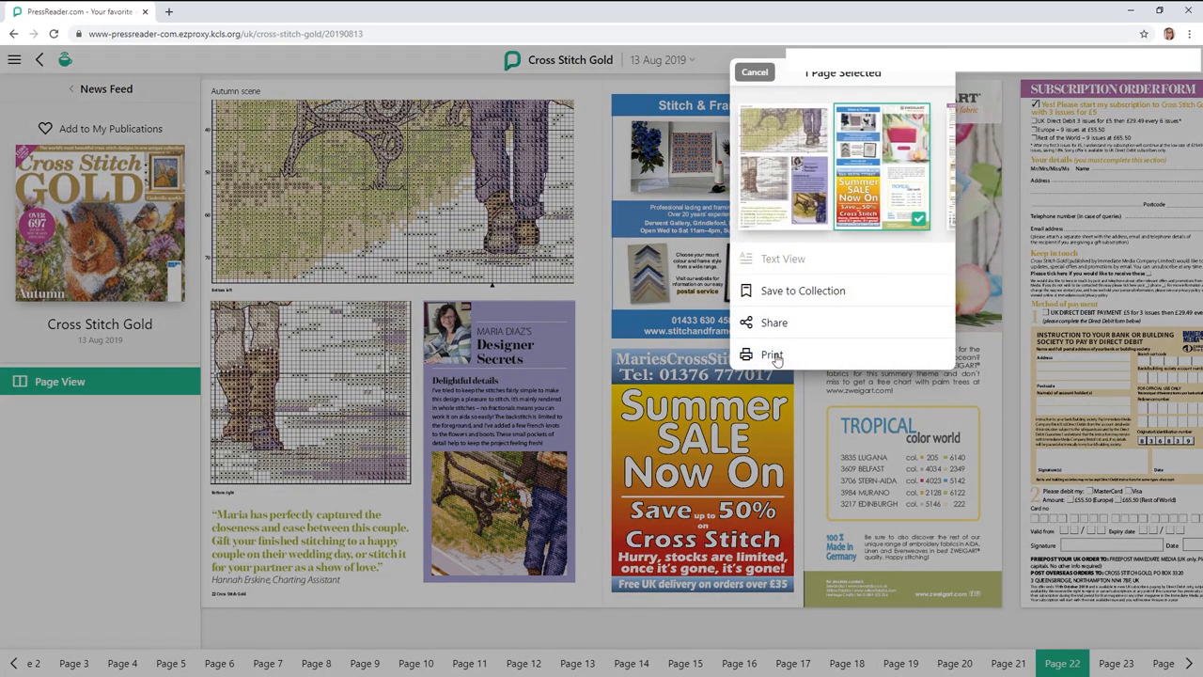
left_click(771, 355)
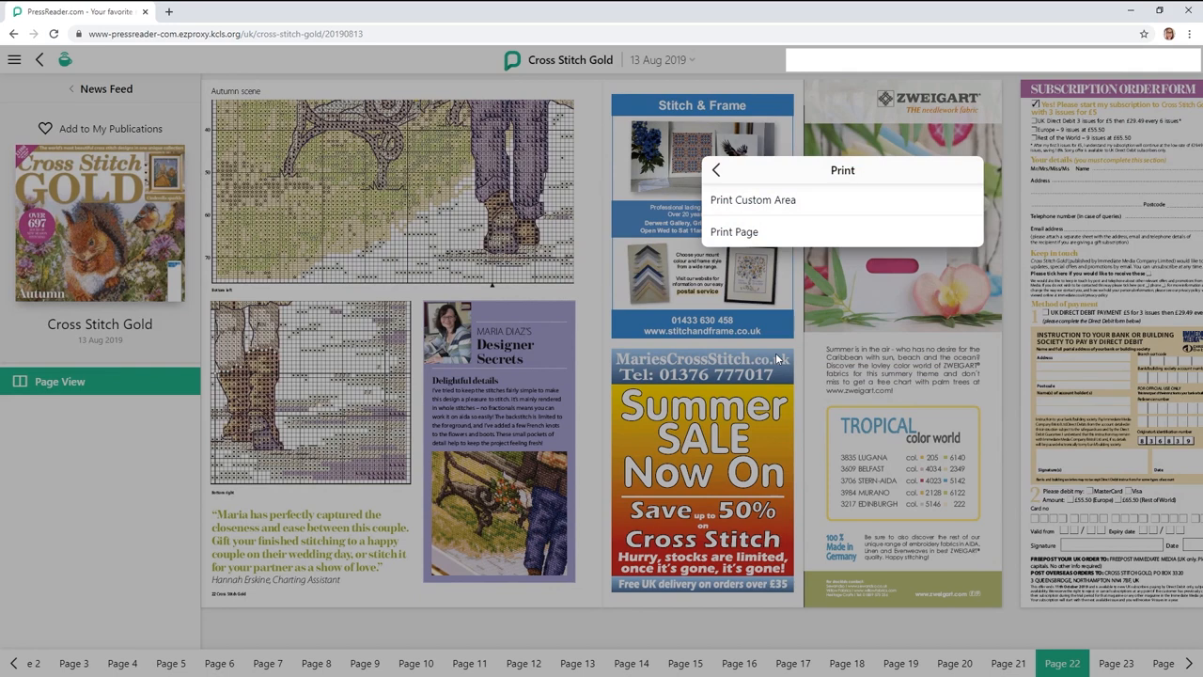
mouse_move(762, 206)
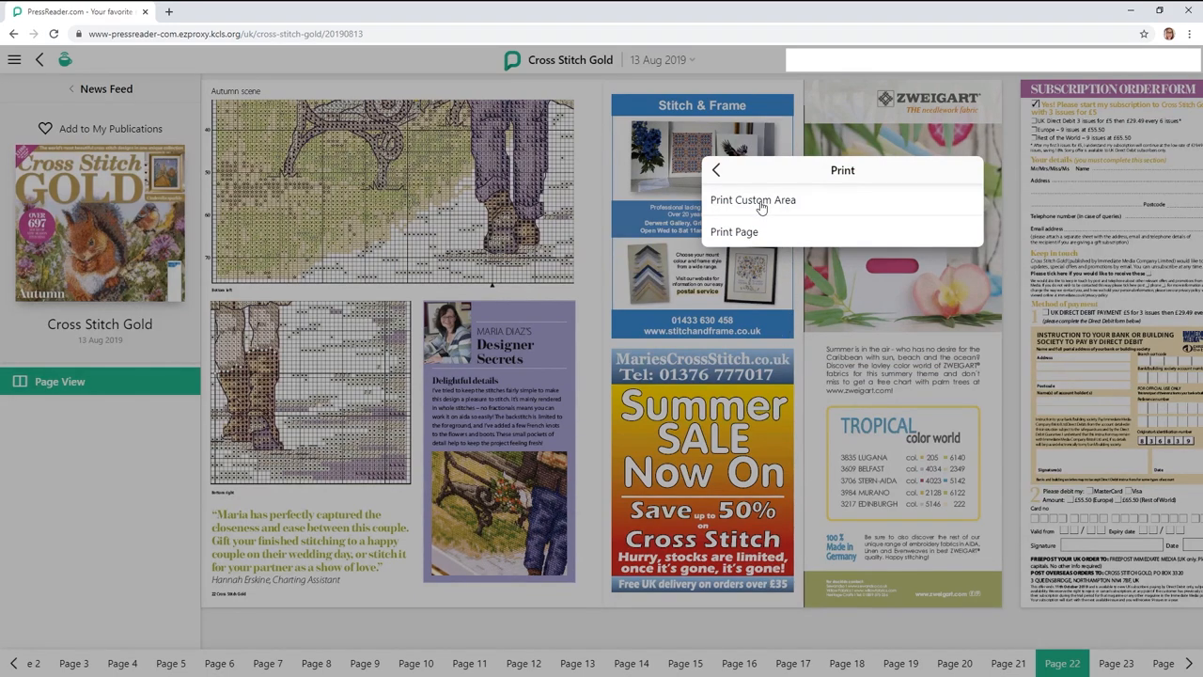
Mark the Zweigart advert as a custom print area and send it to print.
left_click(752, 199)
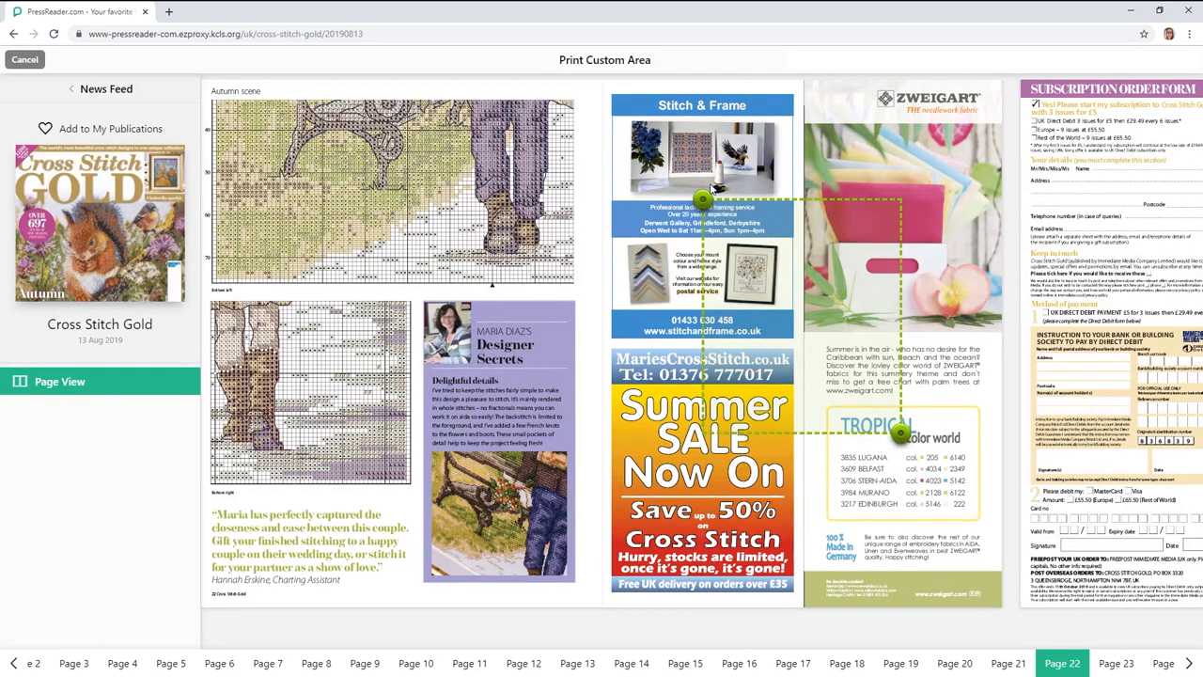
left_click_drag(703, 199, 805, 111)
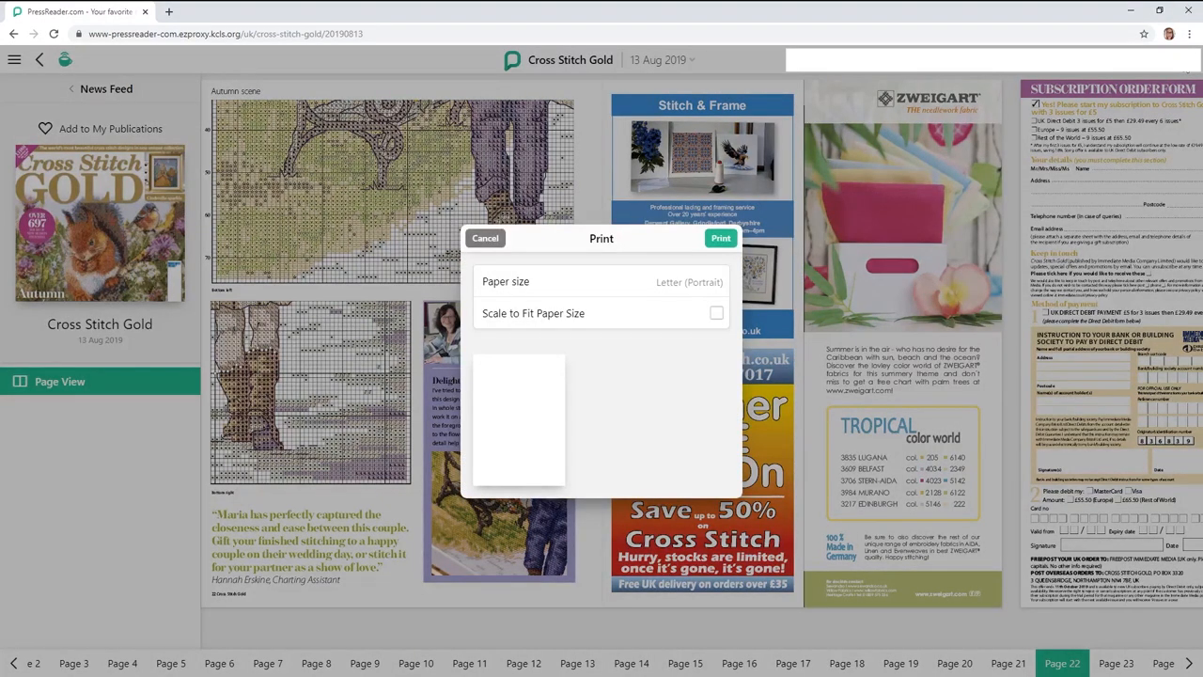
mouse_move(699, 374)
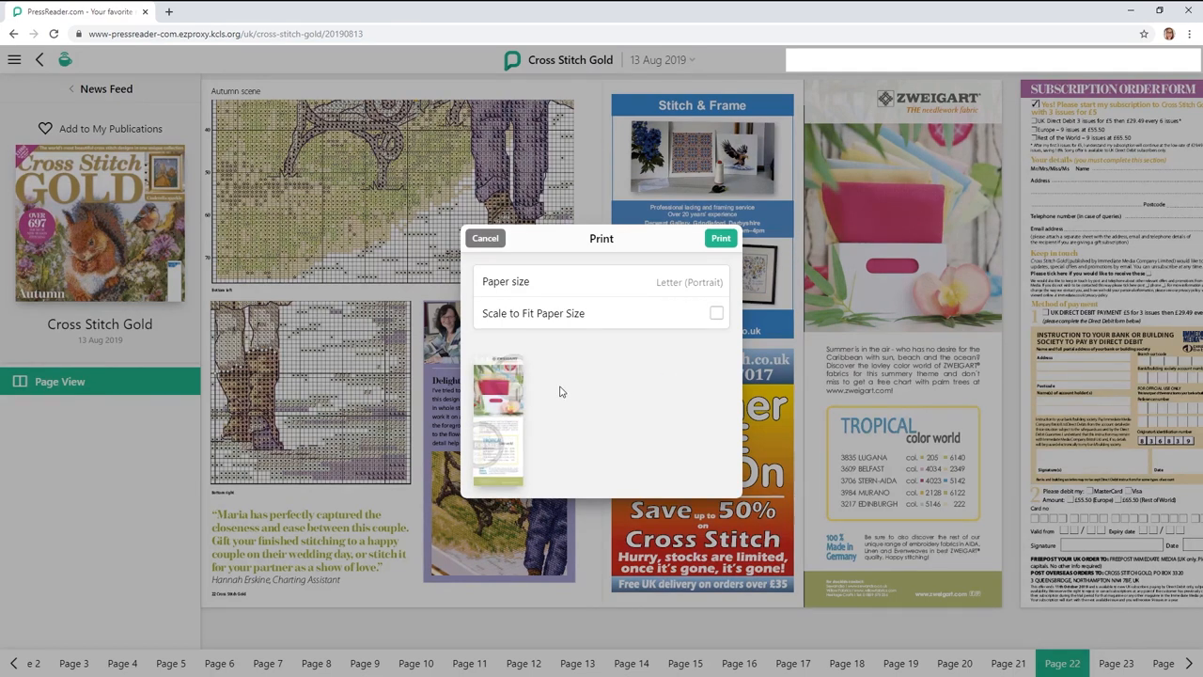
mouse_move(498, 459)
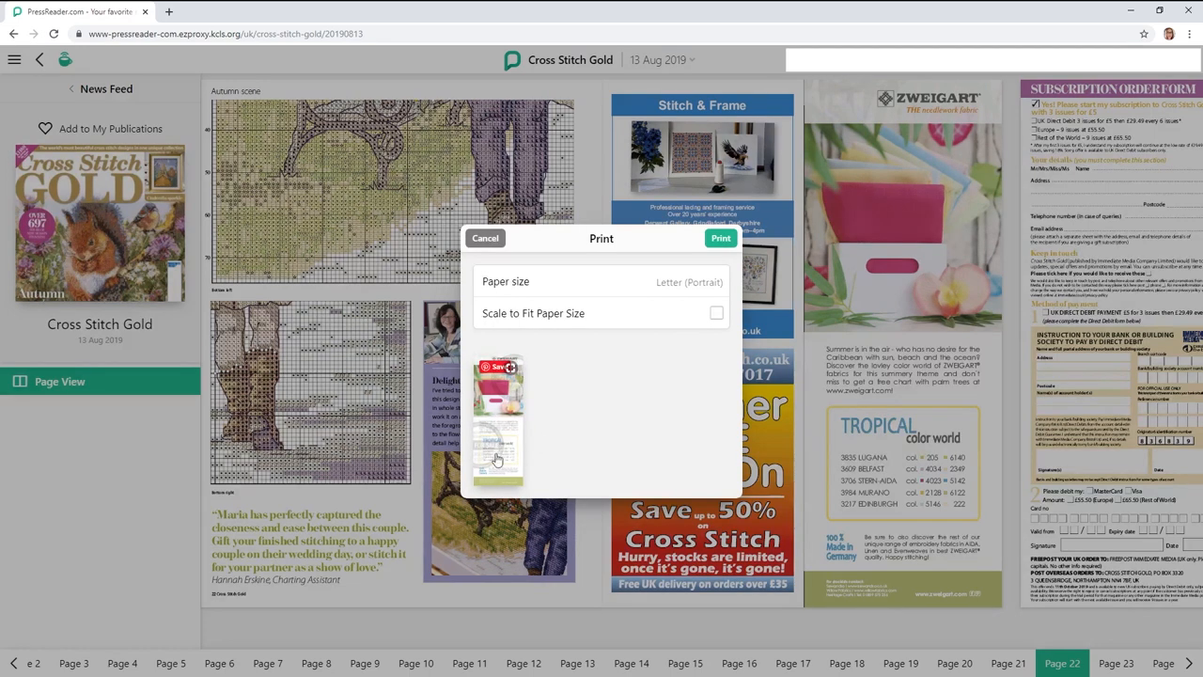
mouse_move(516, 461)
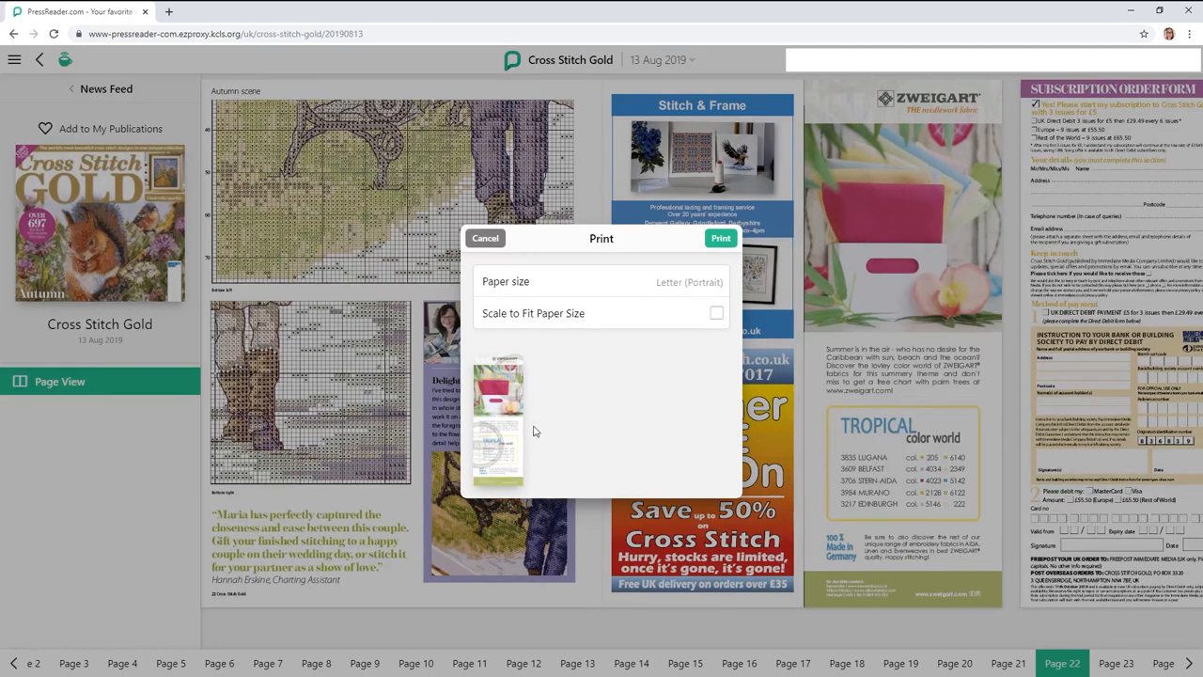
left_click(485, 237)
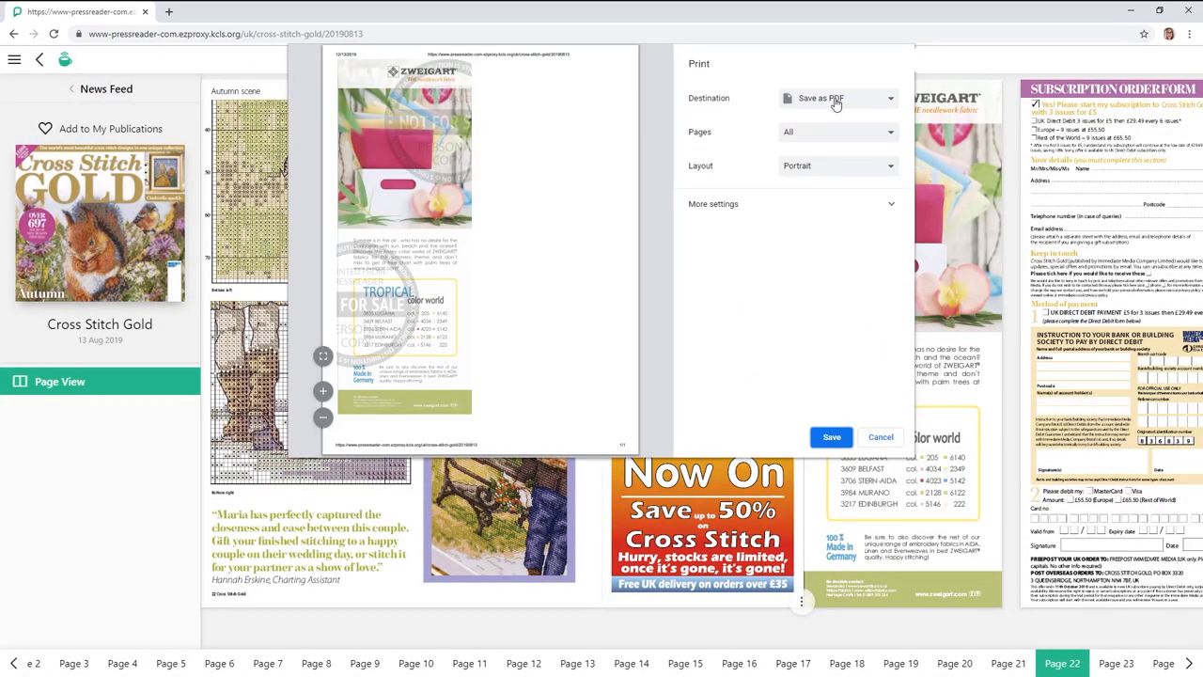
mouse_move(865, 374)
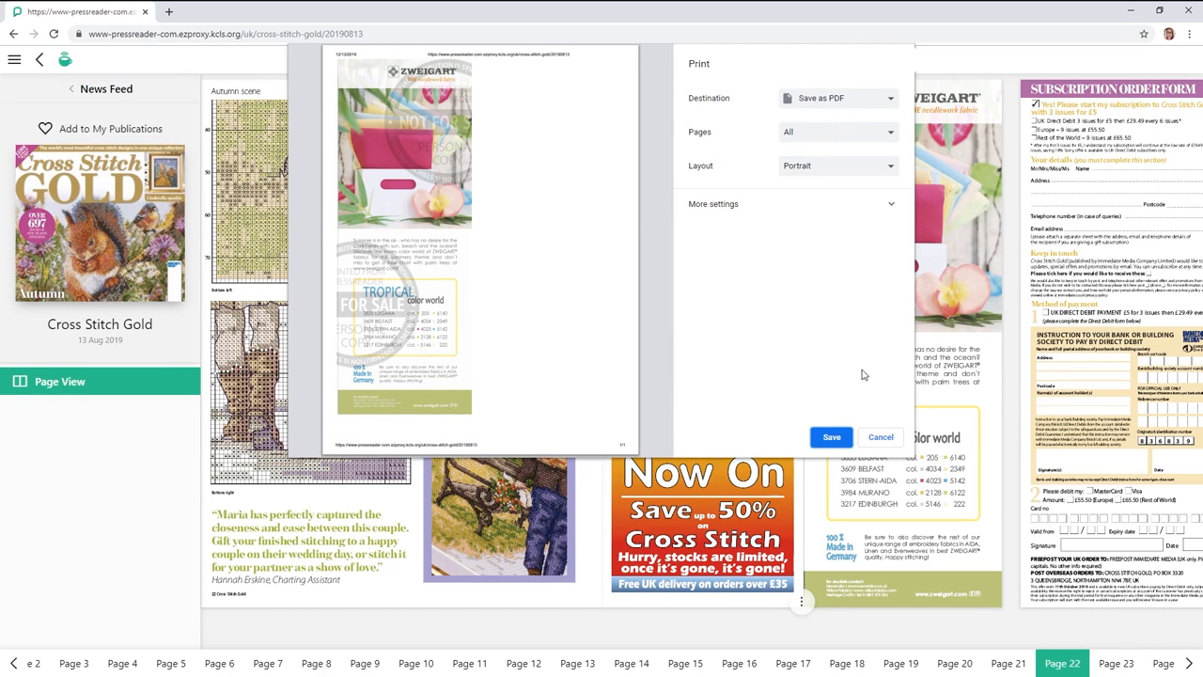
mouse_move(474, 301)
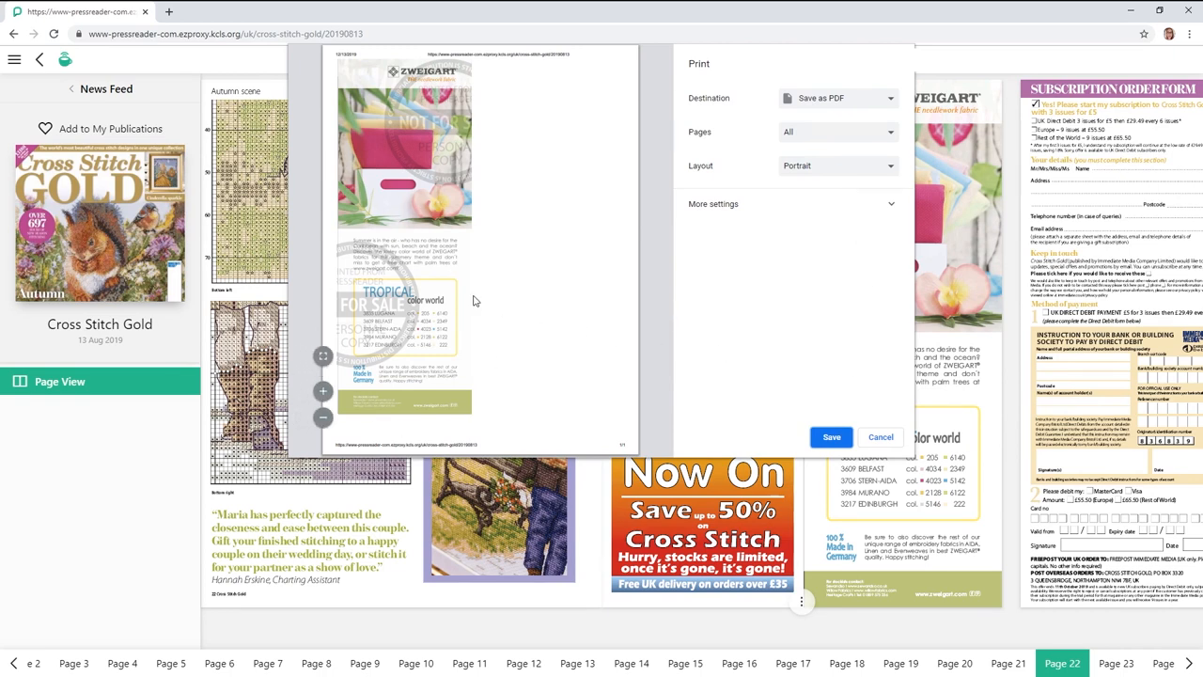
mouse_move(789, 410)
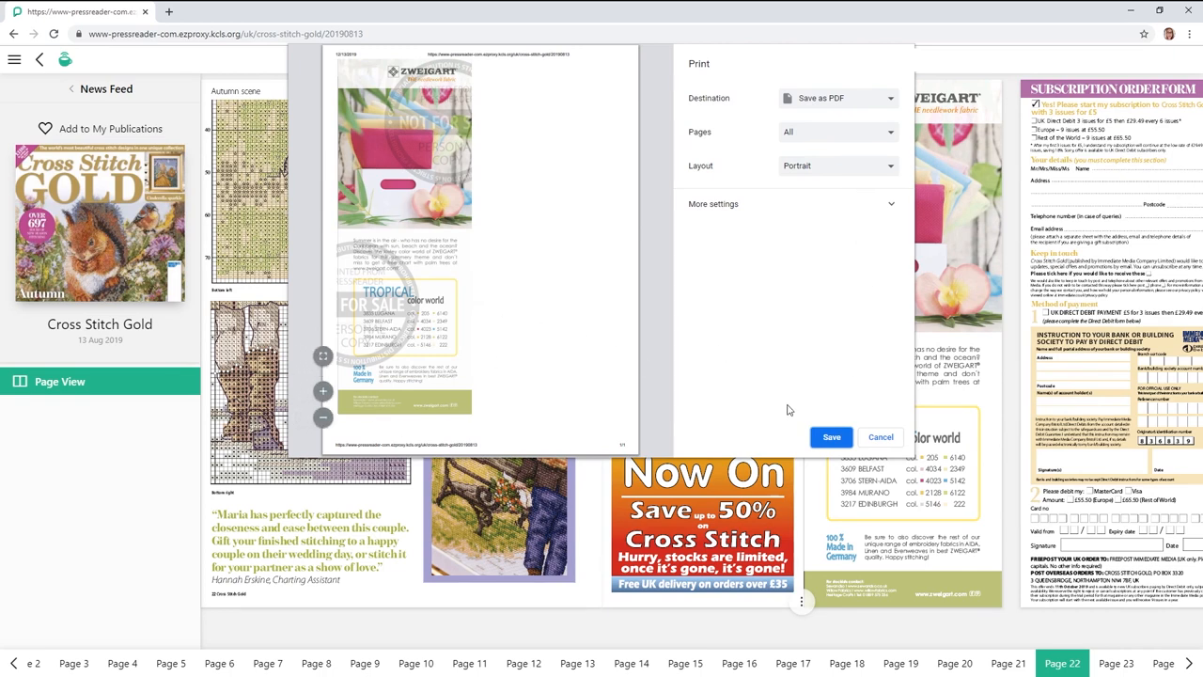
Save the cropped Zweigart advert as a PDF from Chrome's print dialog.
left_click(880, 437)
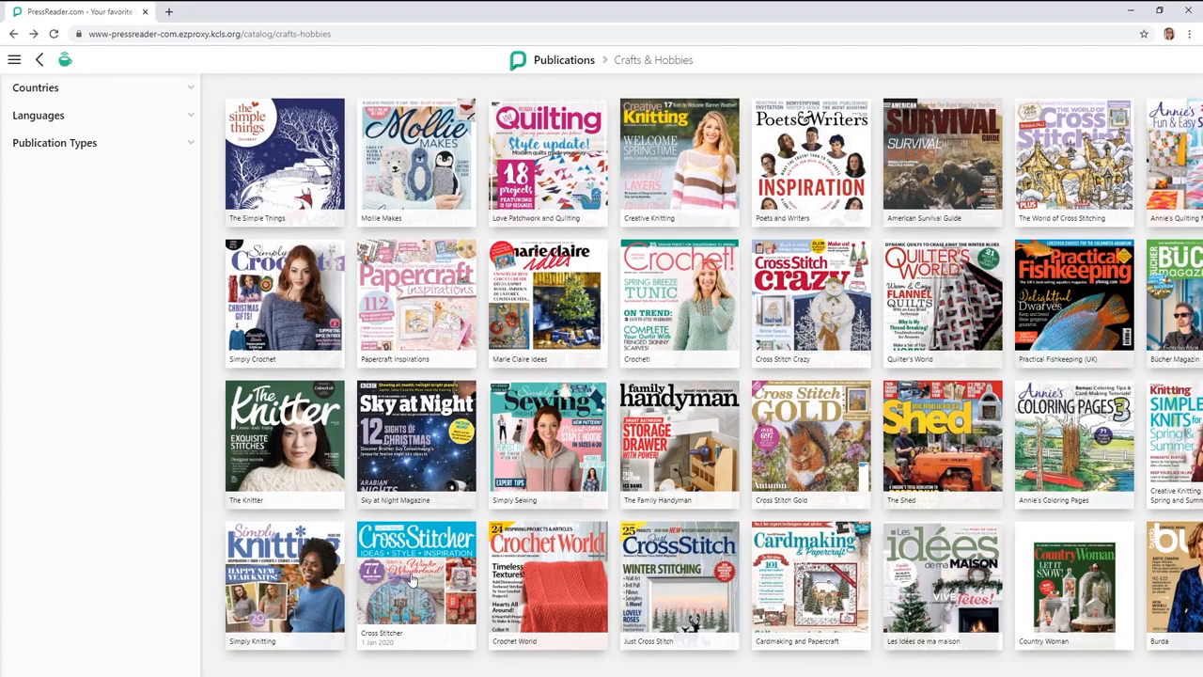
mouse_move(414, 564)
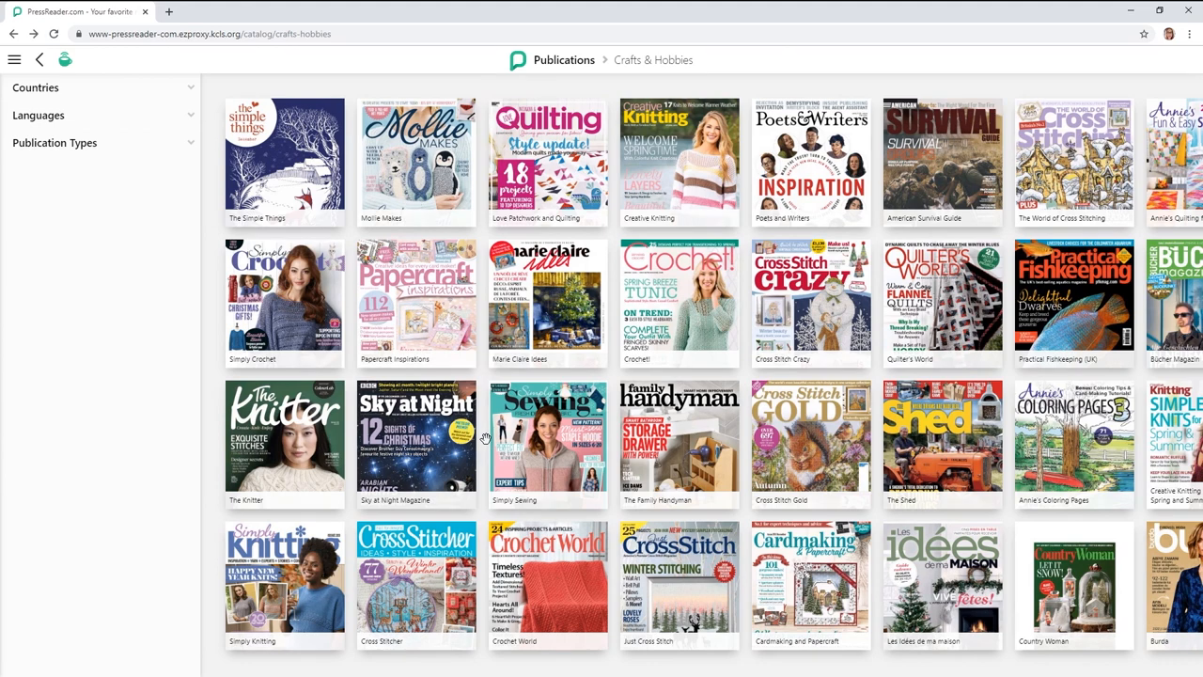
mouse_move(1027, 431)
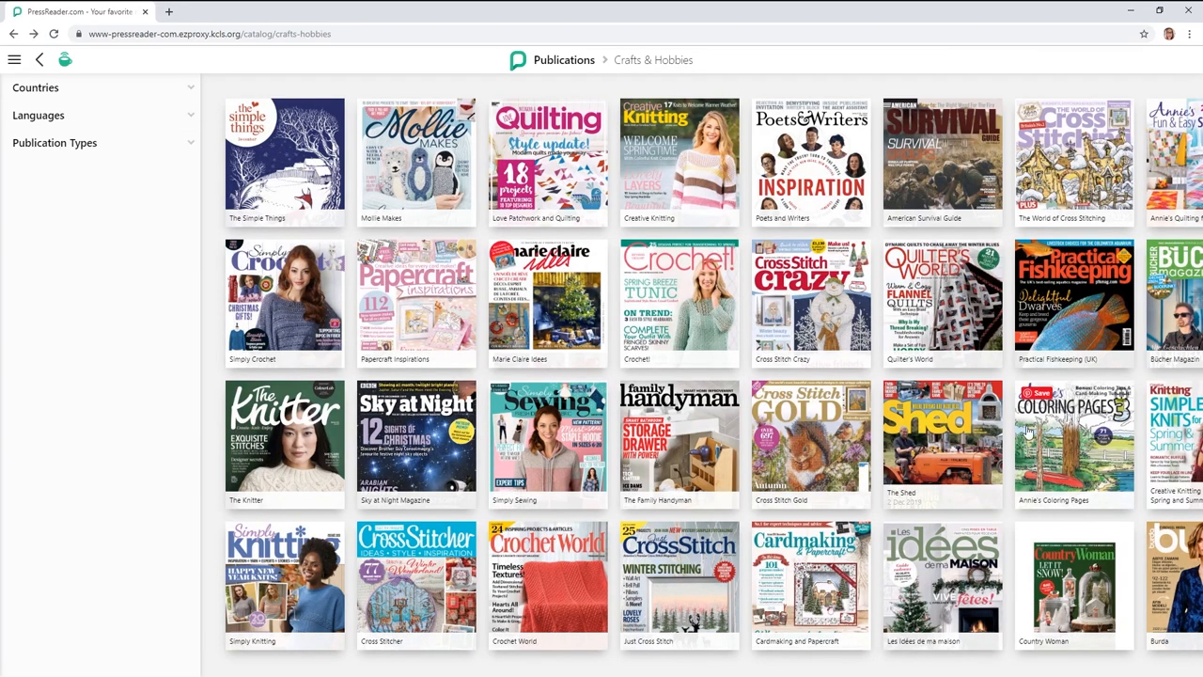